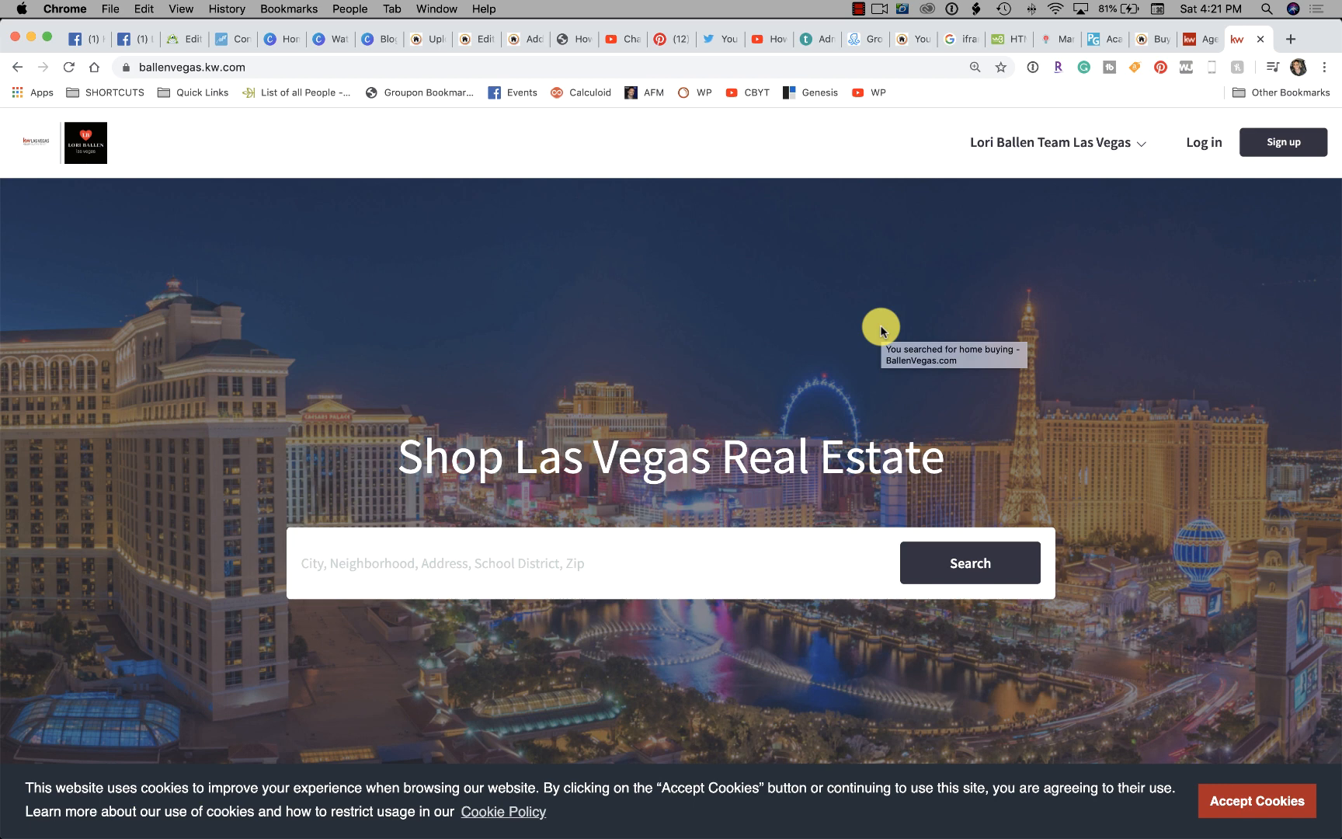
mouse_move(882, 330)
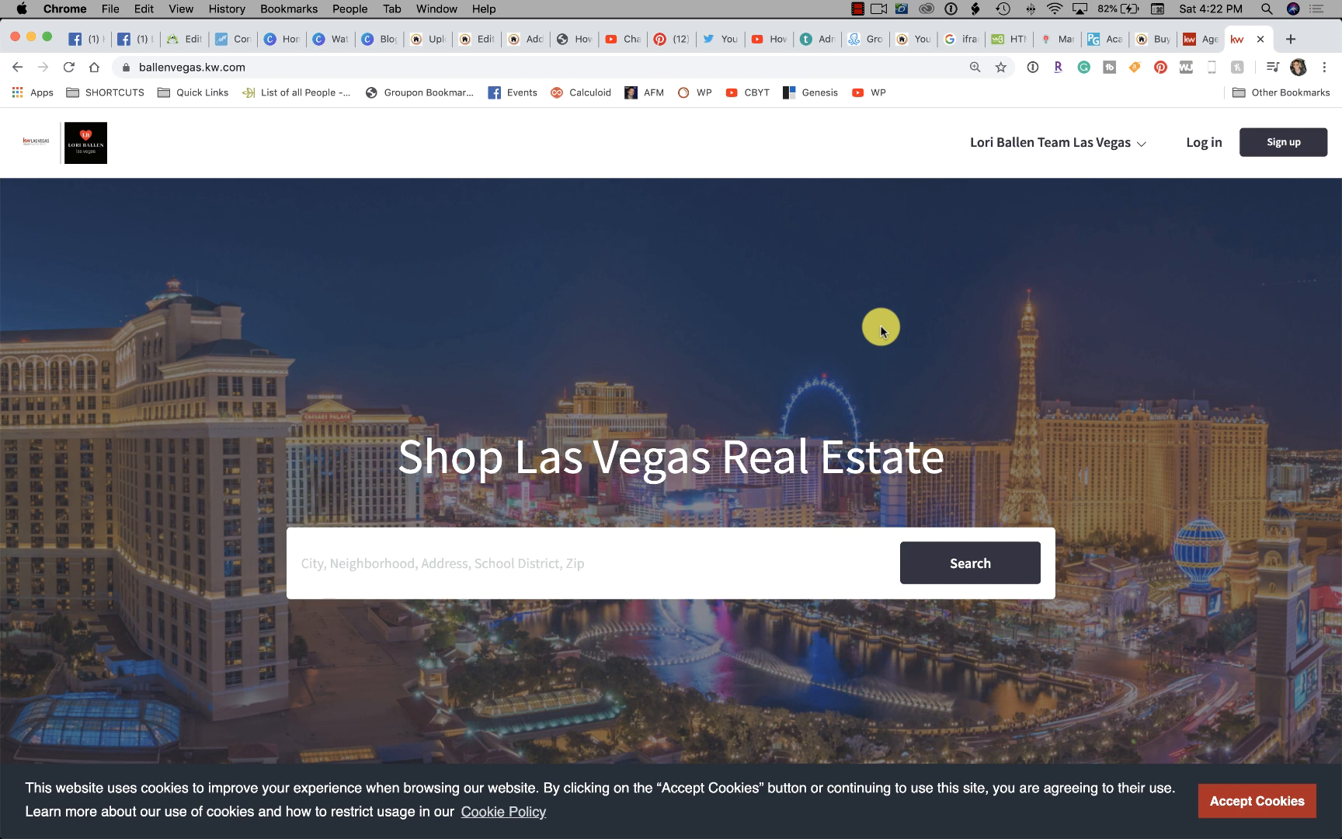
mouse_move(1051, 259)
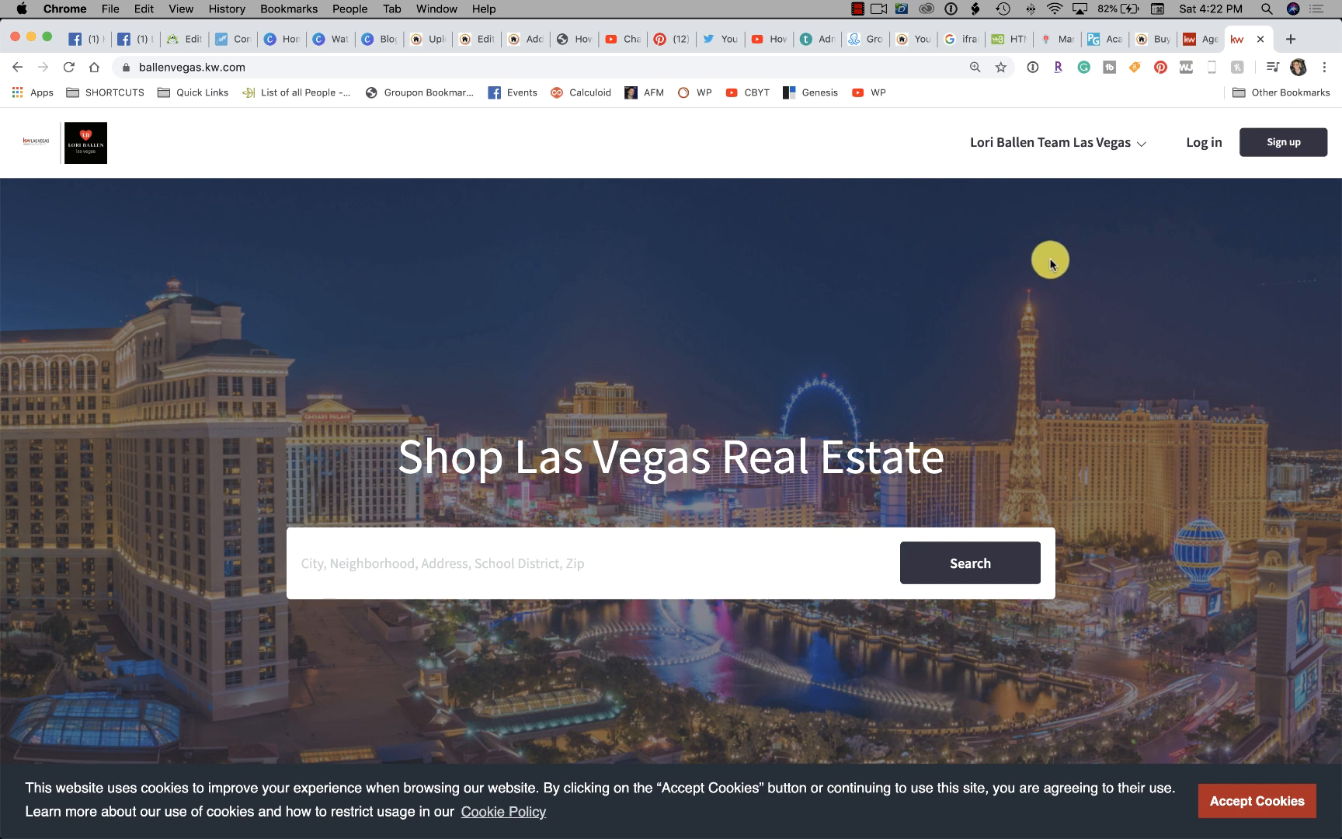
mouse_move(1114, 150)
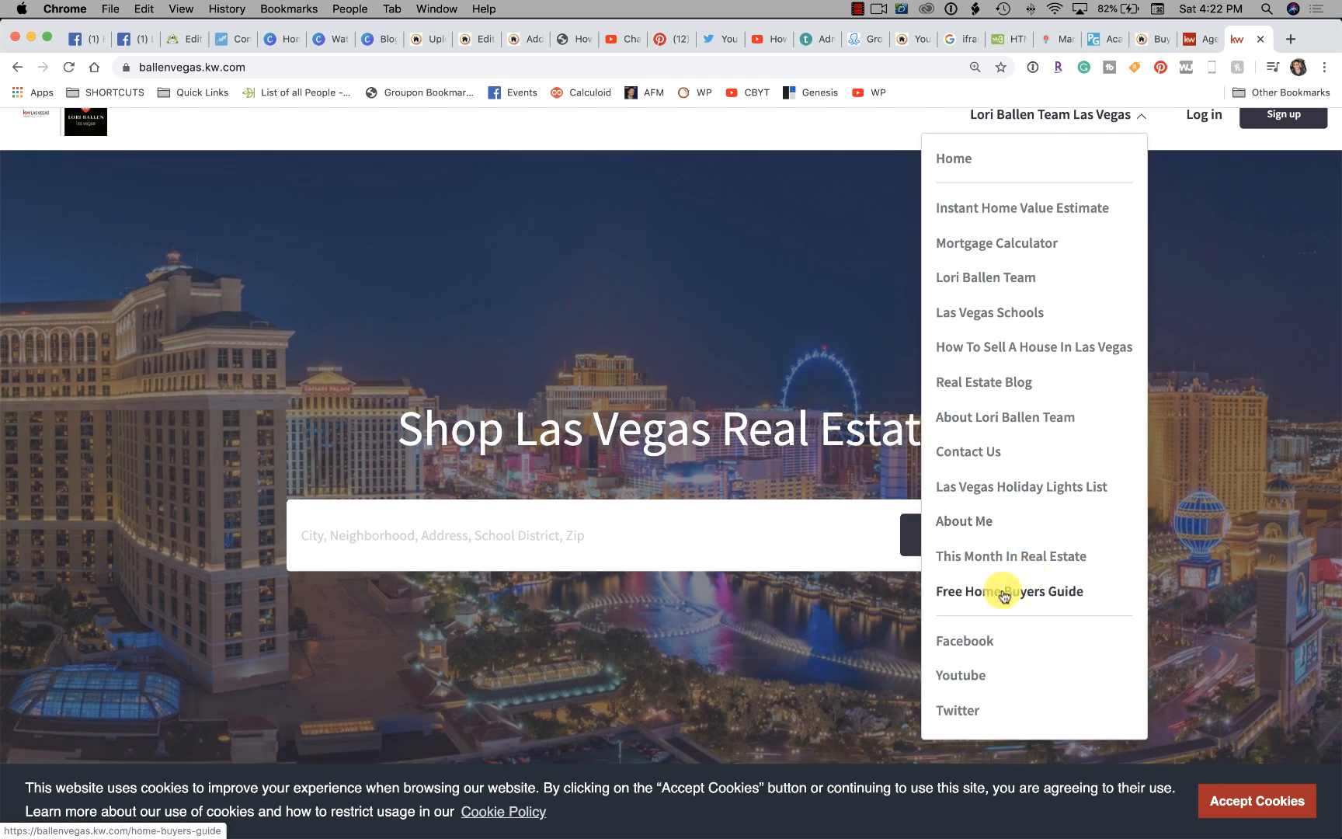
mouse_move(1040, 595)
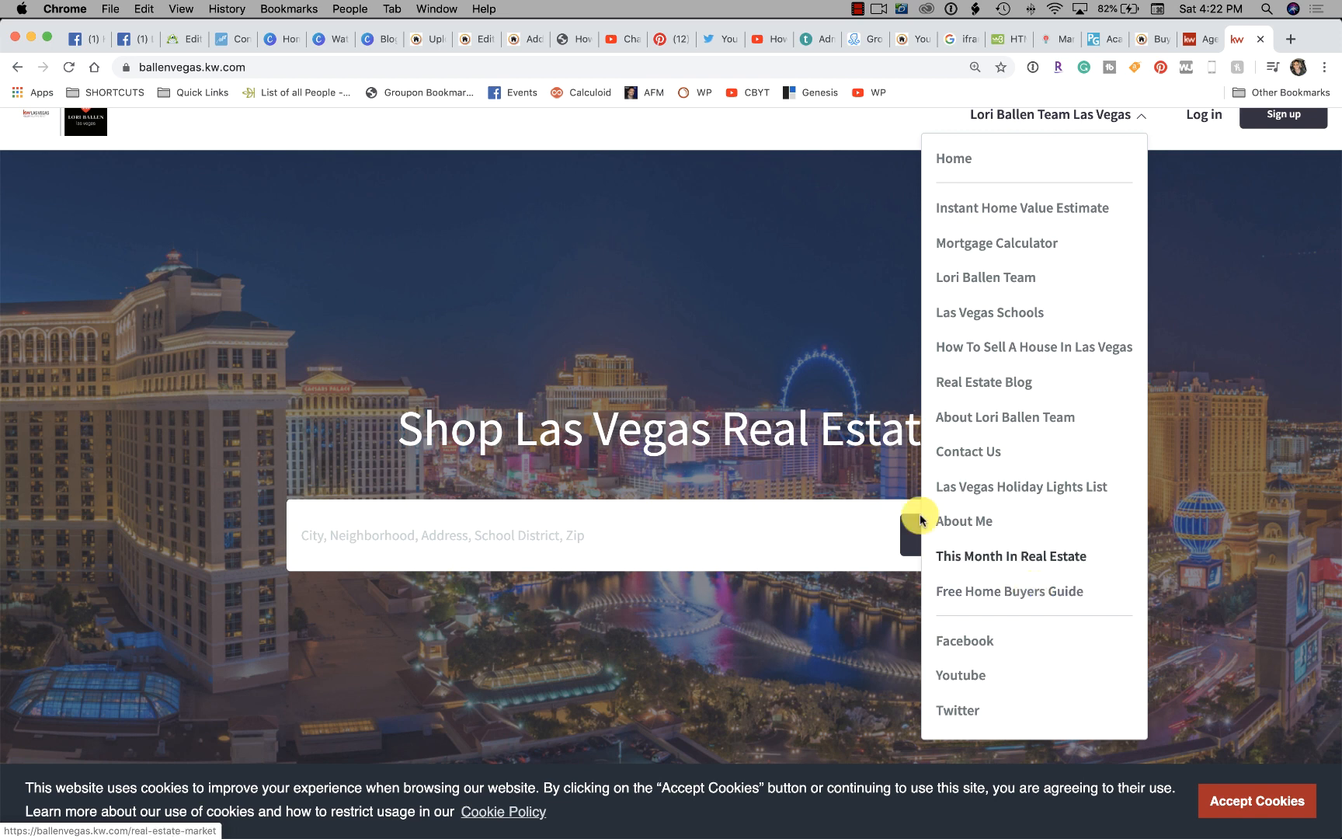
- Switch to the Canva tab with the published Las Vegas house-buying ebook cover
left_click(376, 38)
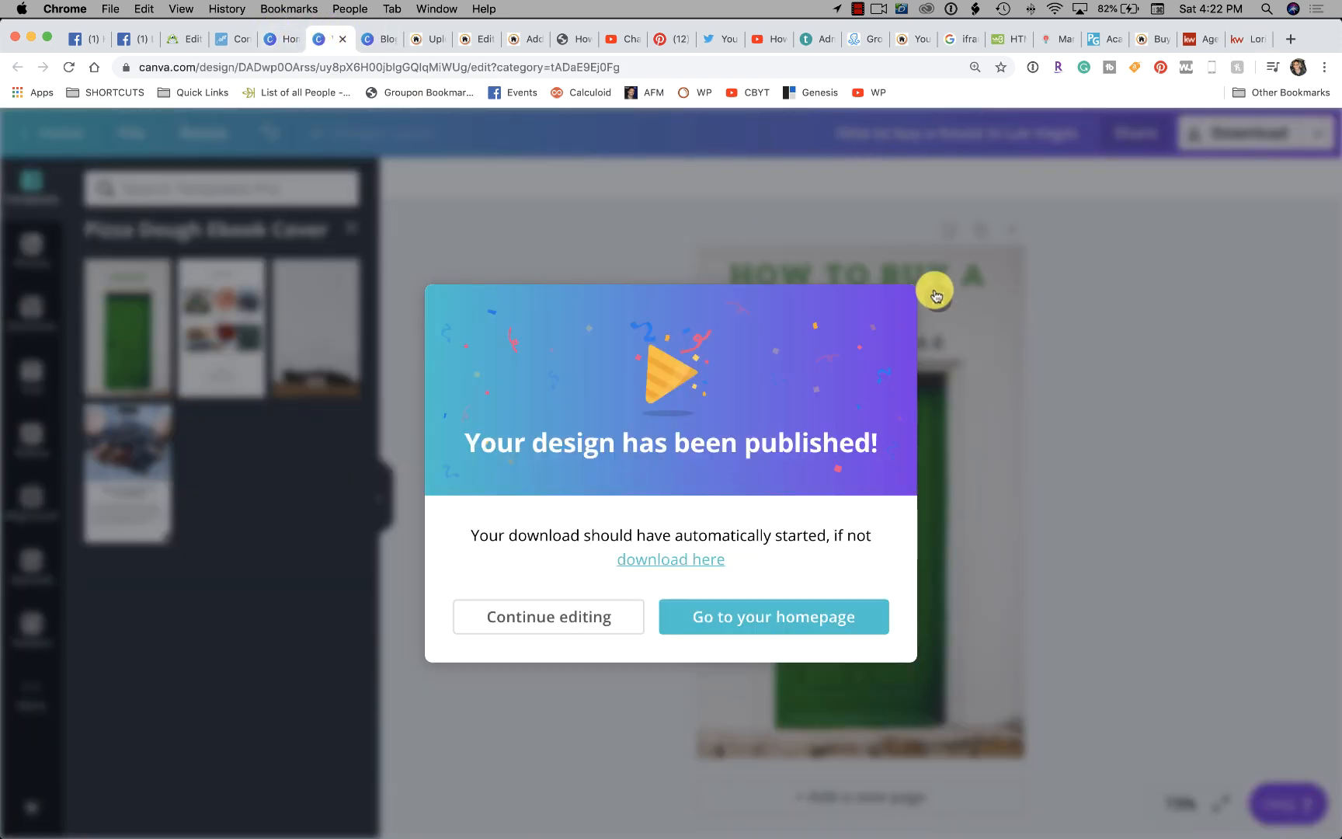
- From Canva home, open 'How to Buy A House in Las Vegas' and scroll its pages
left_click(773, 615)
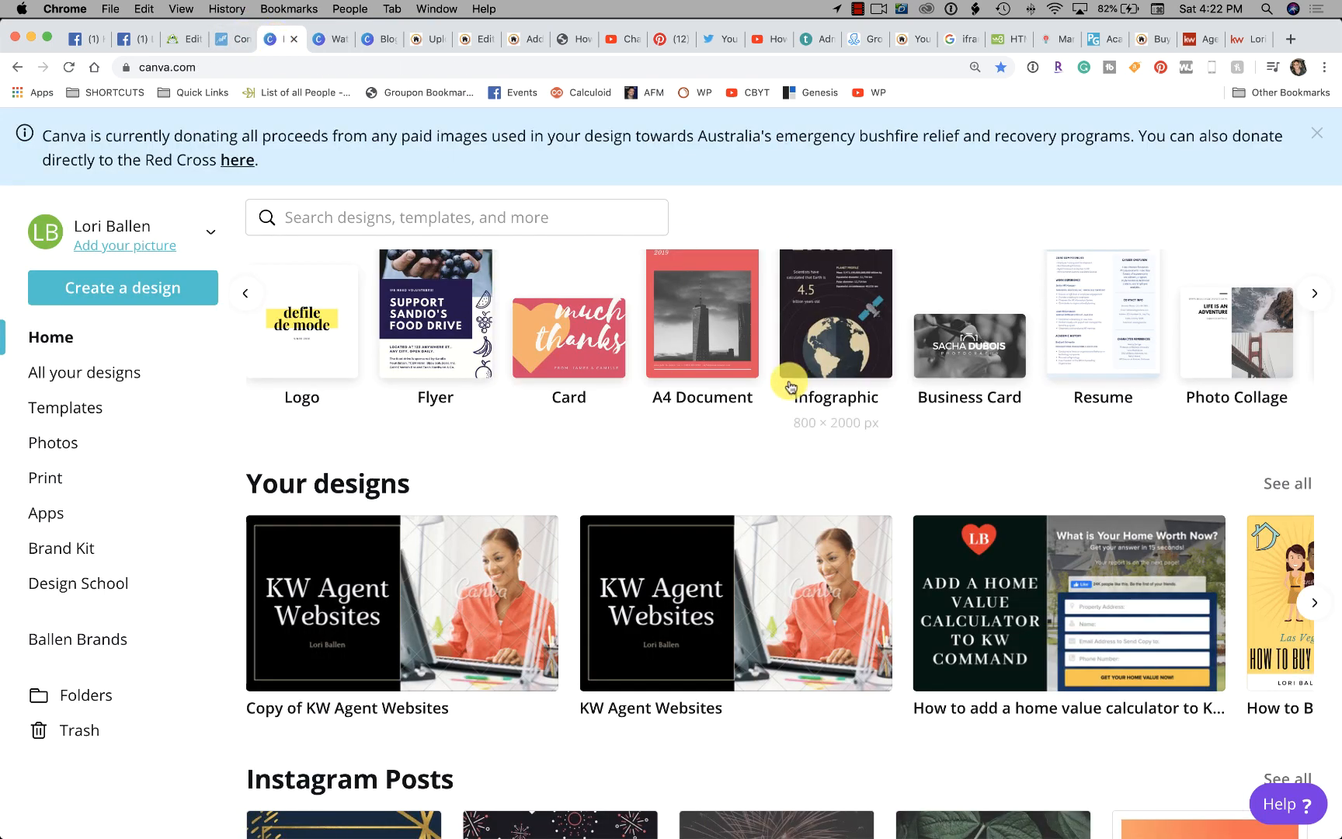
left_click(1279, 603)
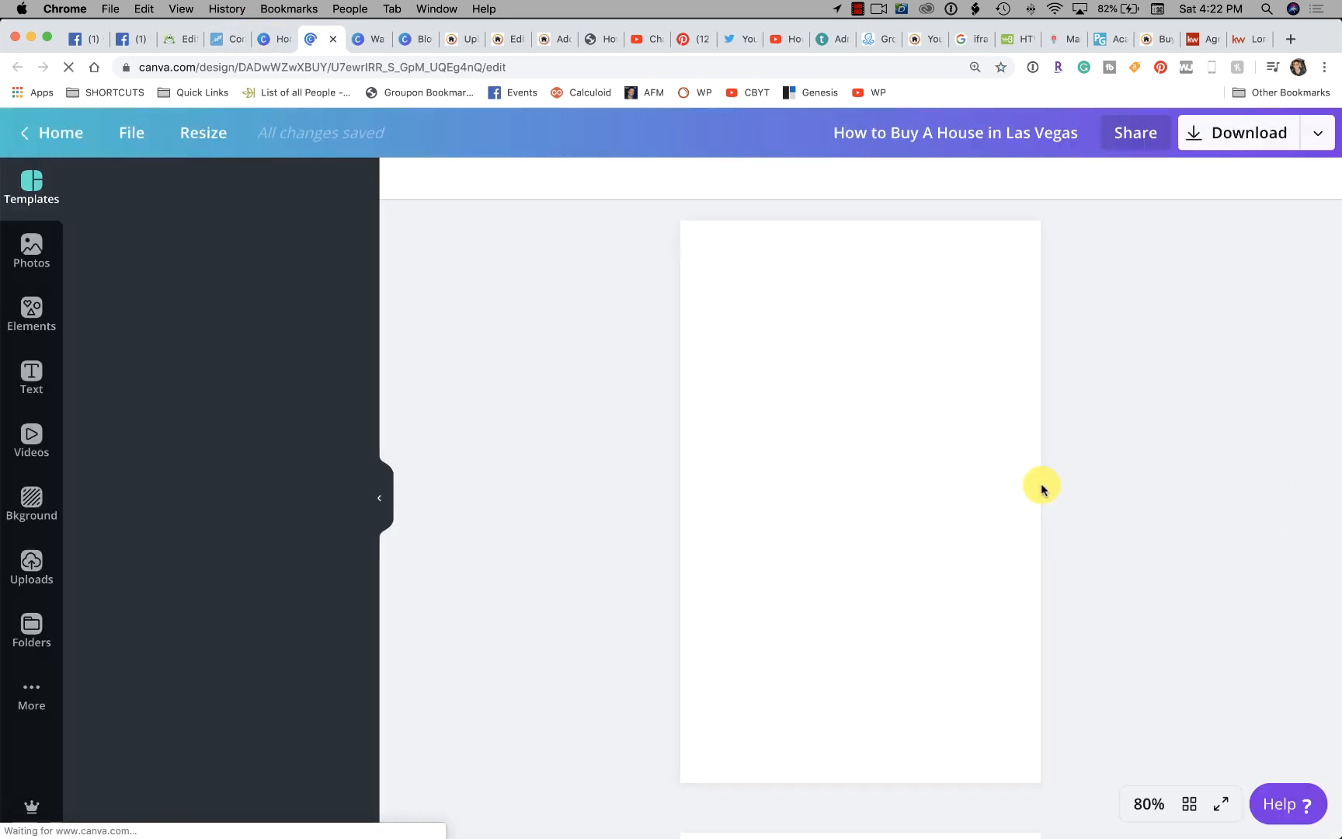
left_click(31, 186)
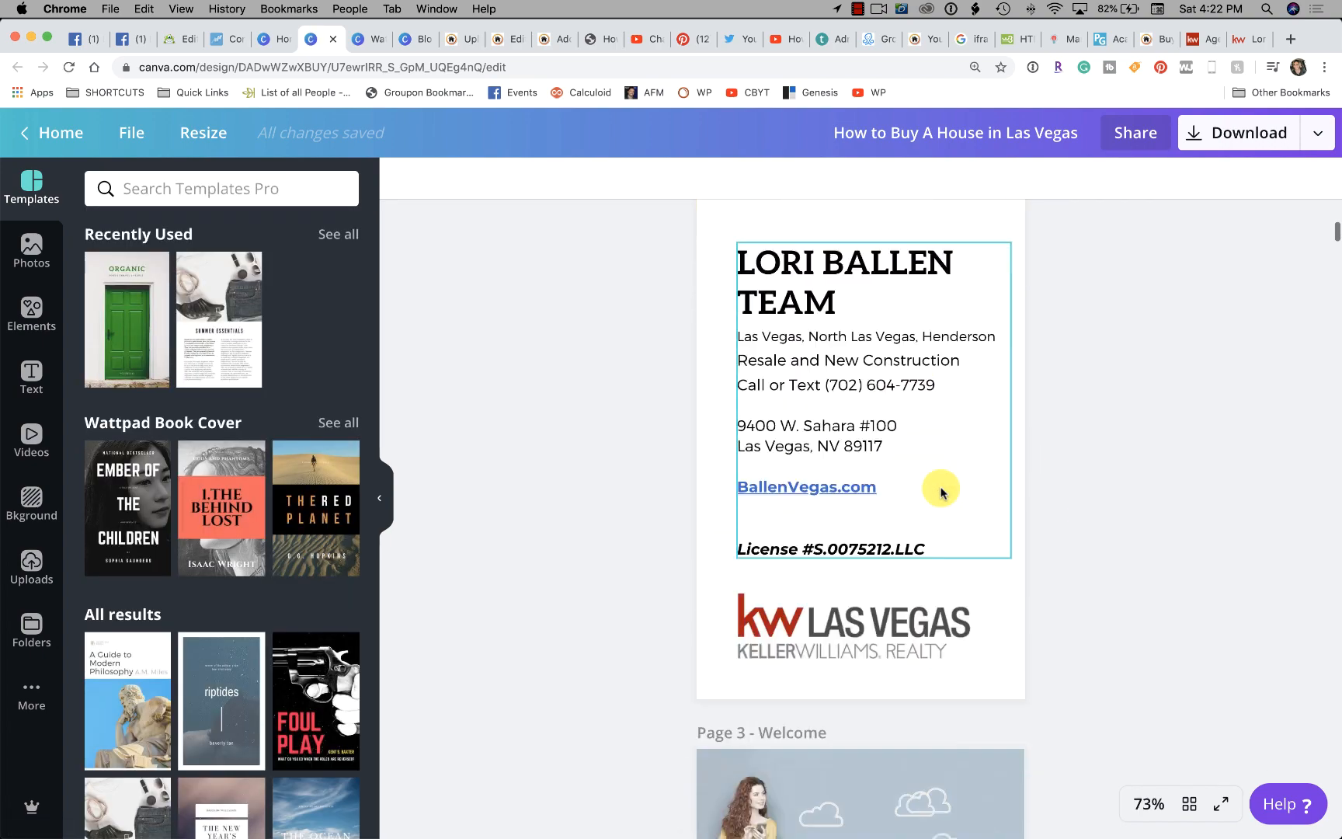
scroll("down", 3)
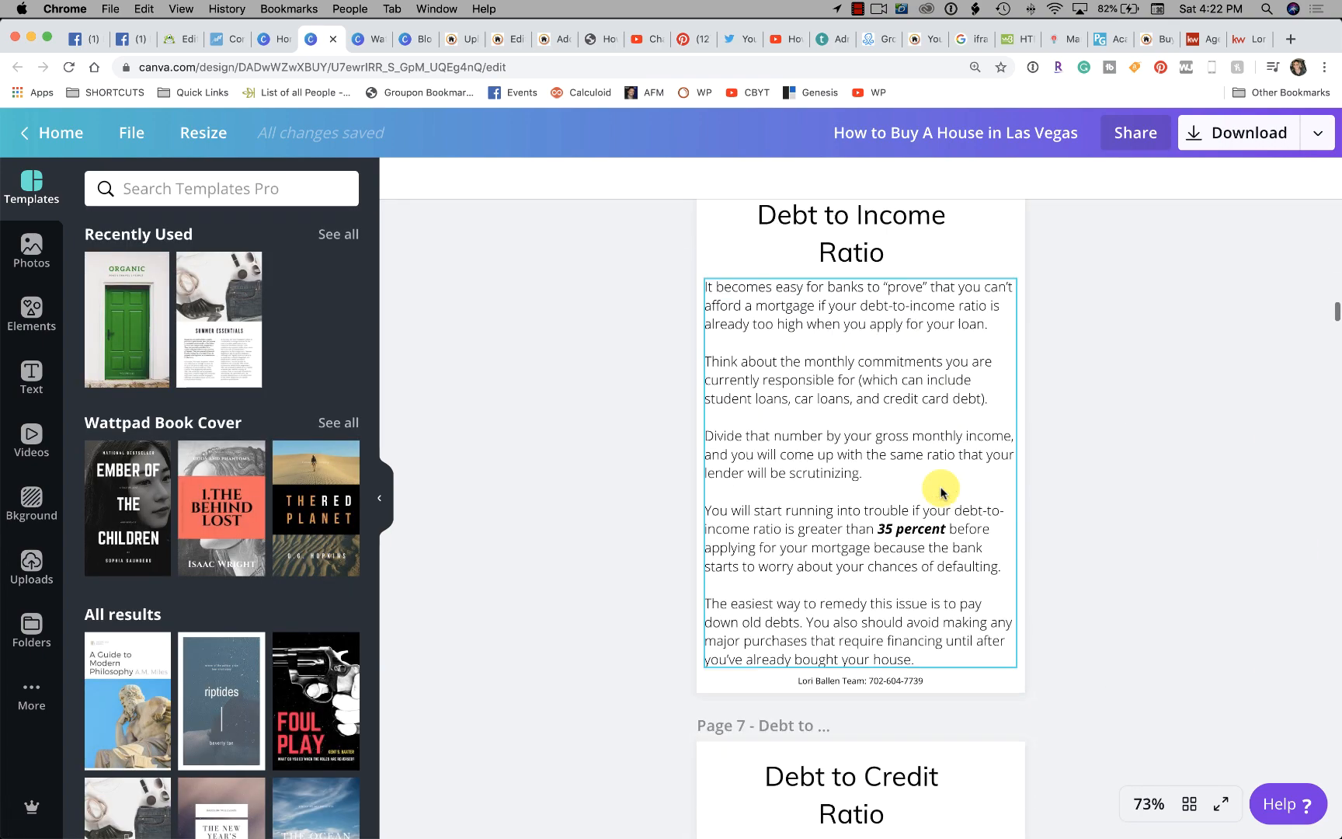
scroll("down", 3)
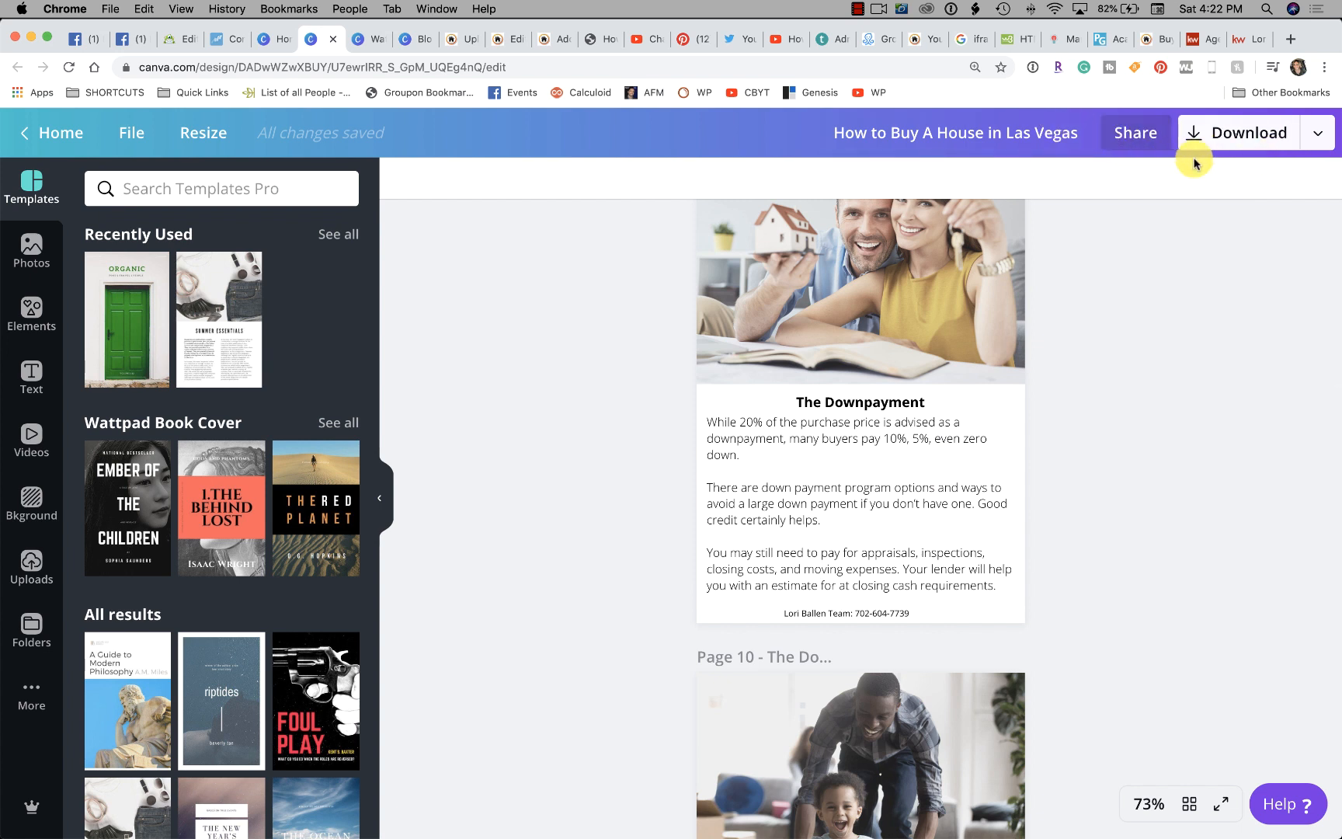
left_click(1317, 133)
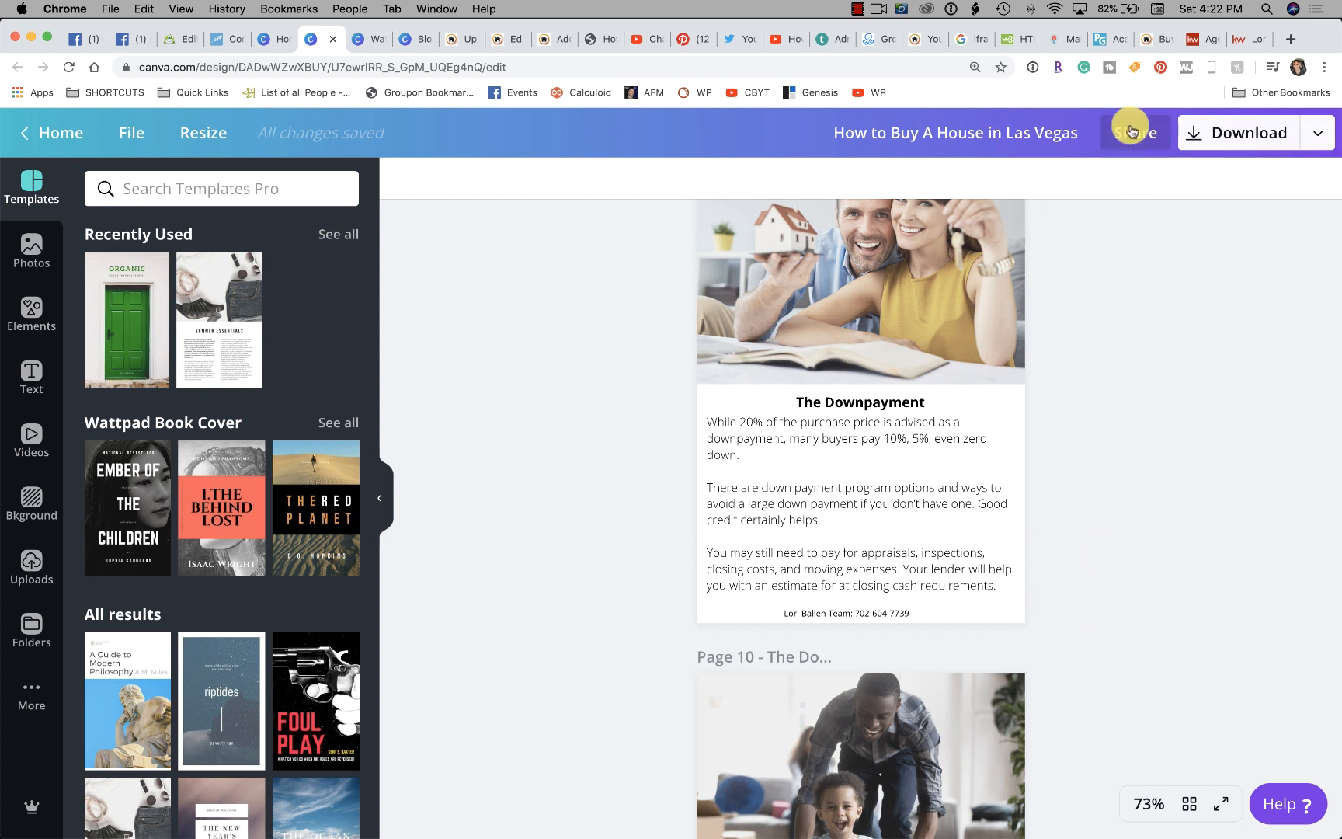
- Copy a view-only share link to the Las Vegas house-buying guide
left_click(1135, 133)
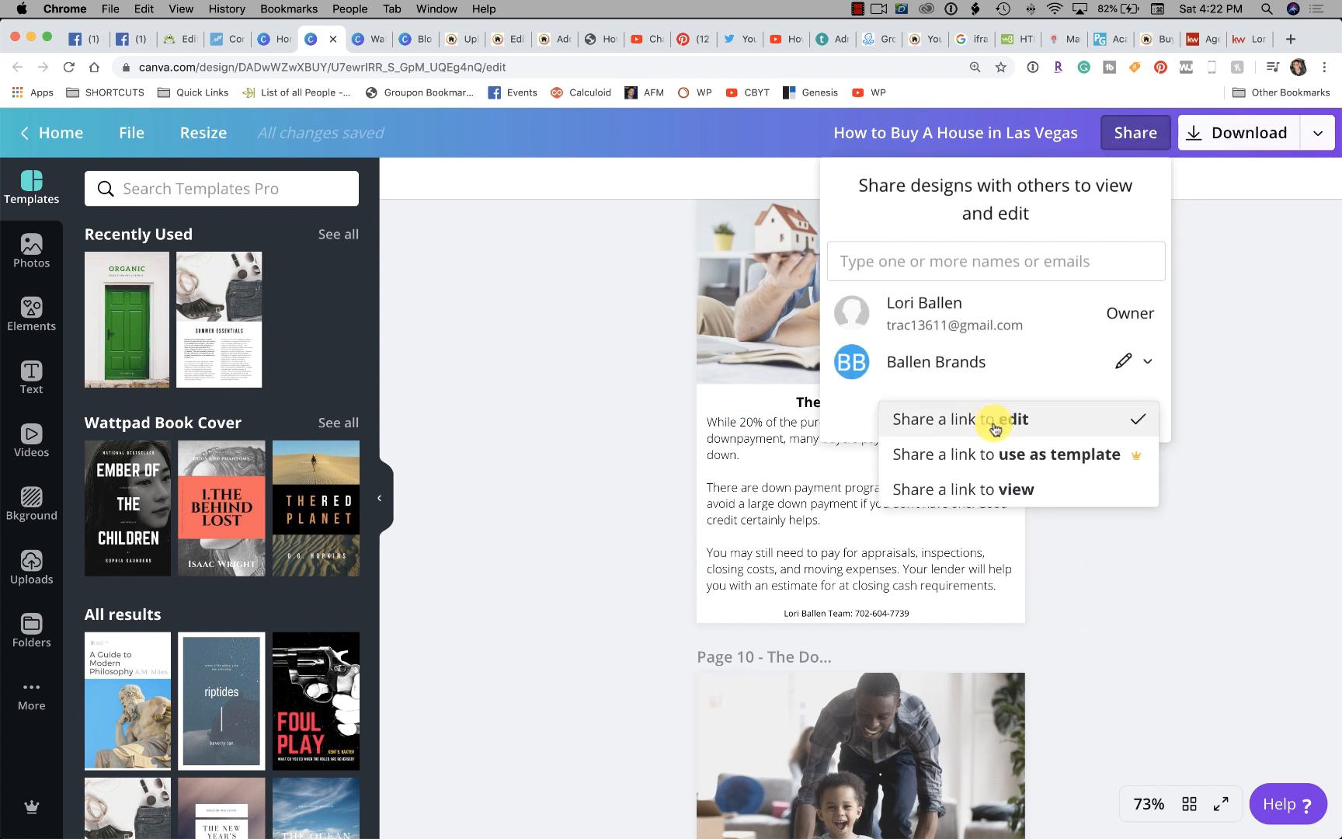
left_click(963, 489)
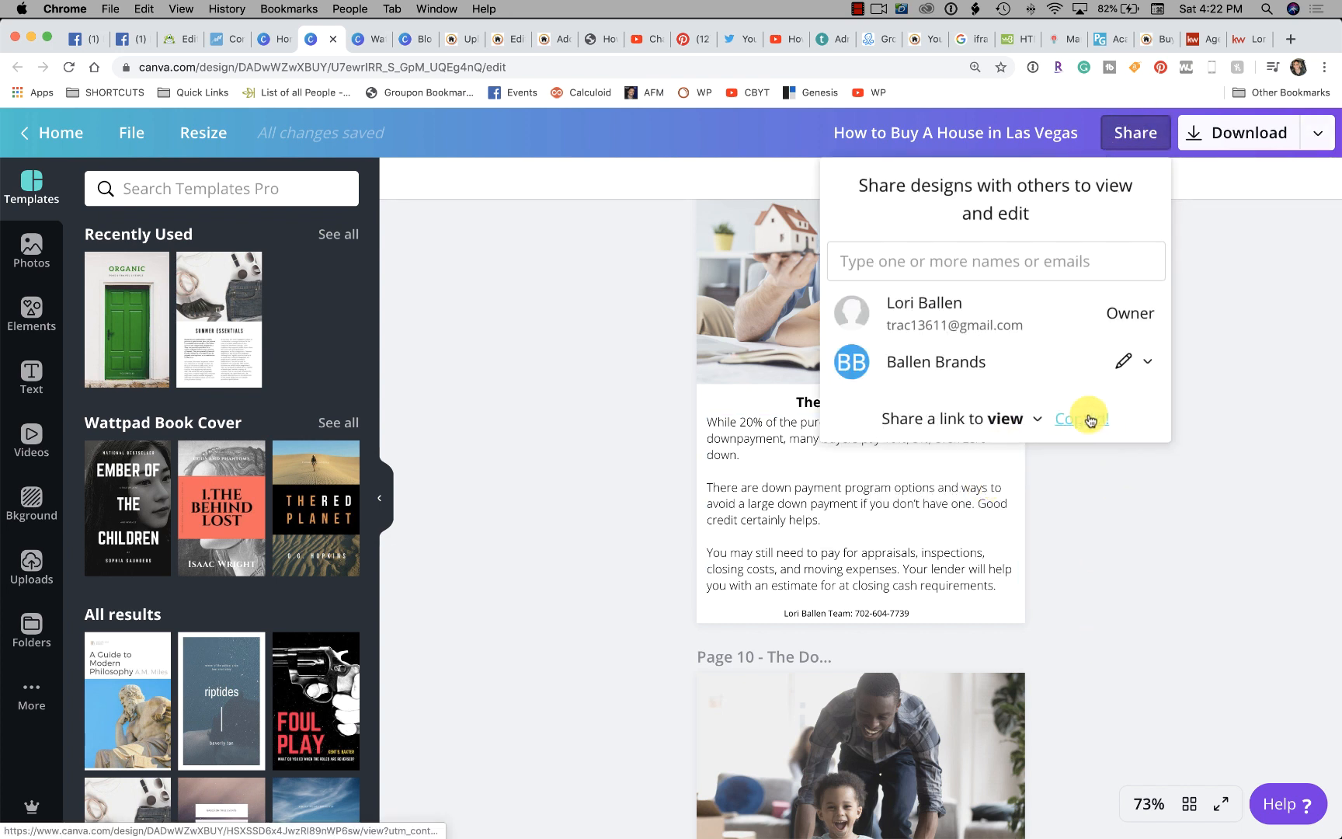
left_click(1082, 418)
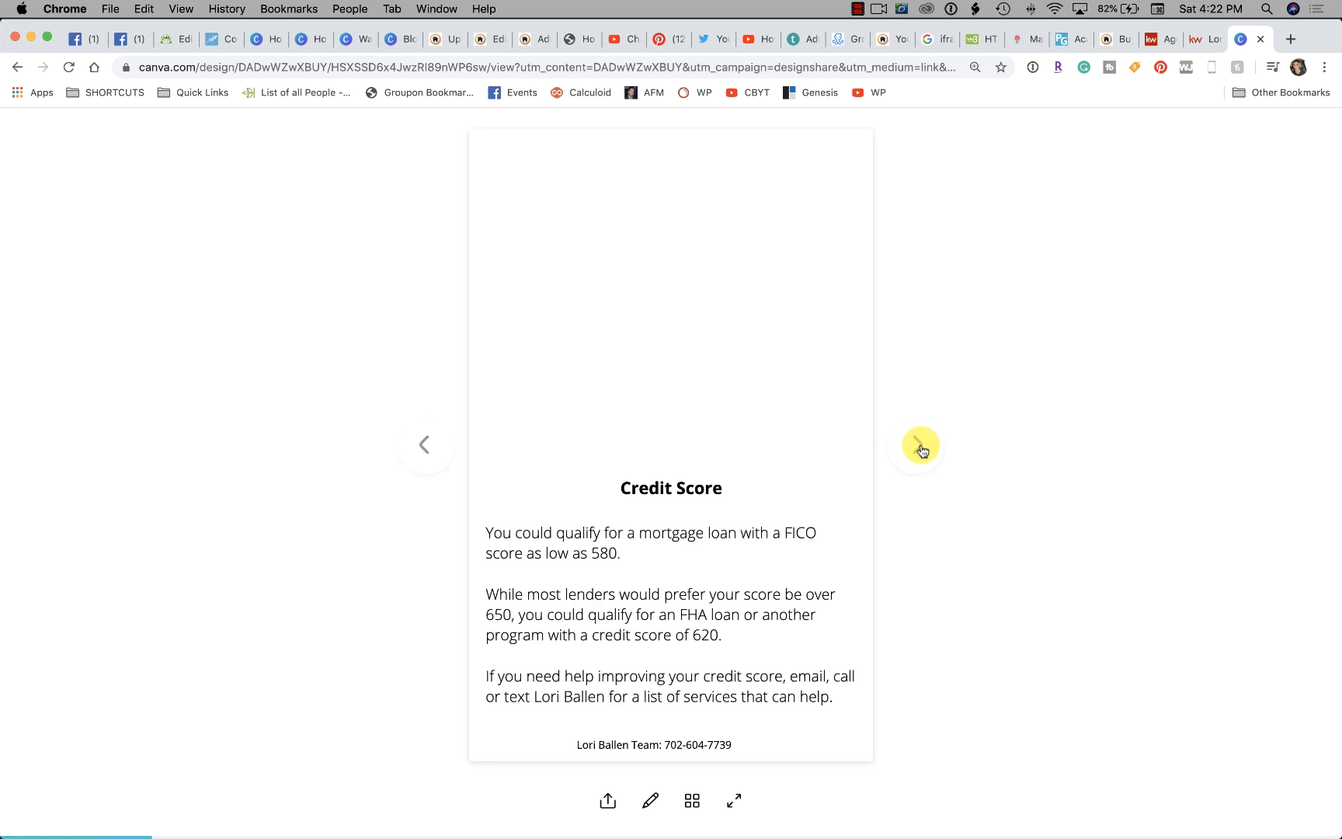
- Flip the public viewer from Qualifying For a Mortgage through Home Inspection to Final Walk Through
left_click(921, 444)
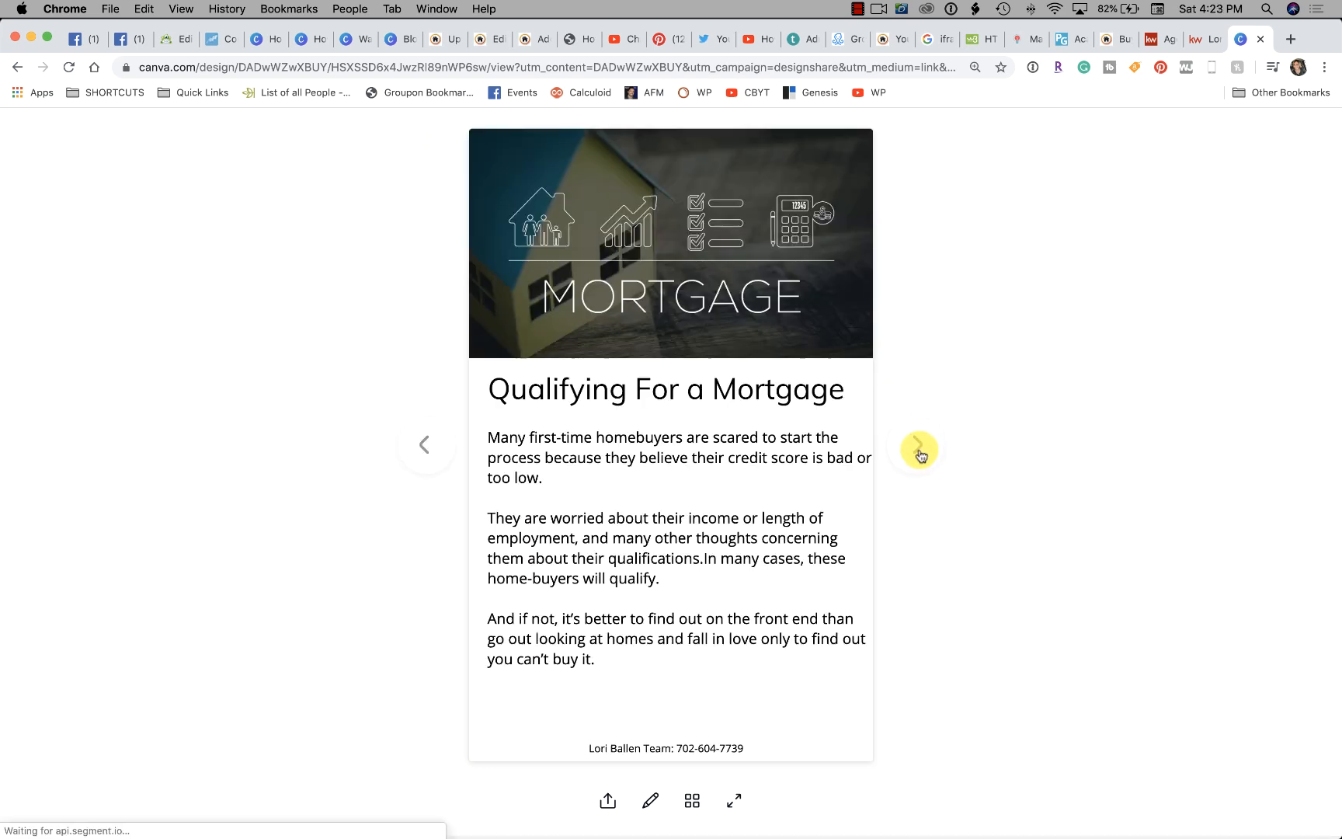
left_click(920, 445)
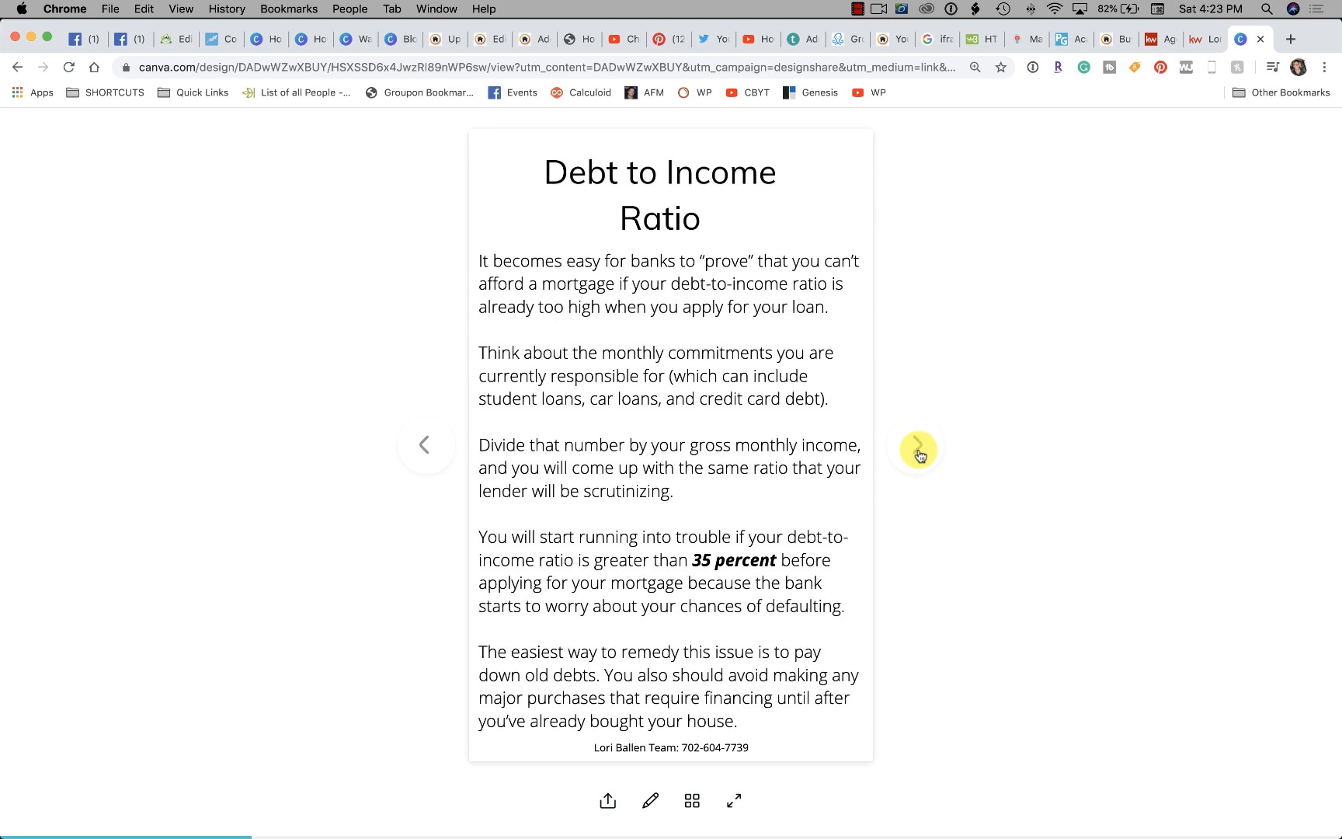
left_click(918, 445)
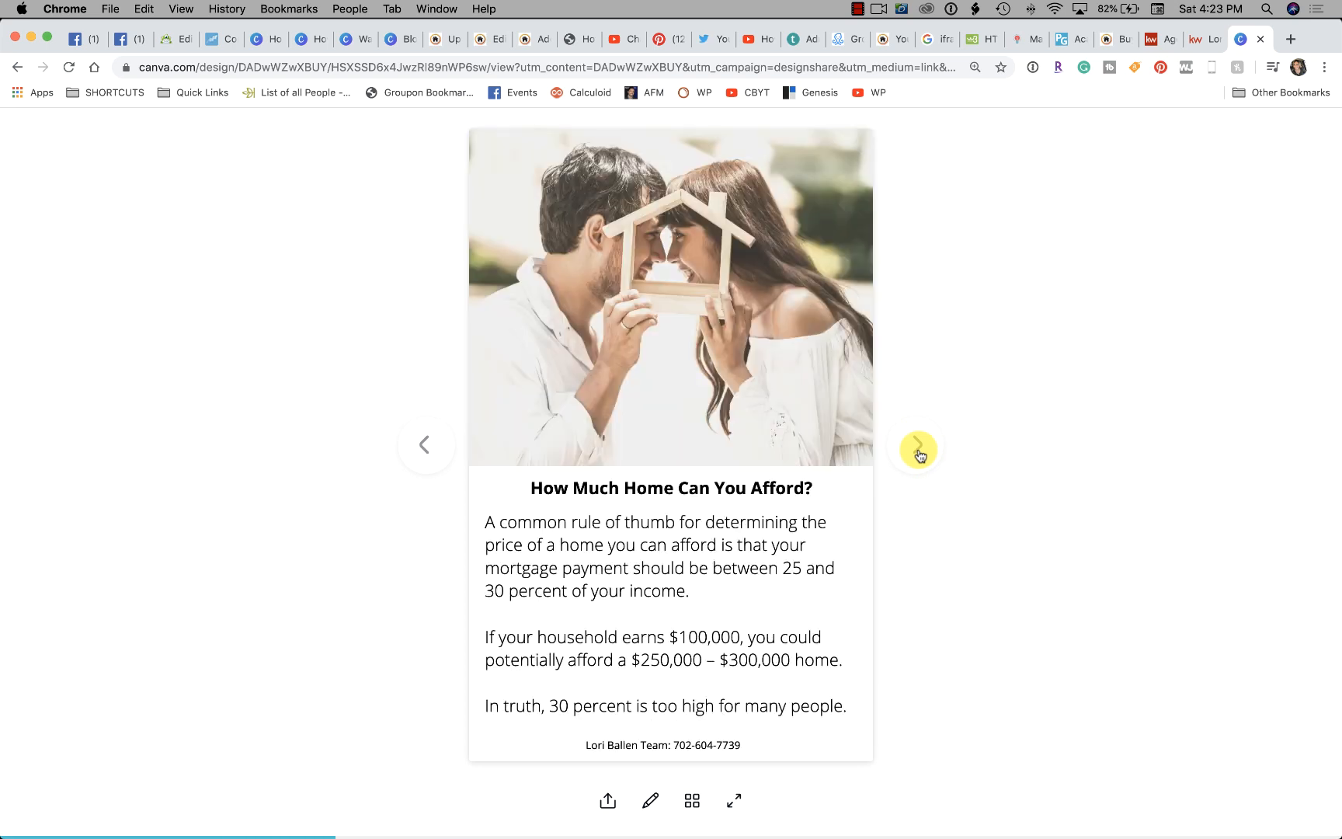
left_click(918, 444)
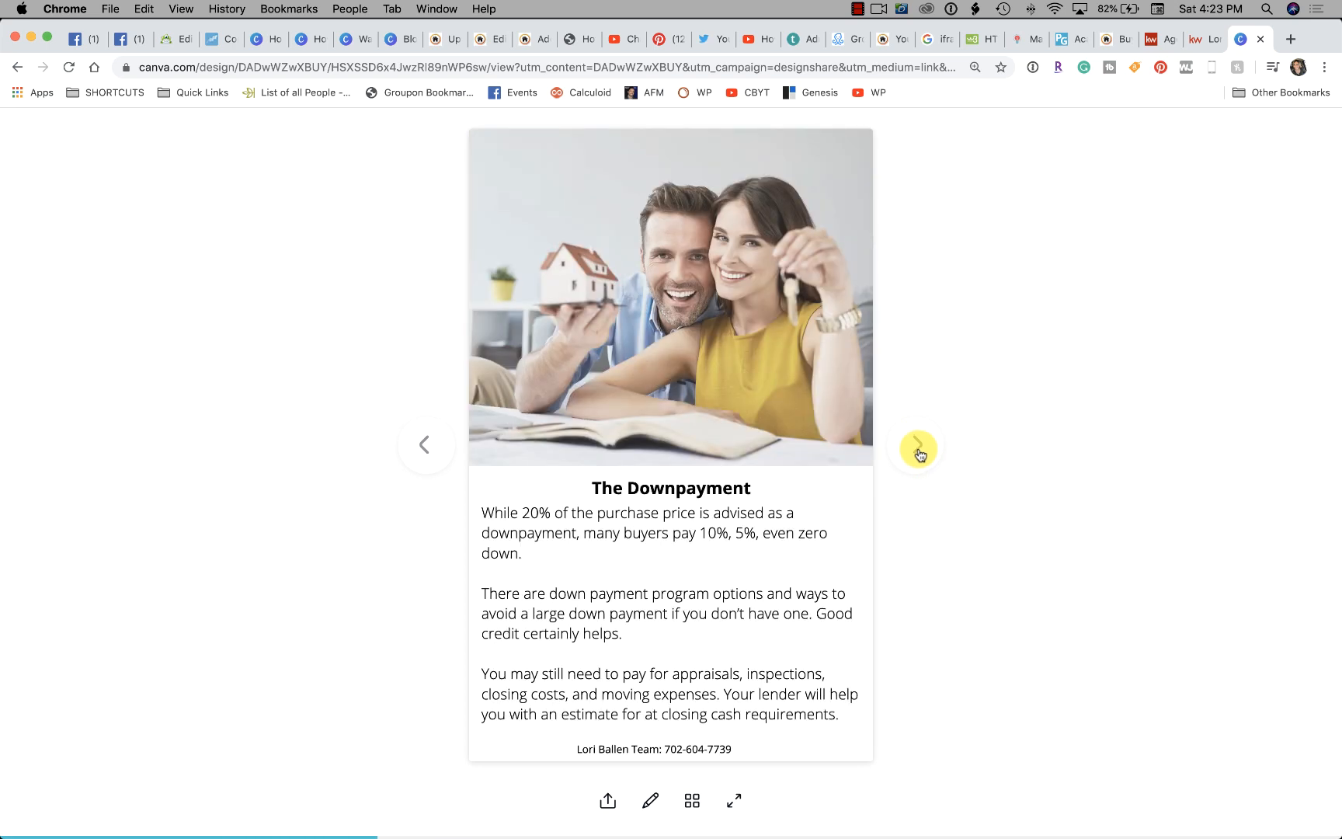
left_click(918, 444)
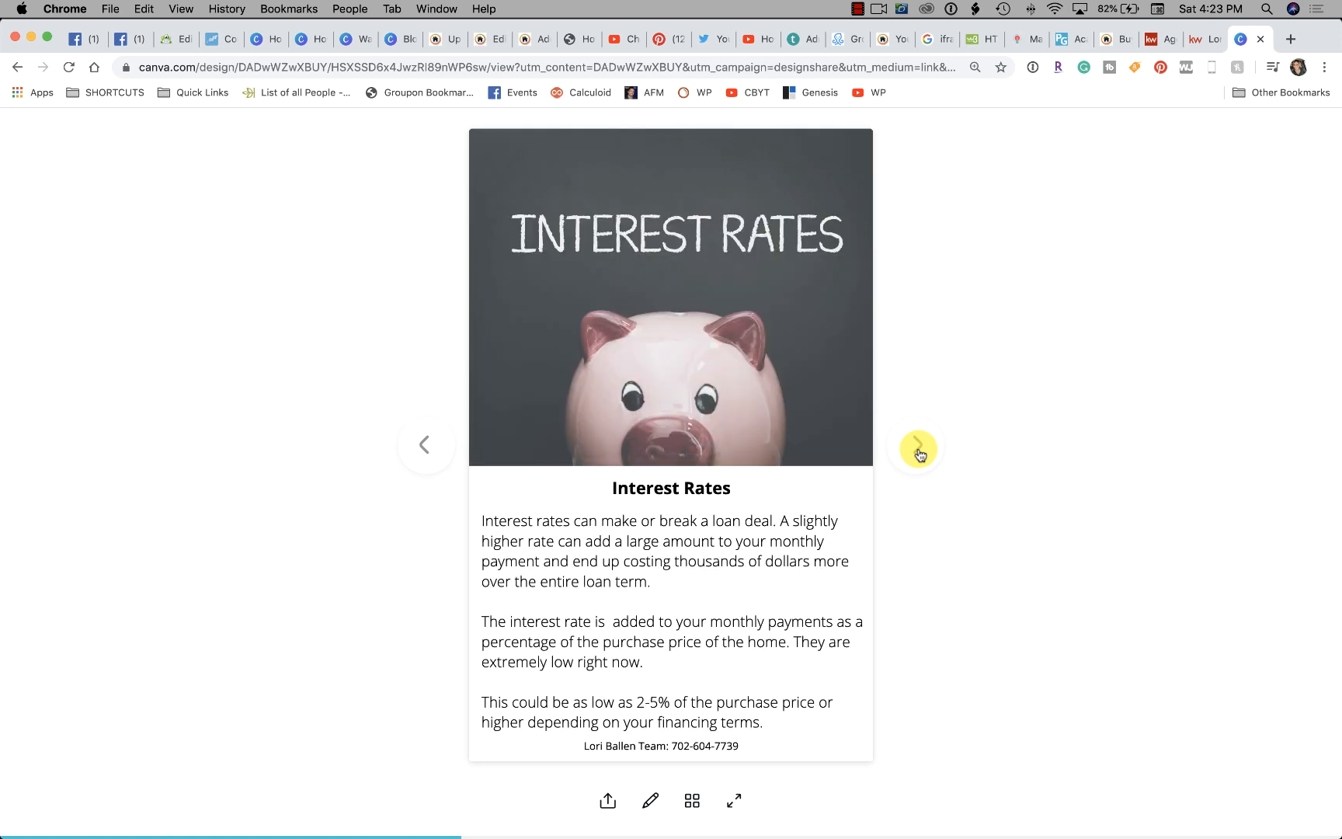
left_click(917, 448)
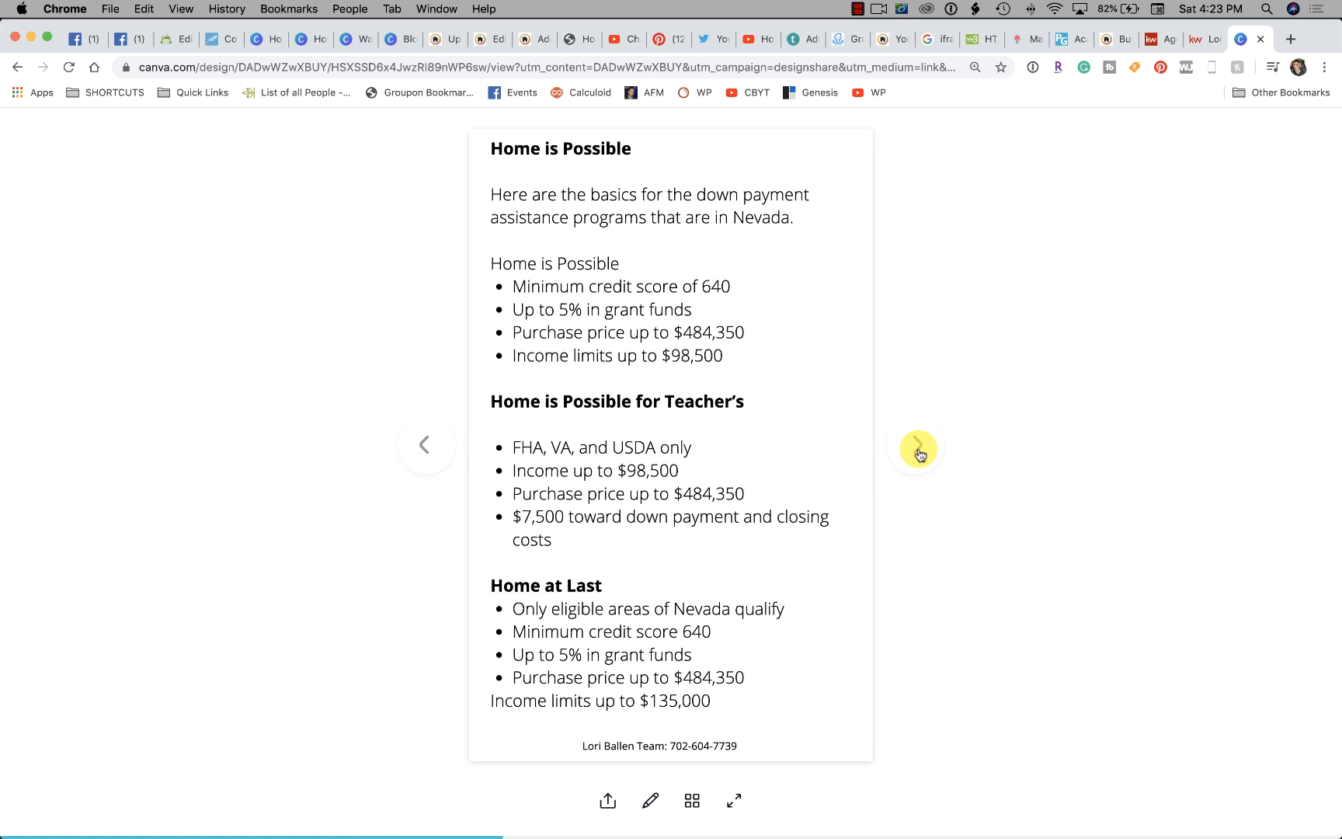
left_click(918, 450)
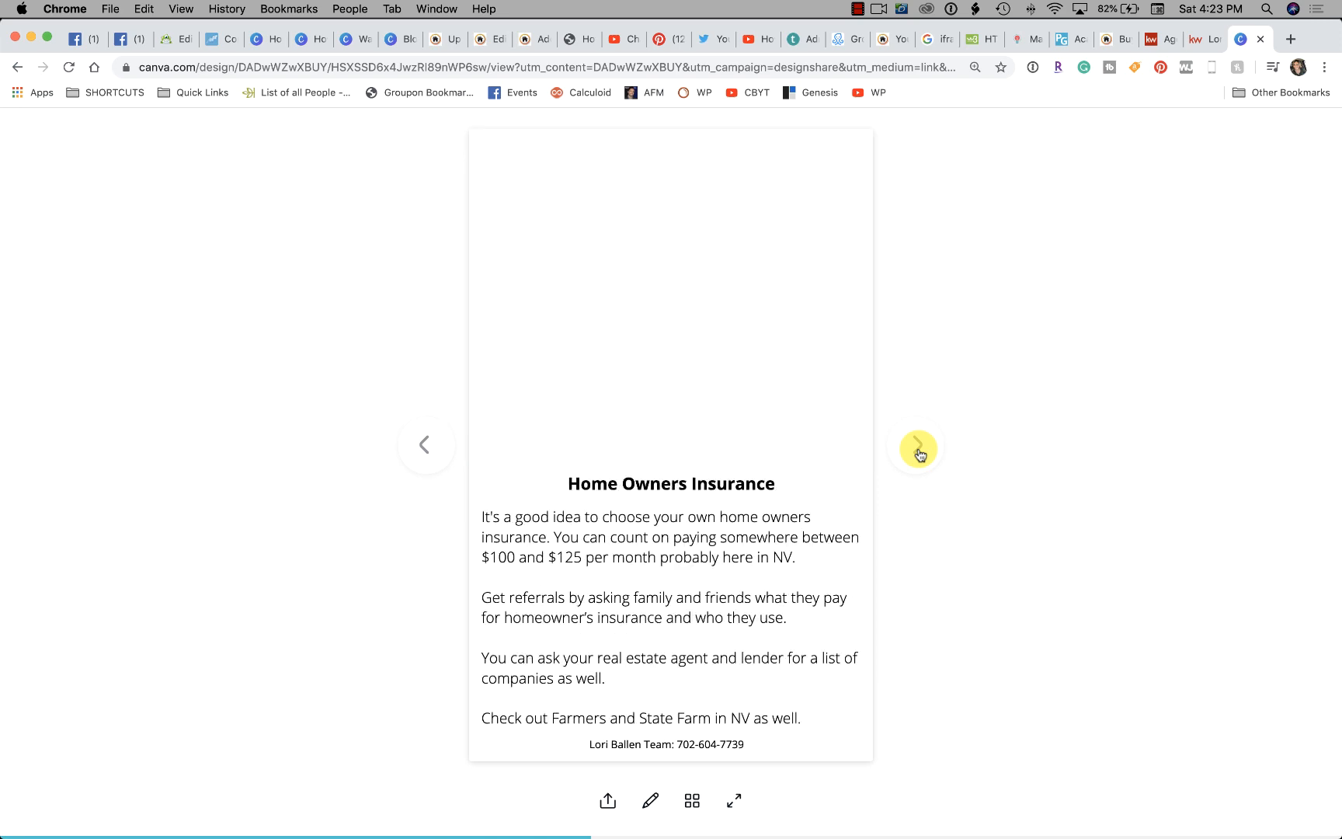
left_click(917, 444)
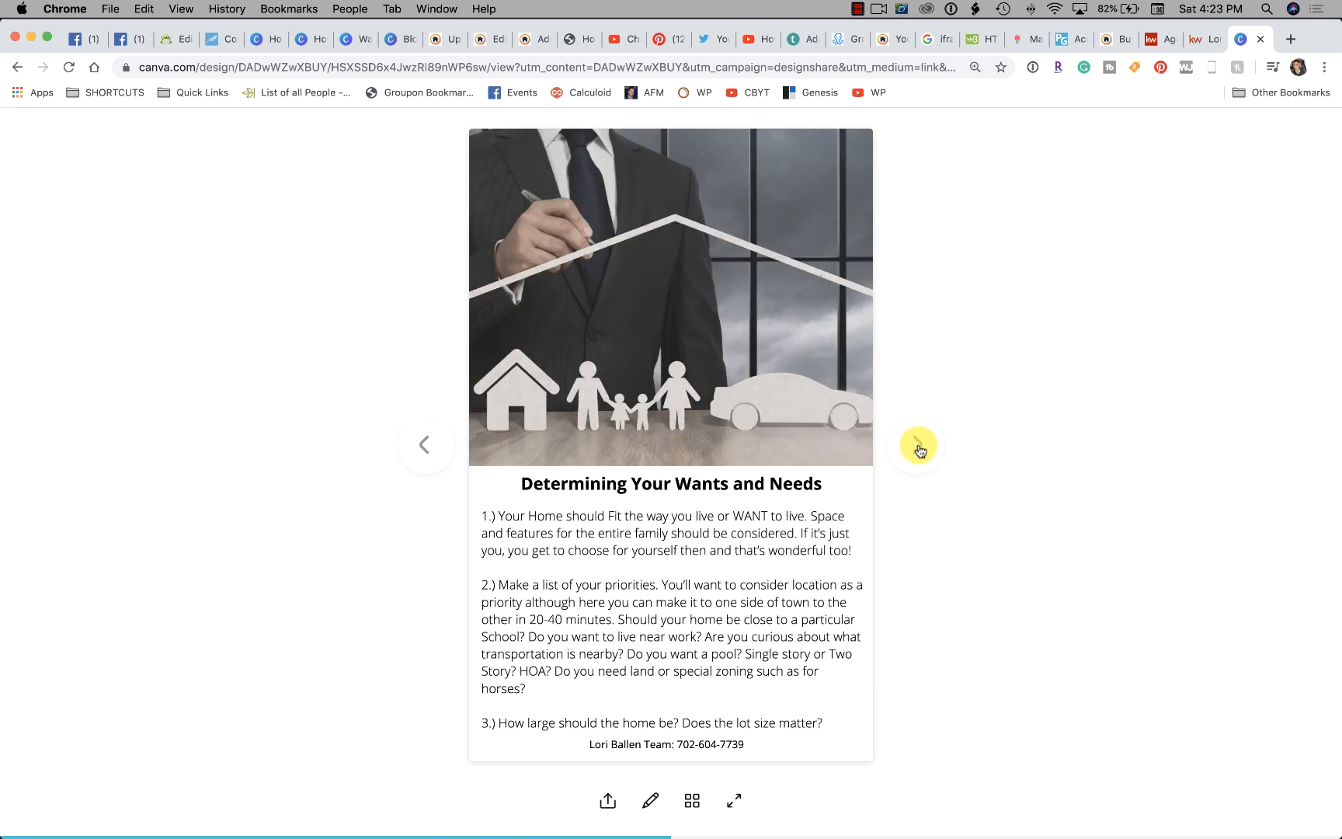
left_click(917, 445)
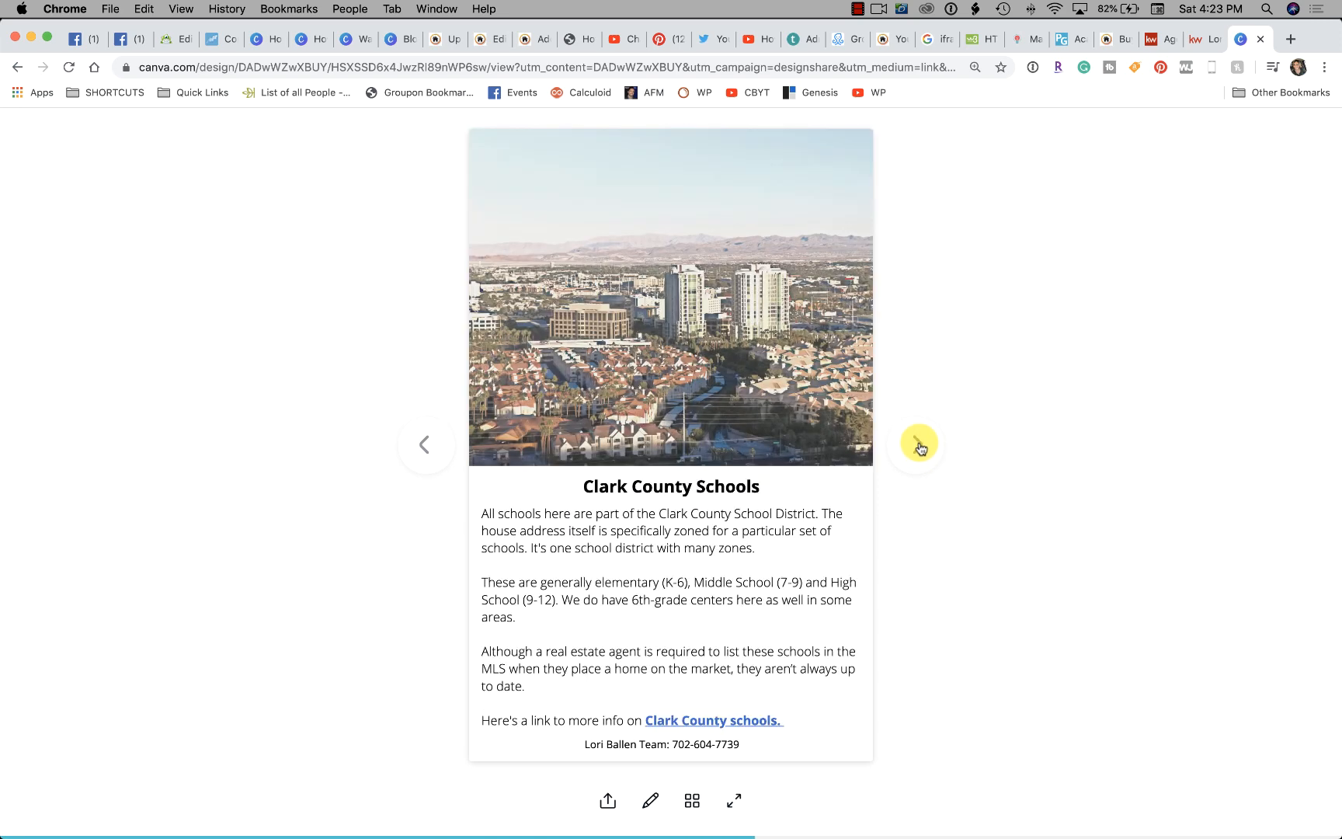
left_click(916, 444)
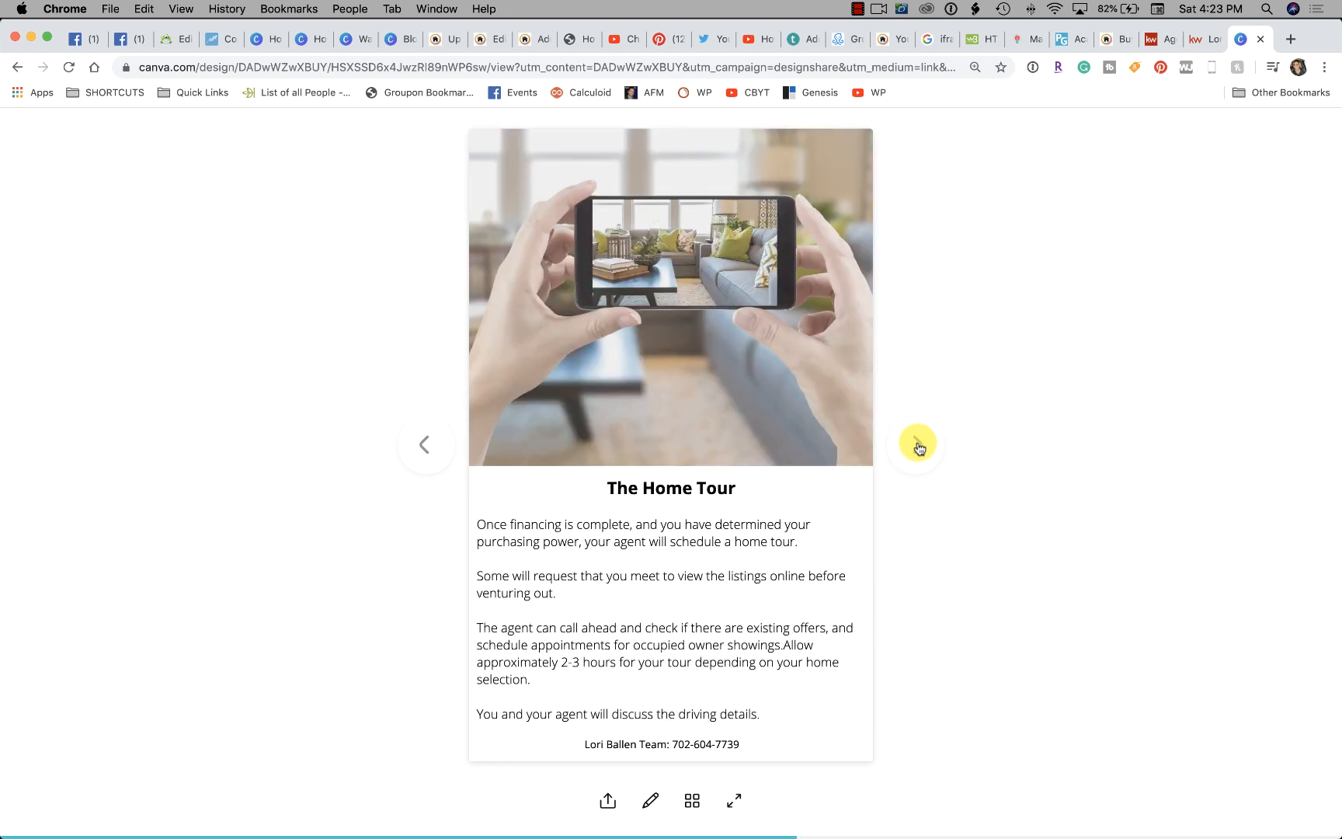
left_click(917, 444)
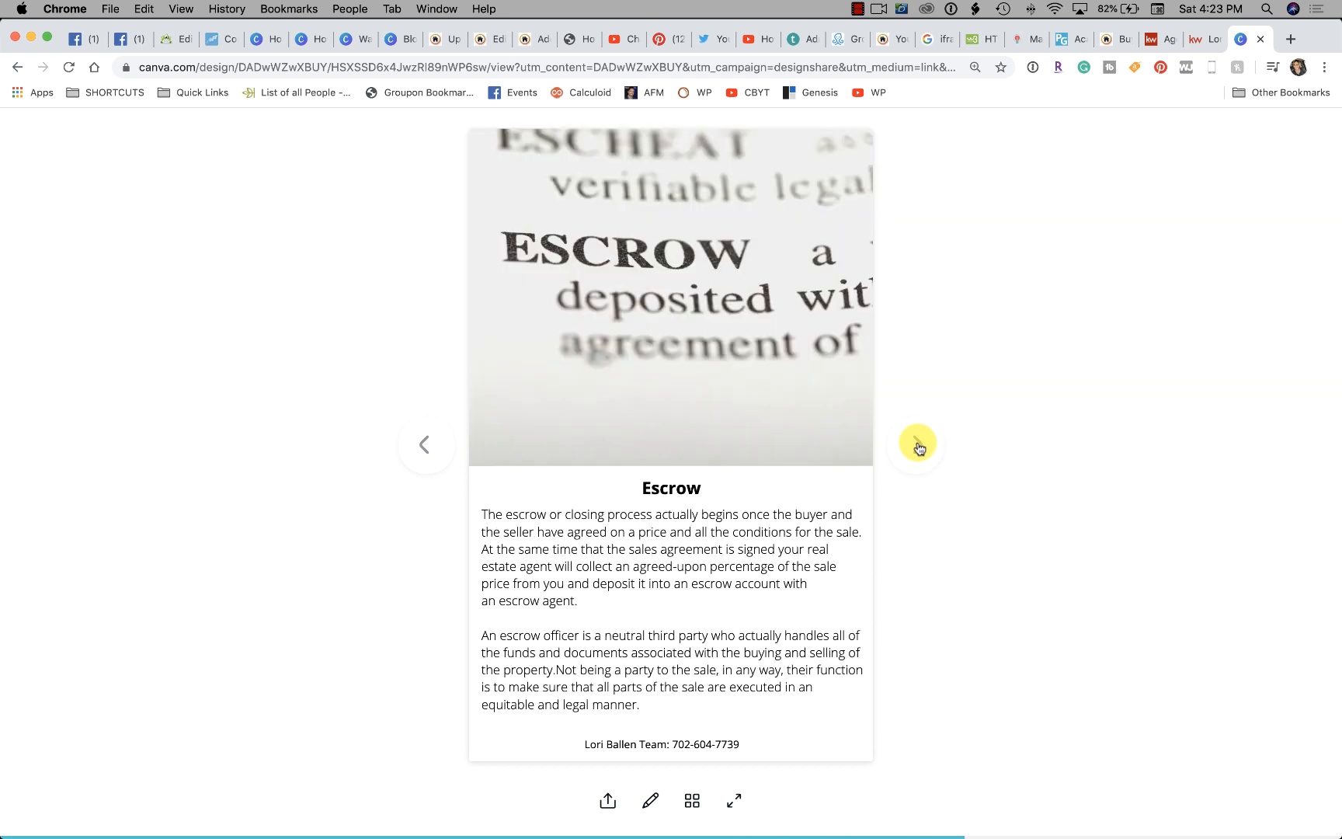
left_click(917, 445)
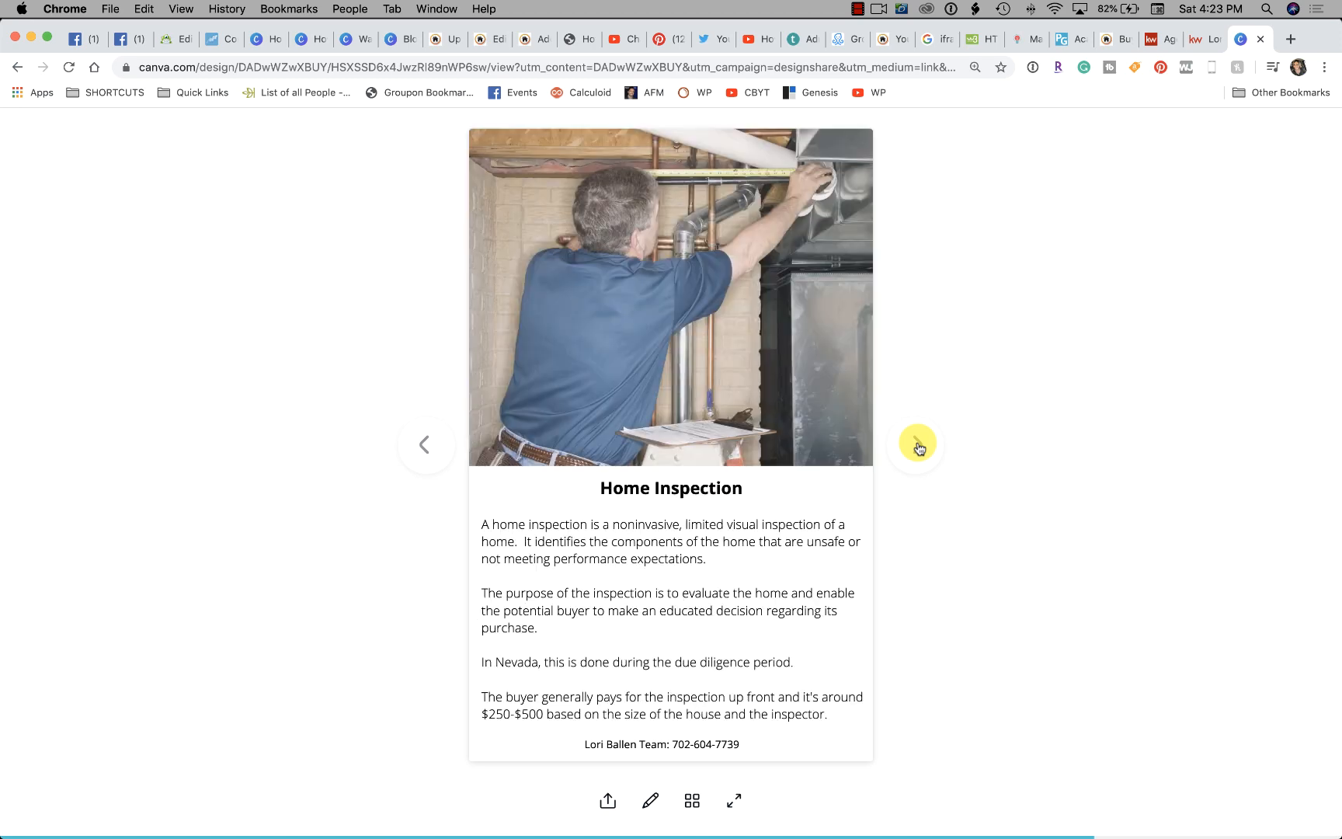
left_click(917, 444)
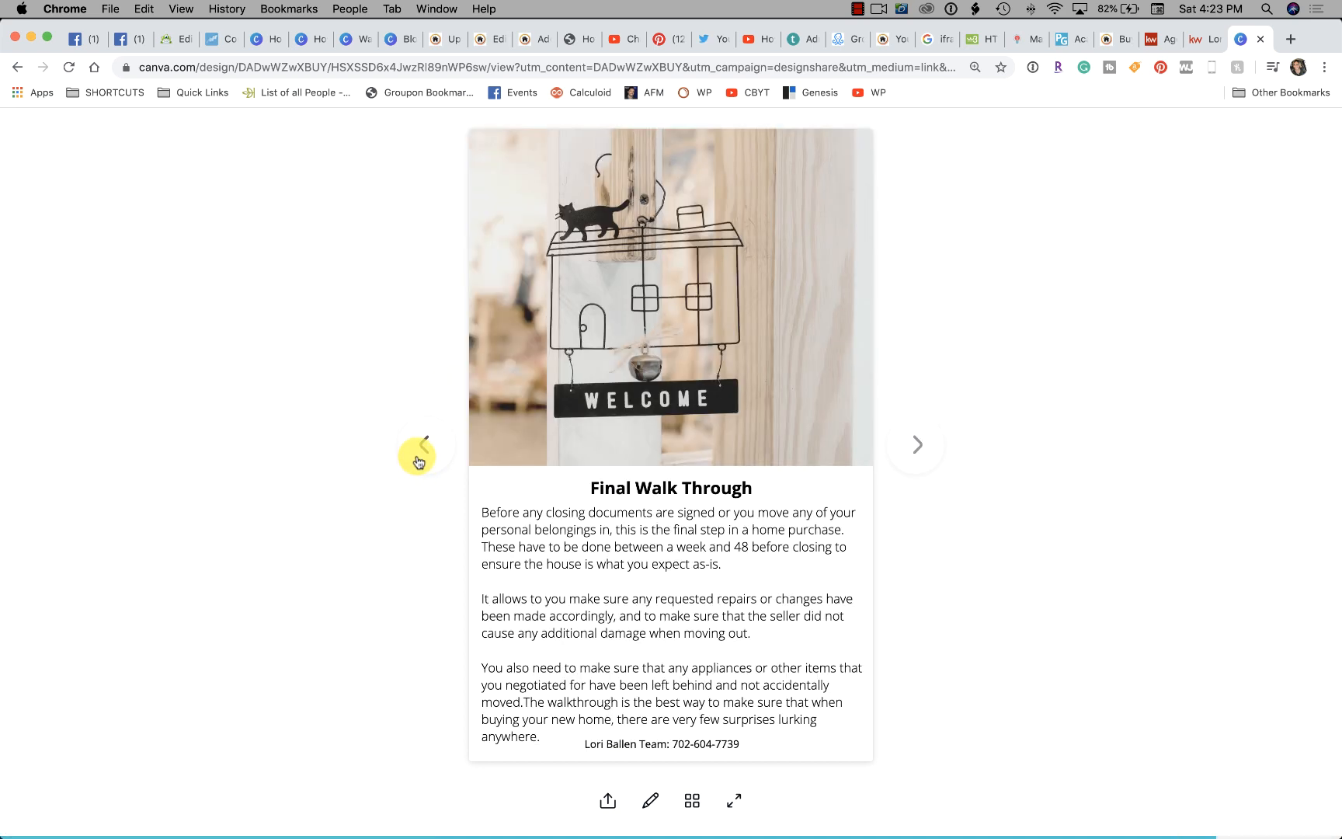
mouse_move(849, 253)
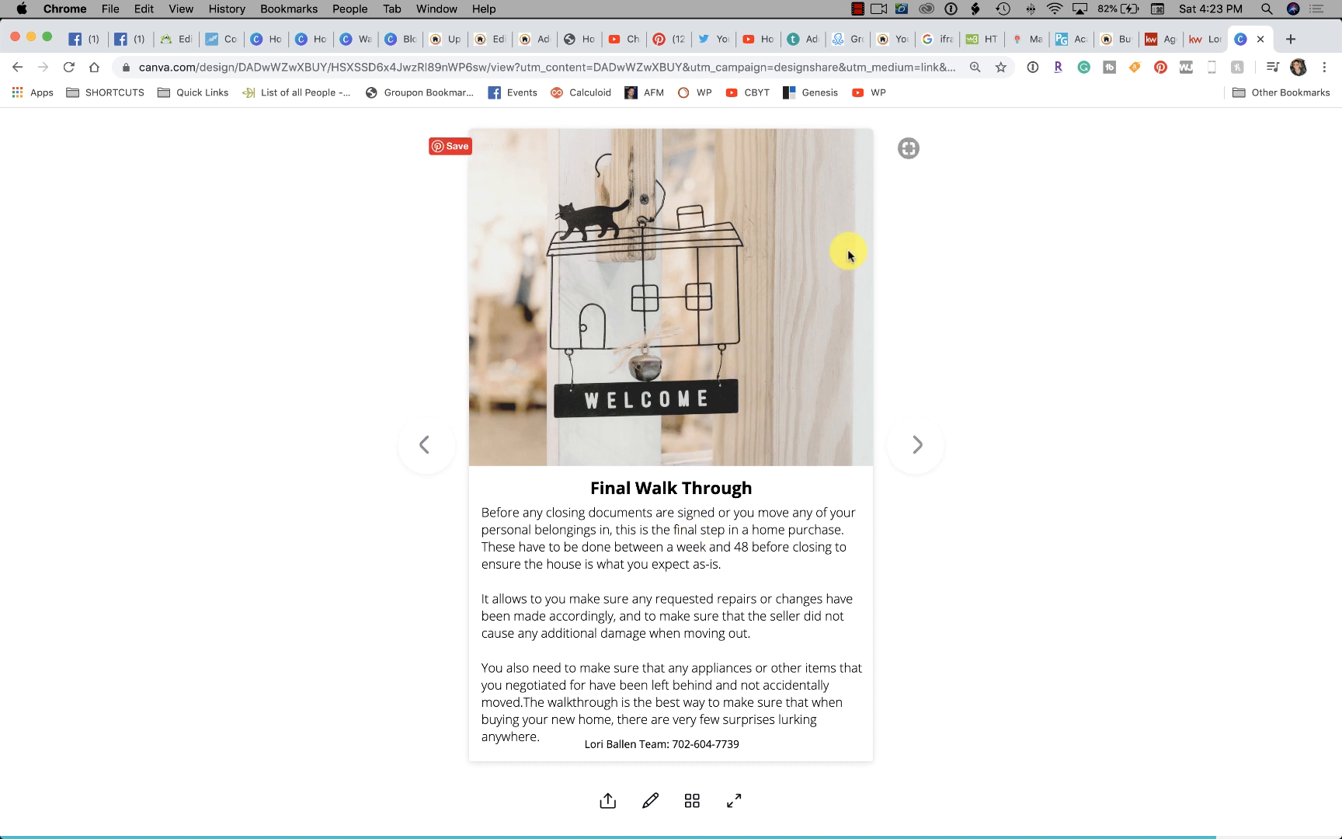
mouse_move(181, 135)
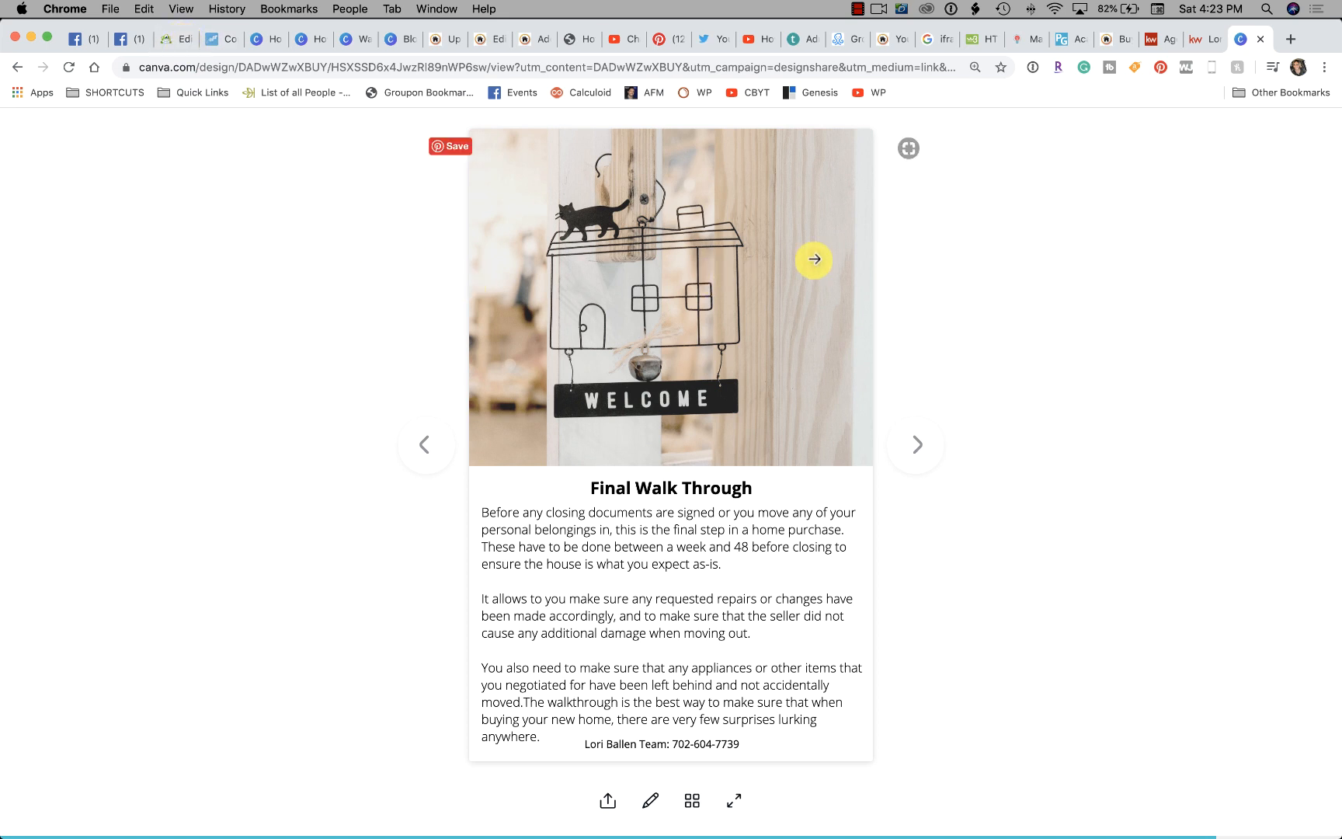
mouse_move(890, 309)
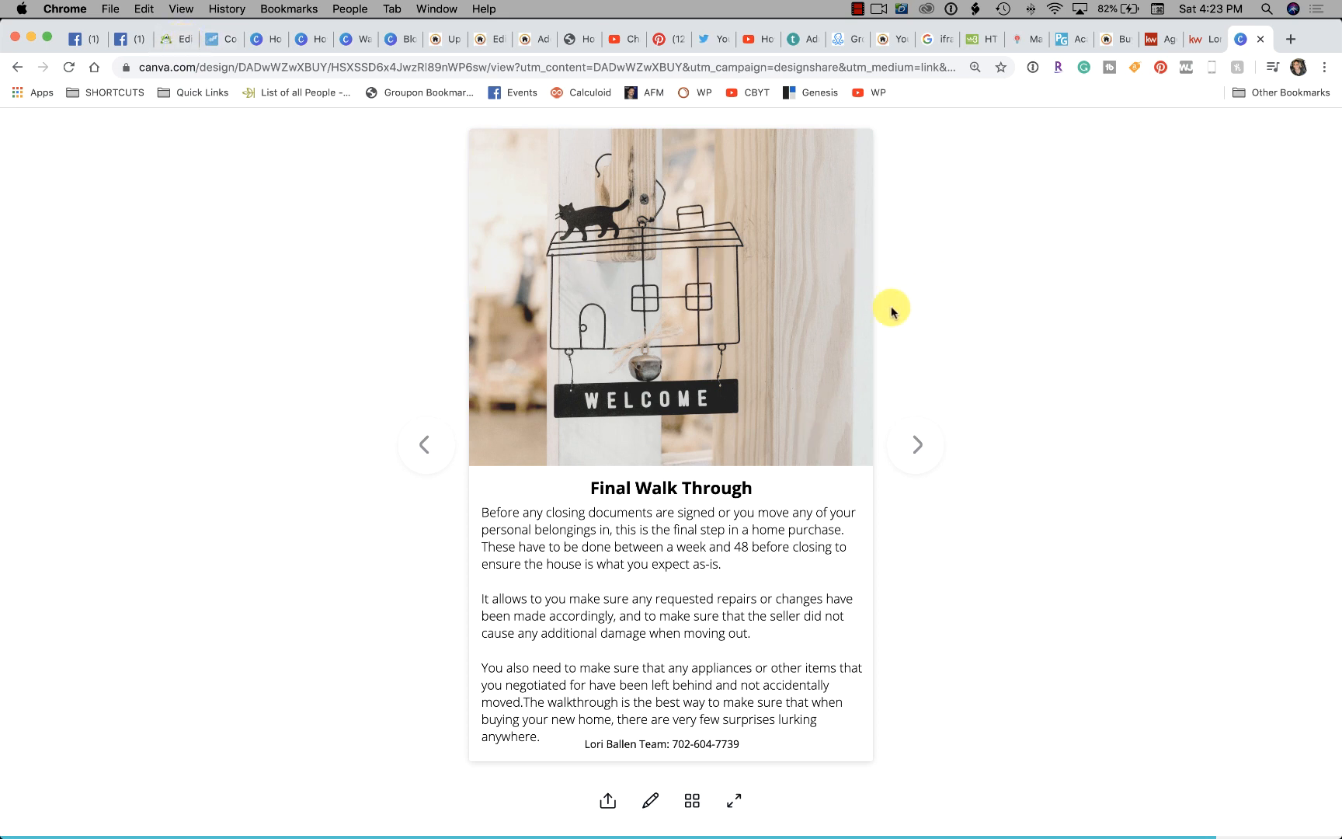
mouse_move(162, 41)
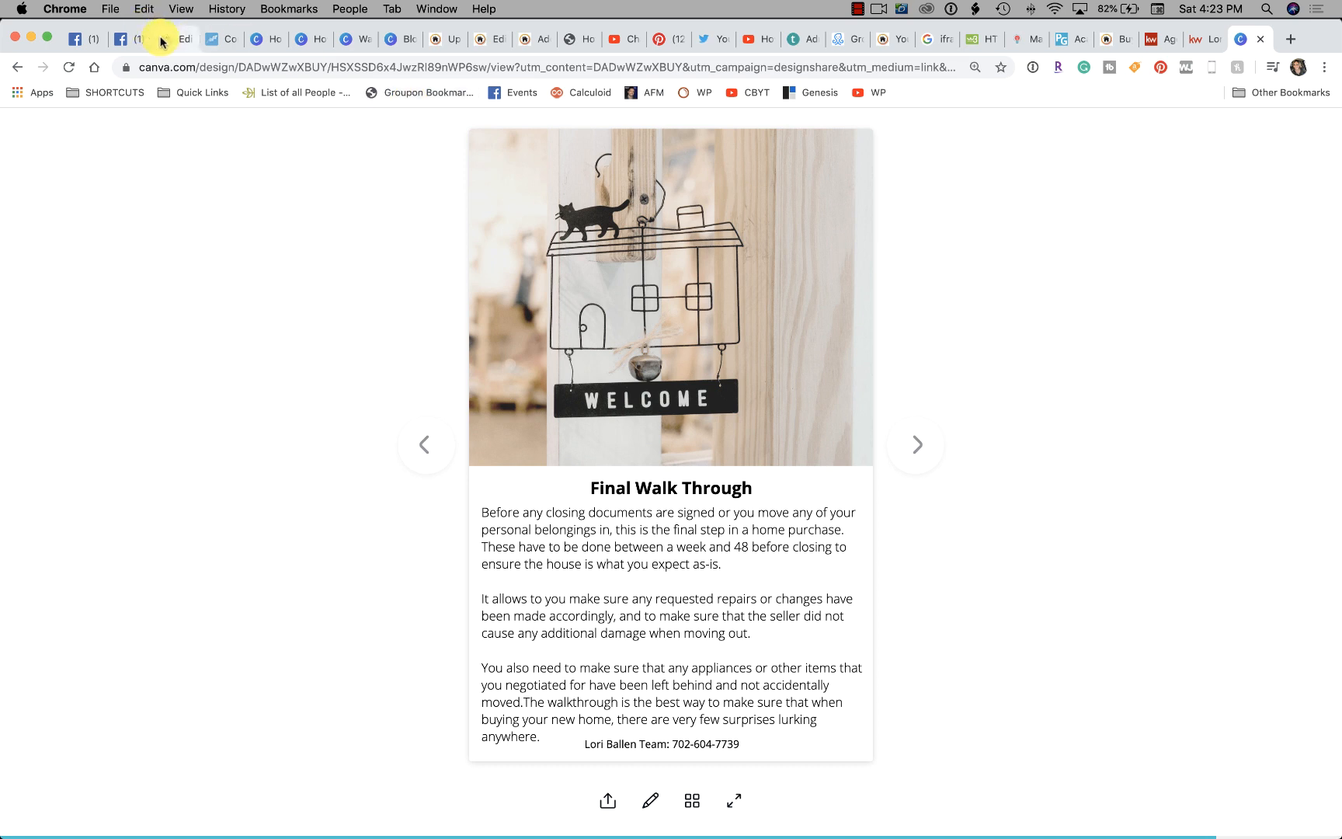
- Return to OptinMonster's Publish page showing the Shareable MonsterLink campaign URL
left_click(176, 39)
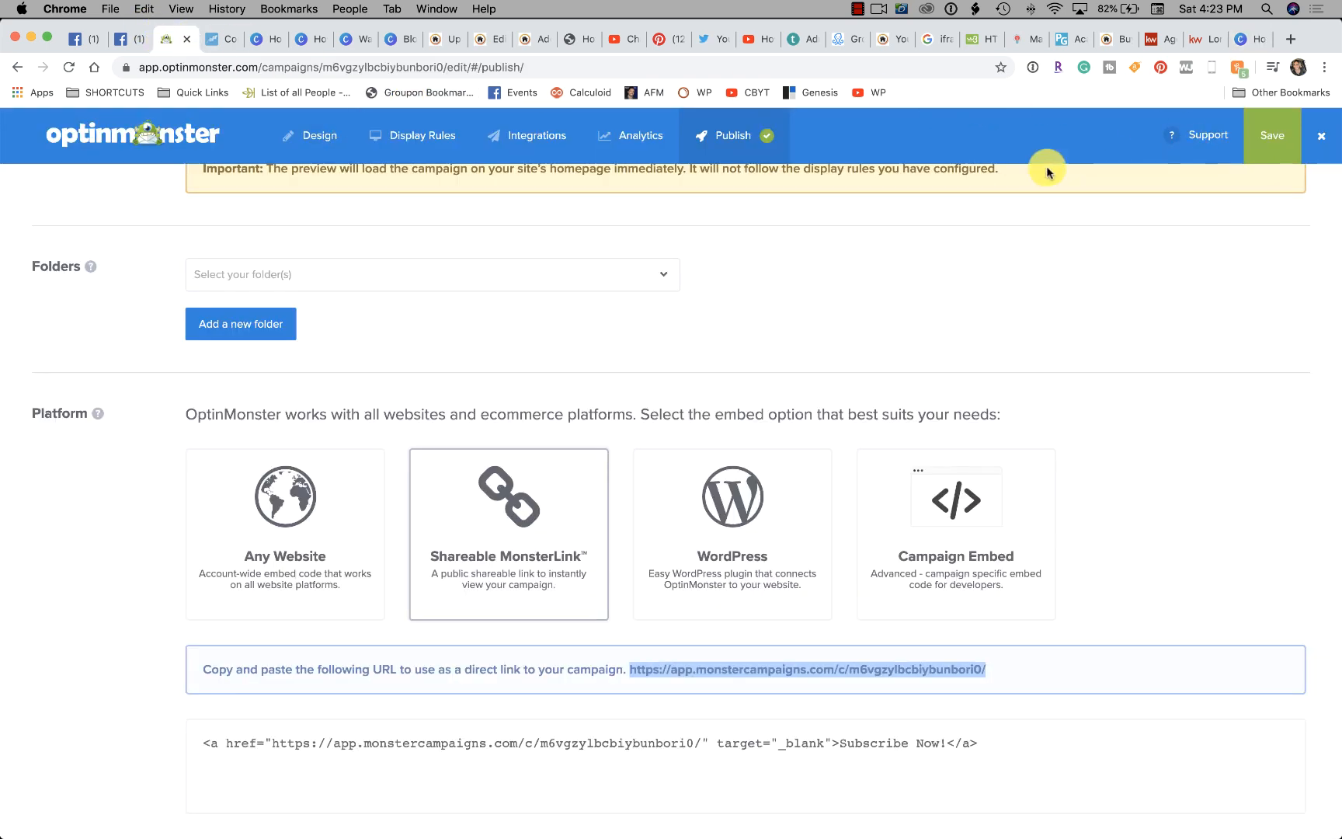
mouse_move(1179, 362)
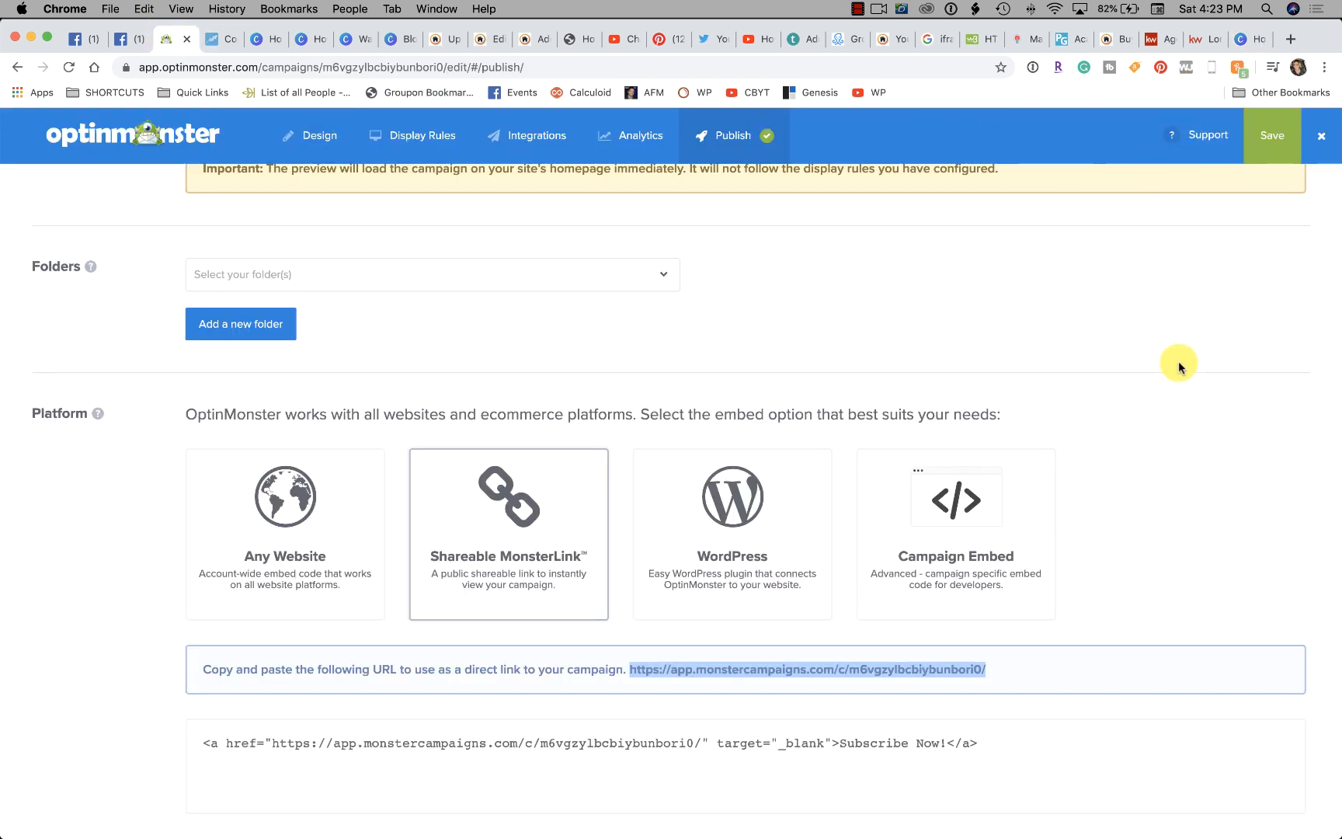
mouse_move(1173, 451)
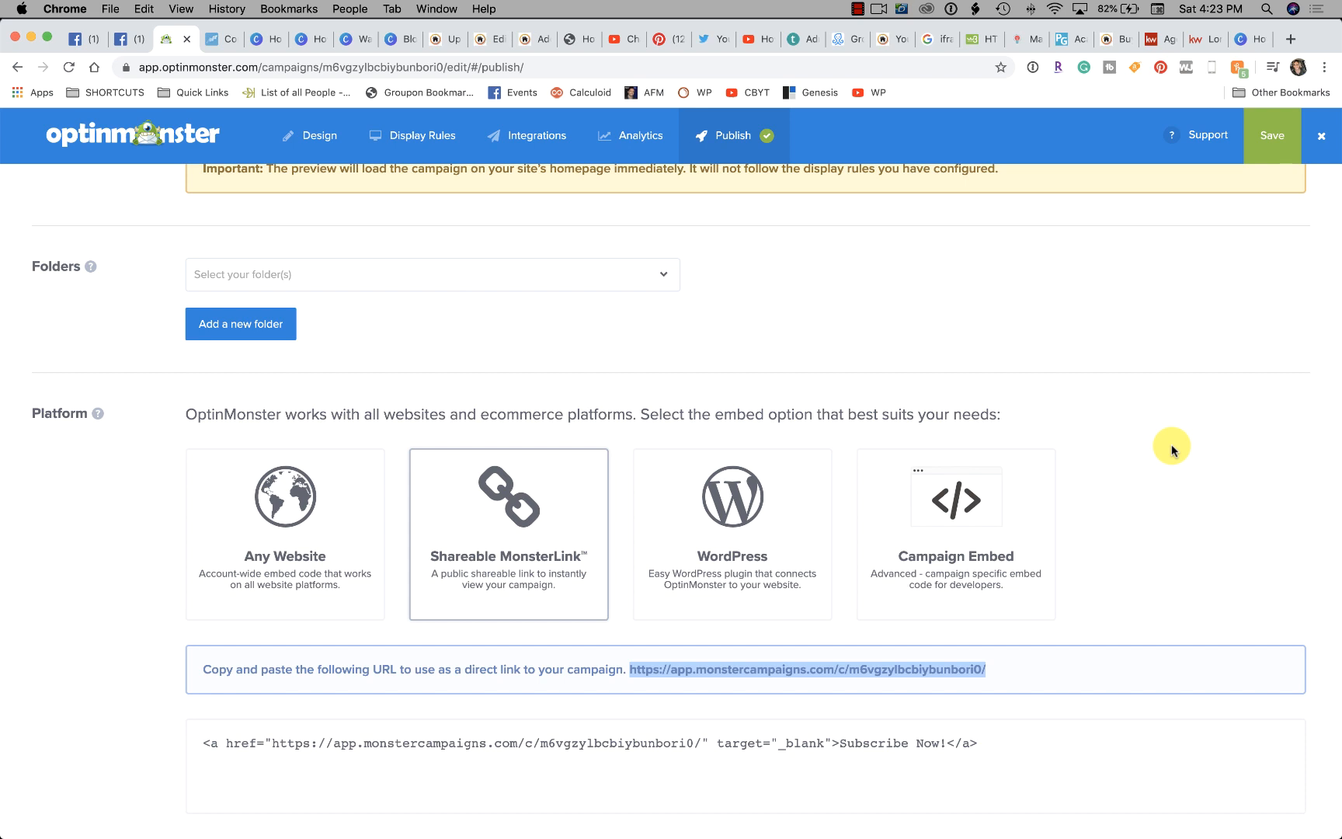
mouse_move(691, 87)
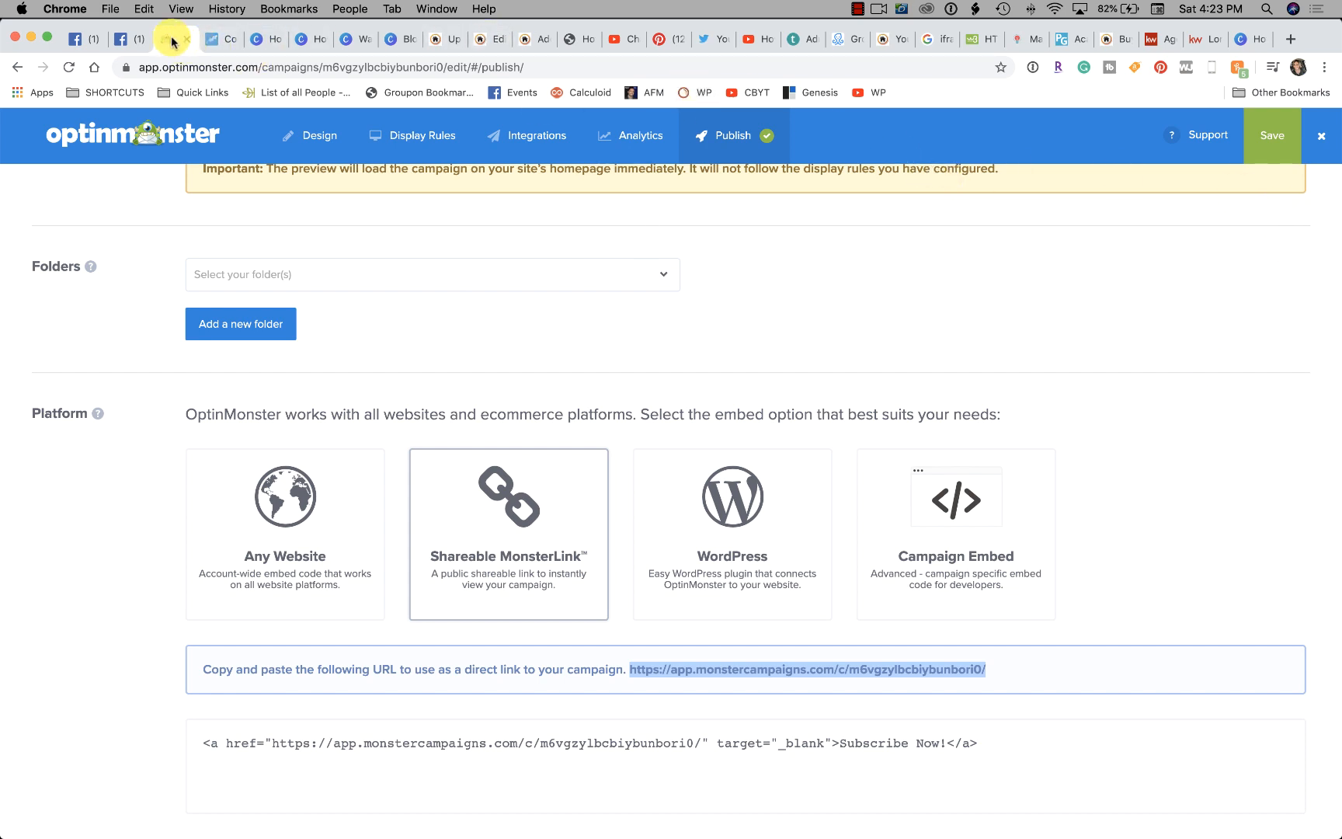
- On the agent website, go to the Free Home Buyers Guide page and scroll down it
left_click(1199, 40)
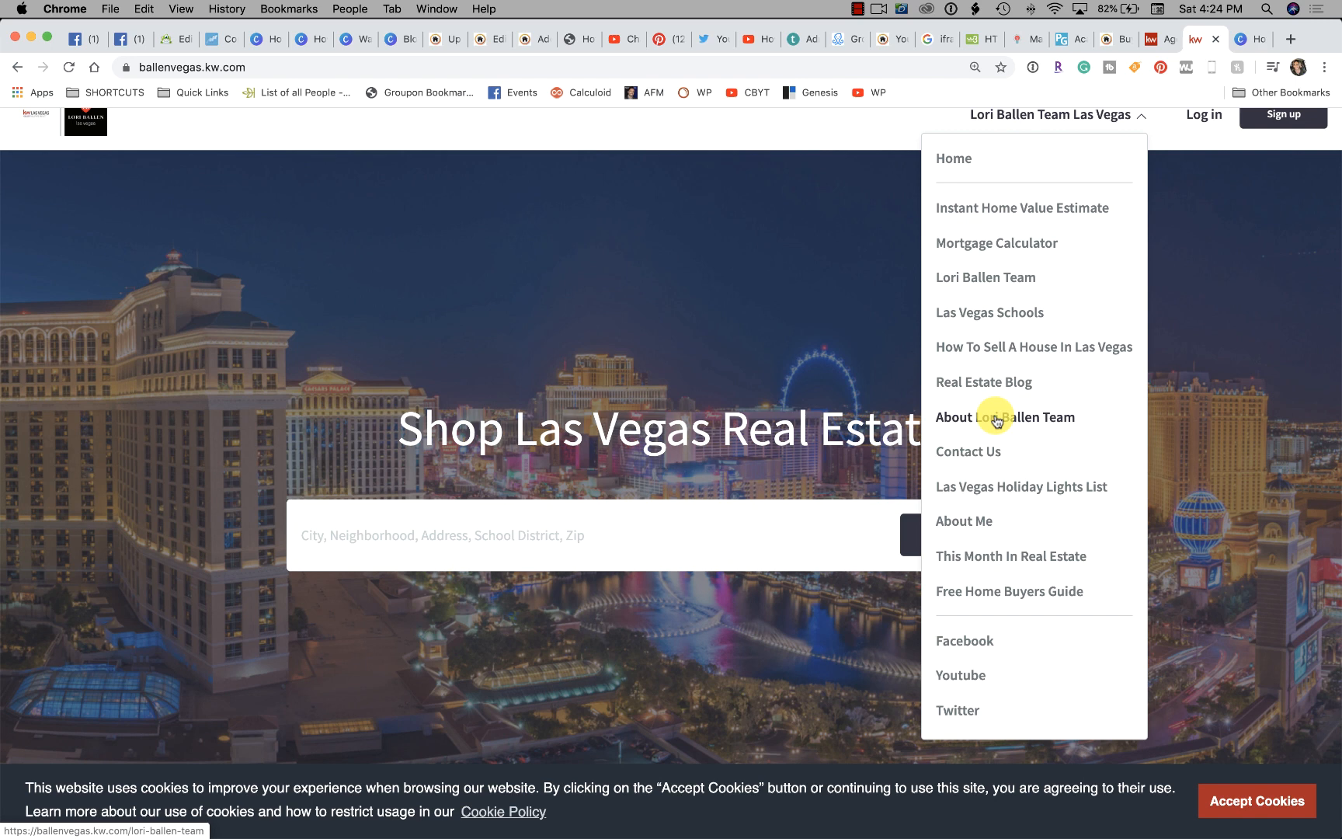
mouse_move(992, 592)
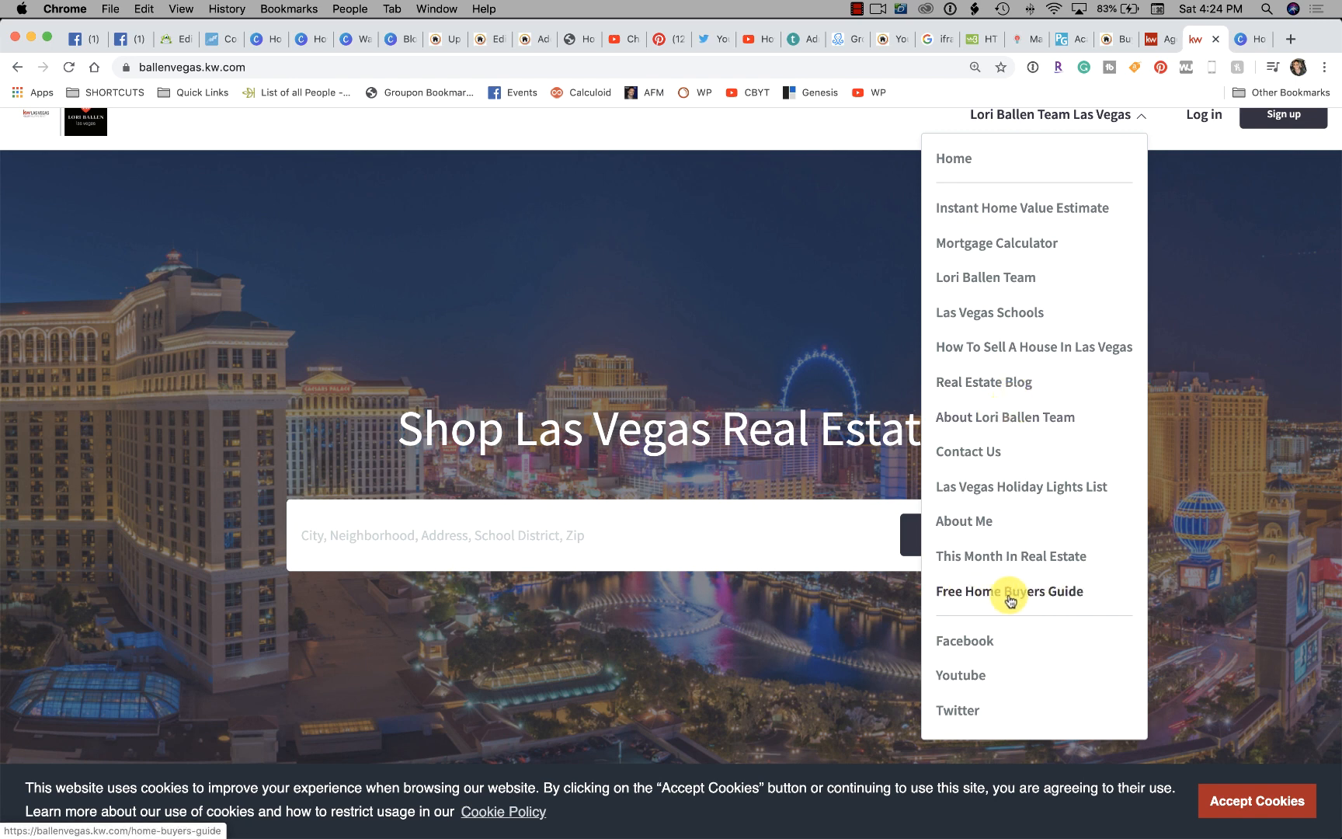
left_click(1009, 592)
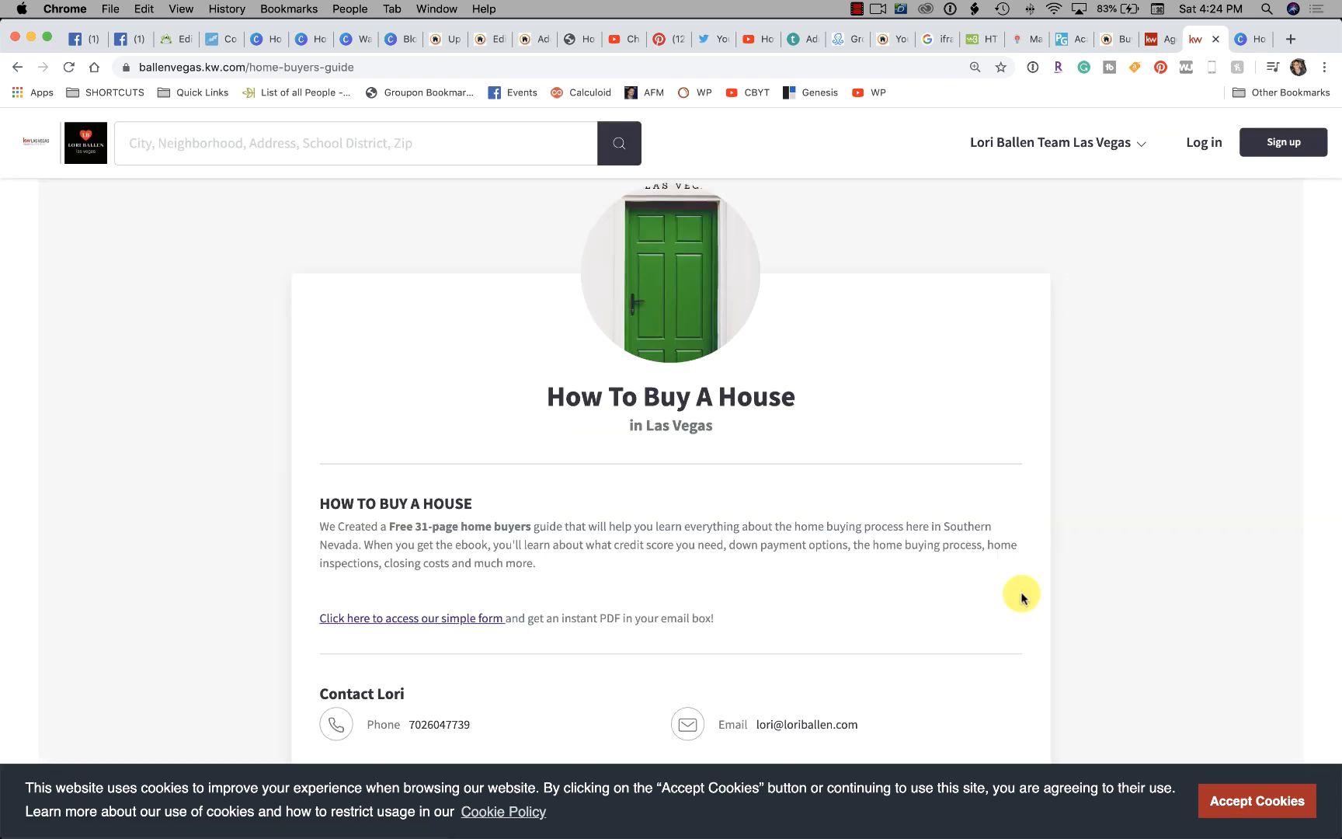
scroll("down", 3)
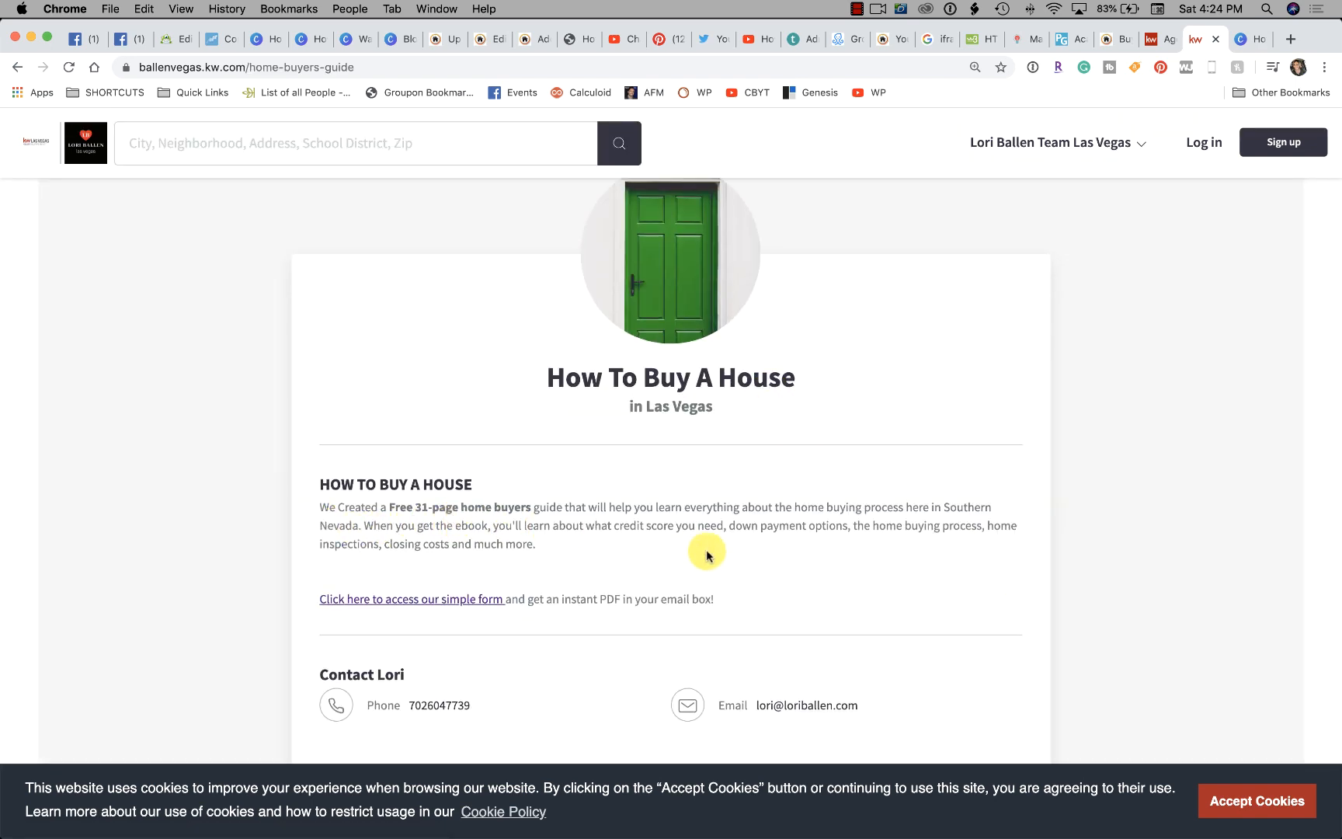
mouse_move(915, 547)
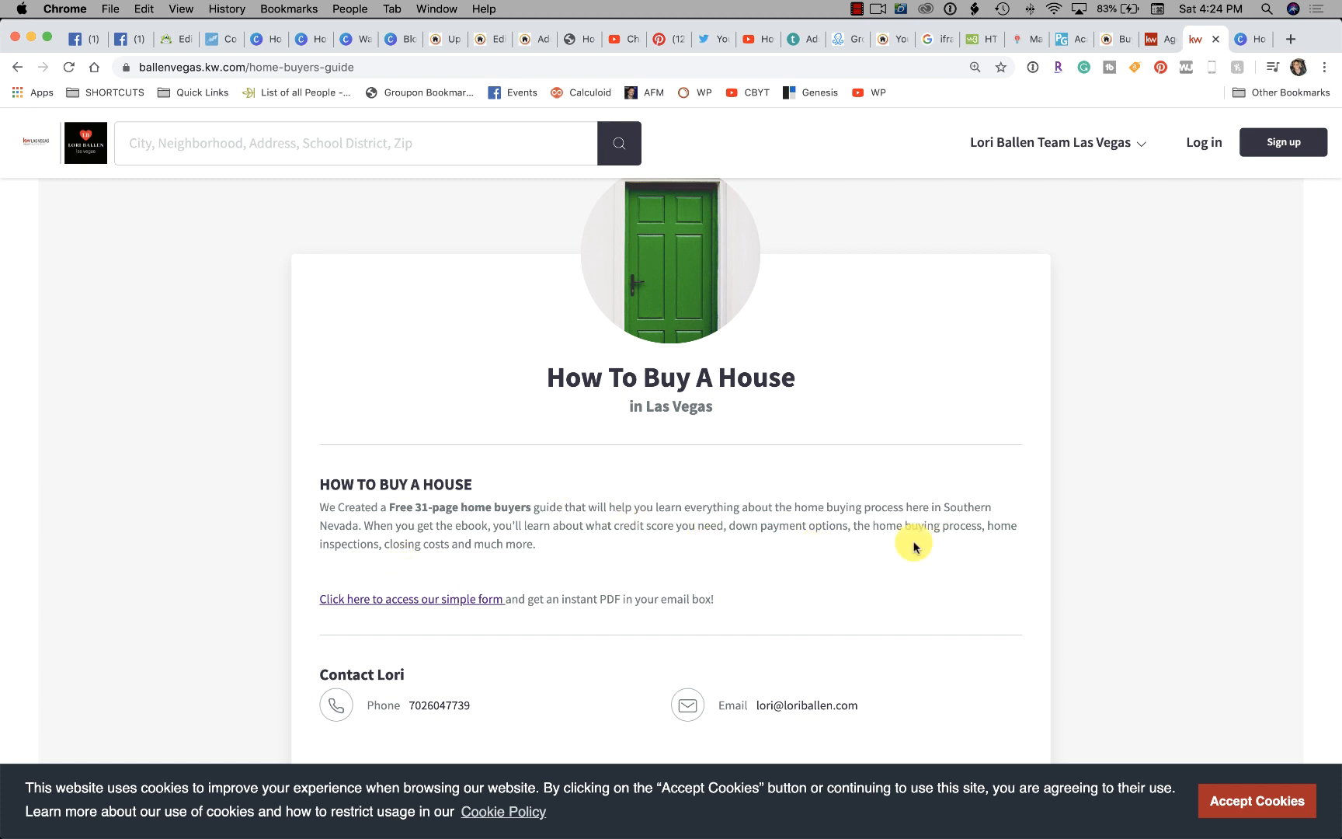
mouse_move(834, 475)
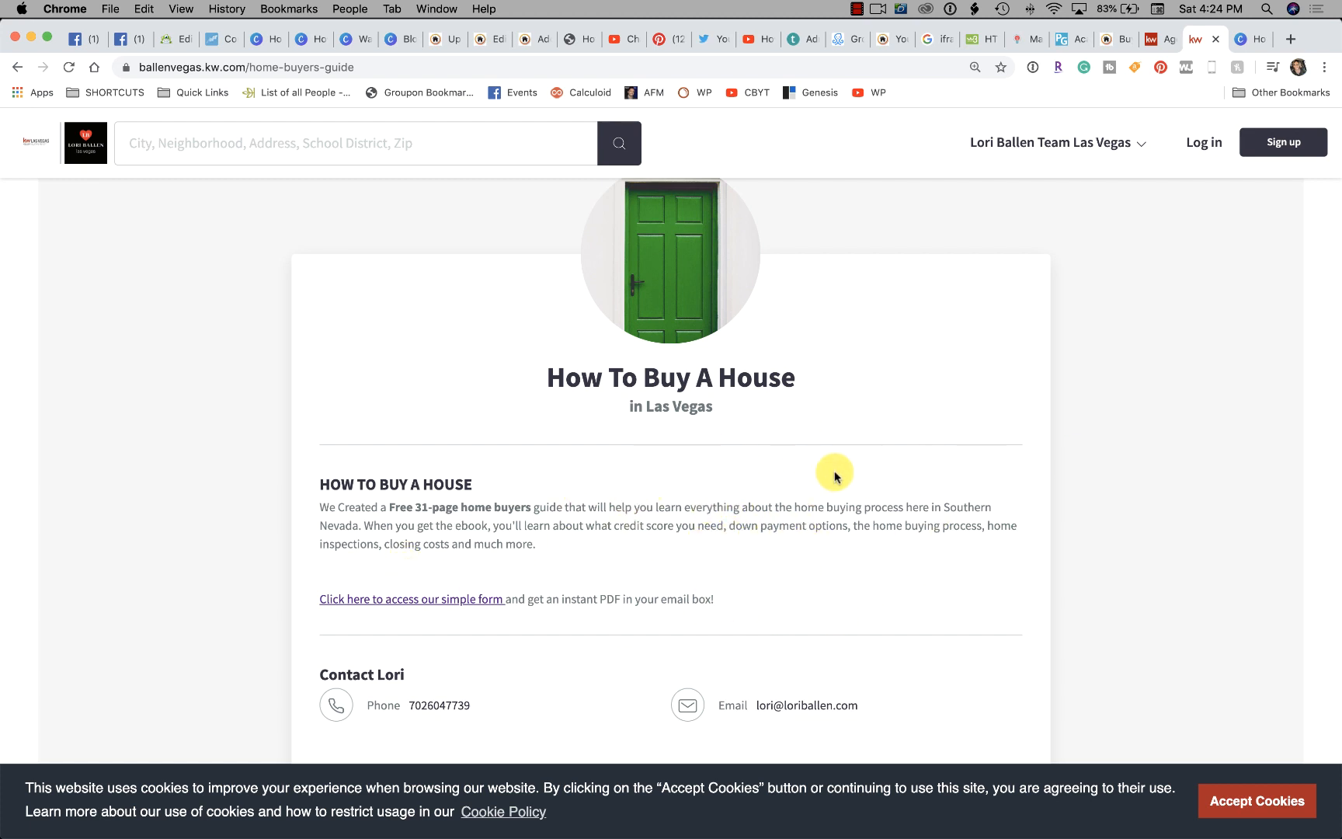
mouse_move(651, 519)
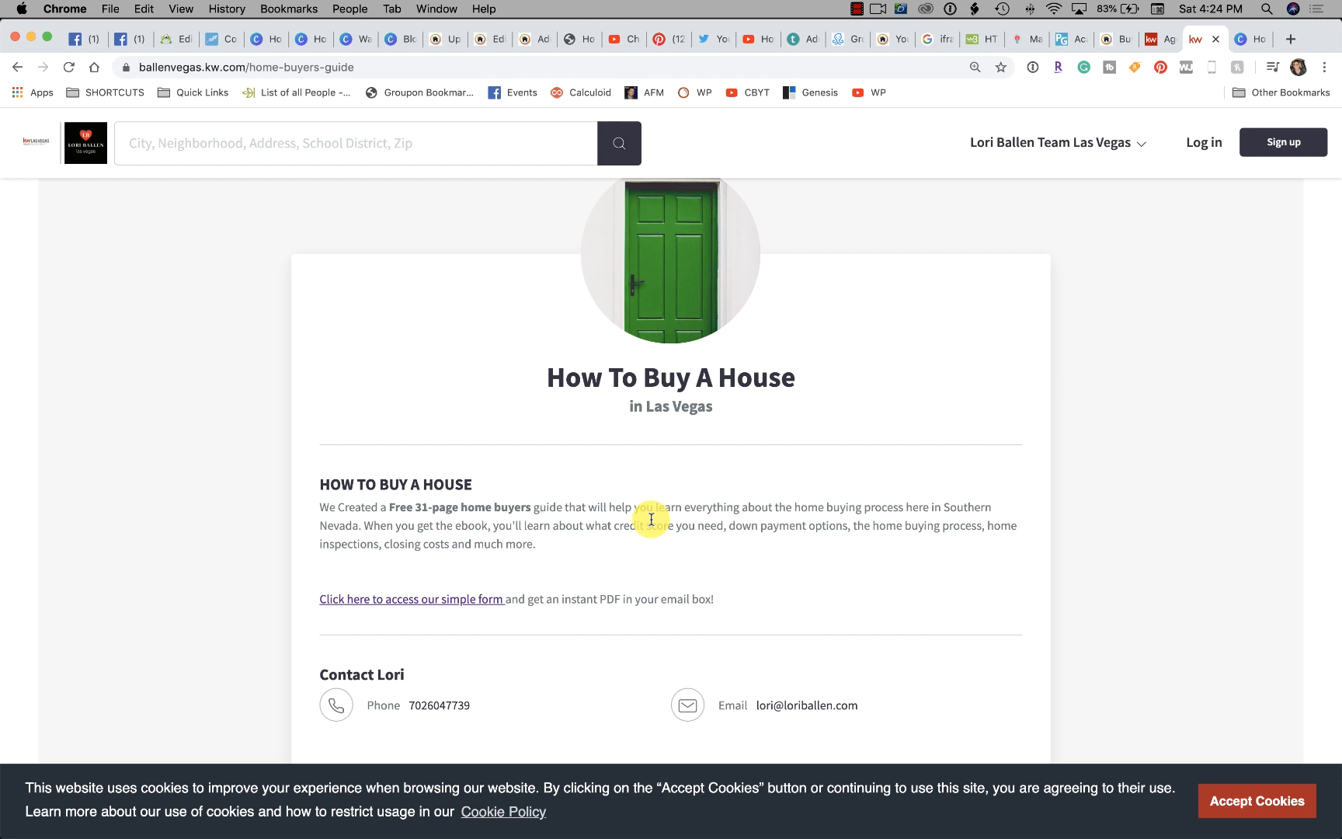
scroll("down", 3)
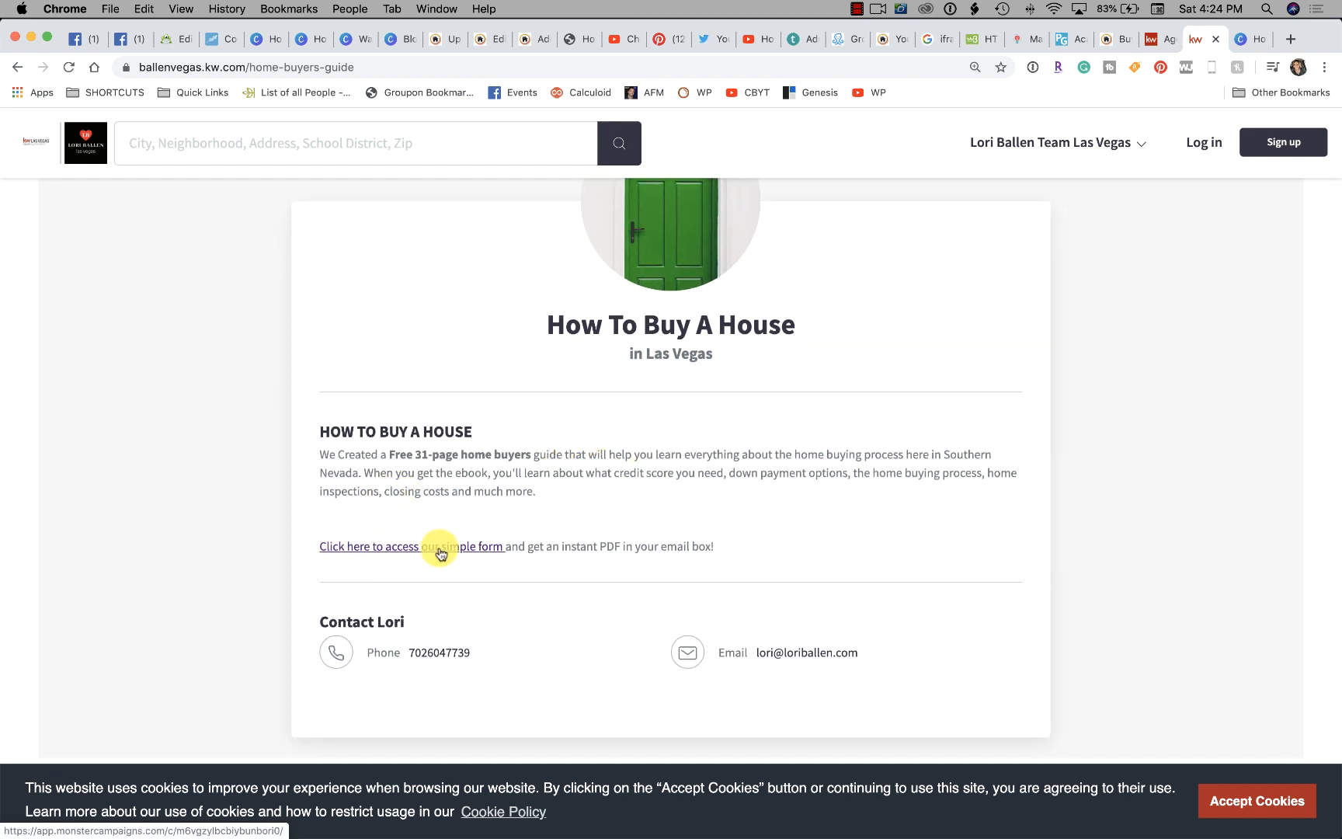
mouse_move(495, 549)
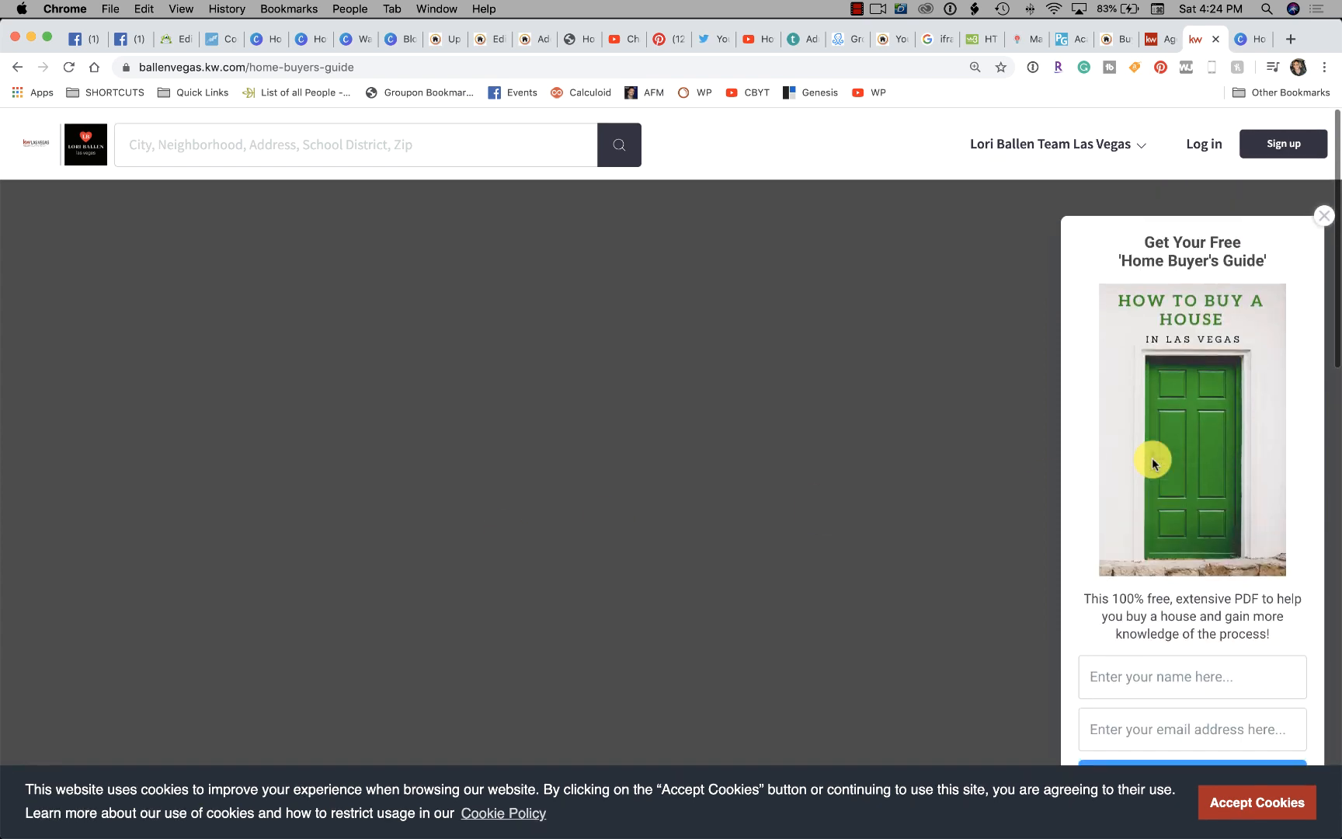
- Scroll to the Home Buyer's Guide slide-in with name and email fields, dismissing the cover's menu
scroll("down", 3)
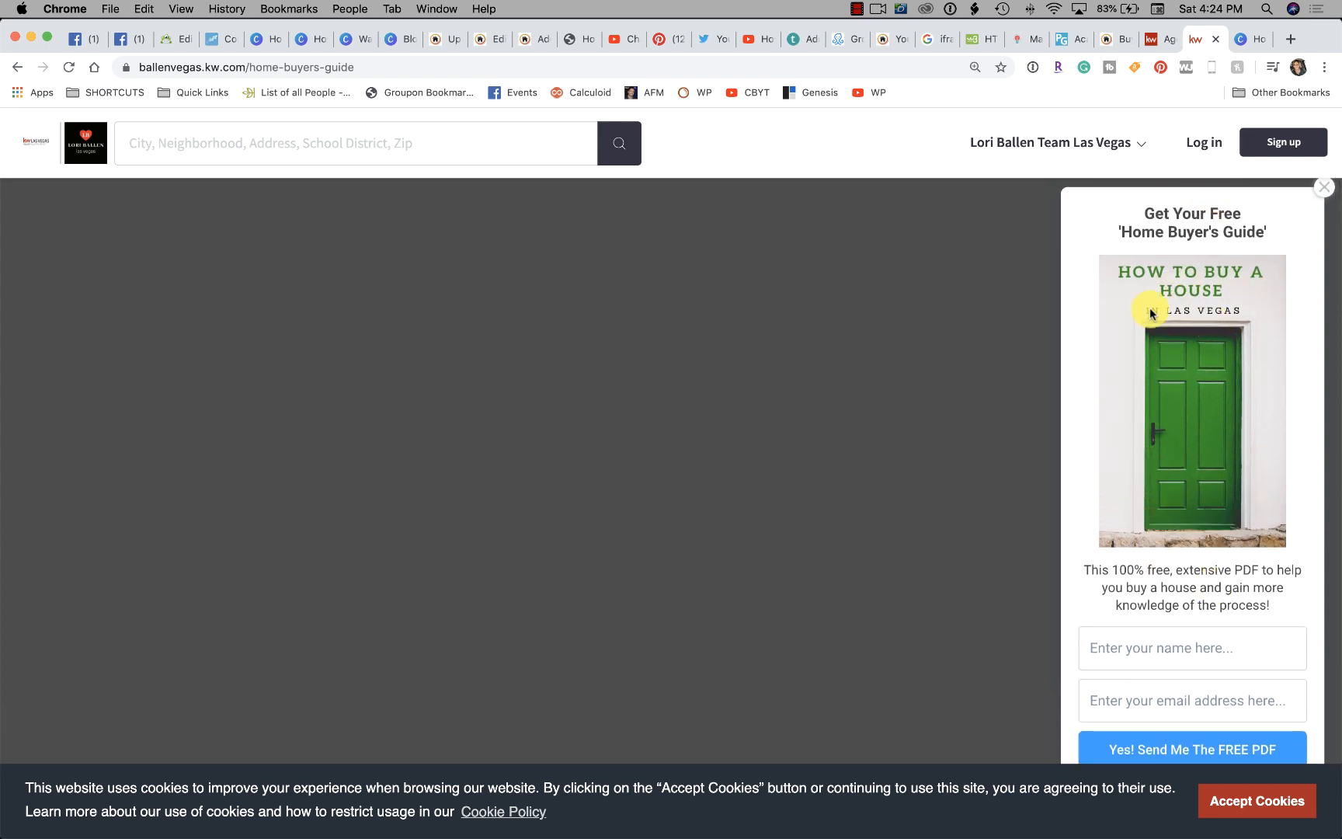
mouse_move(1066, 535)
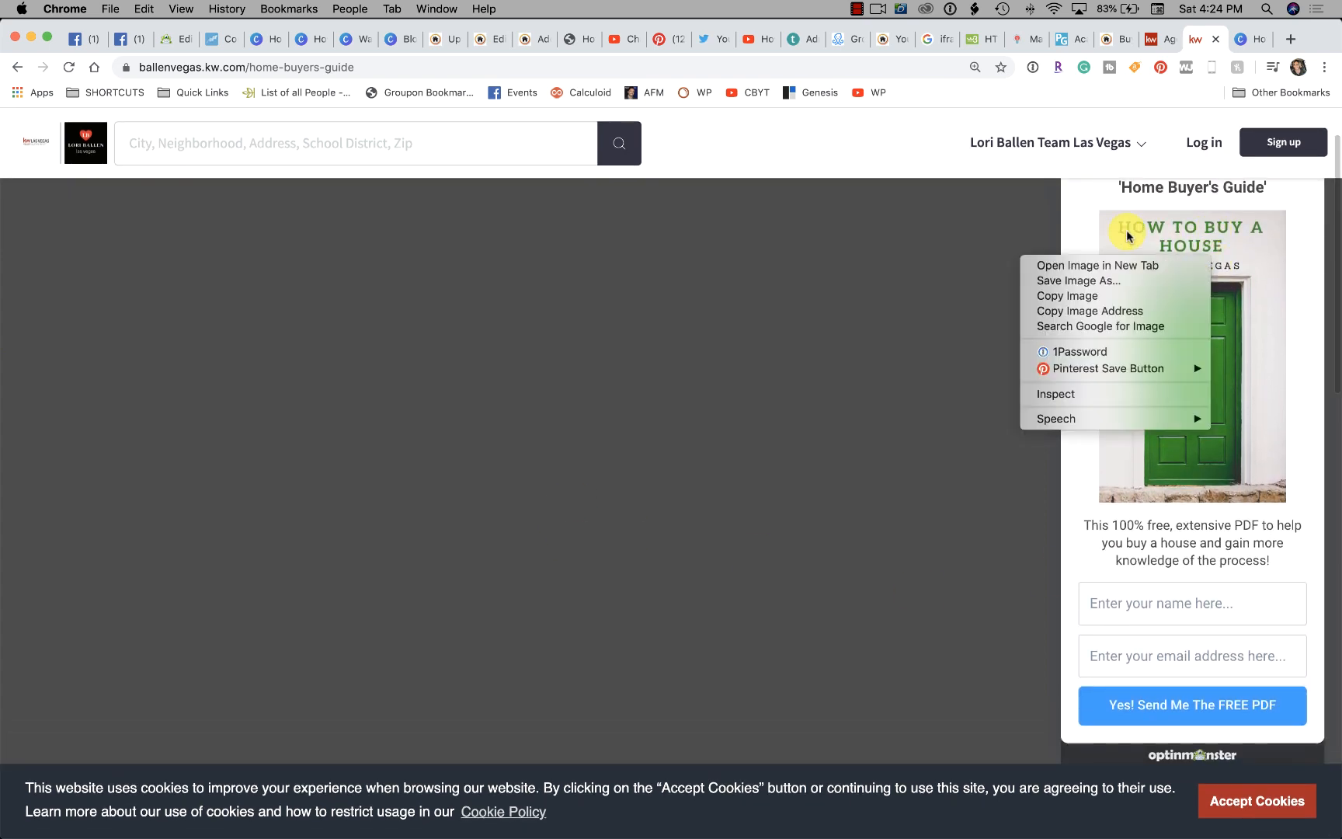
left_click(856, 589)
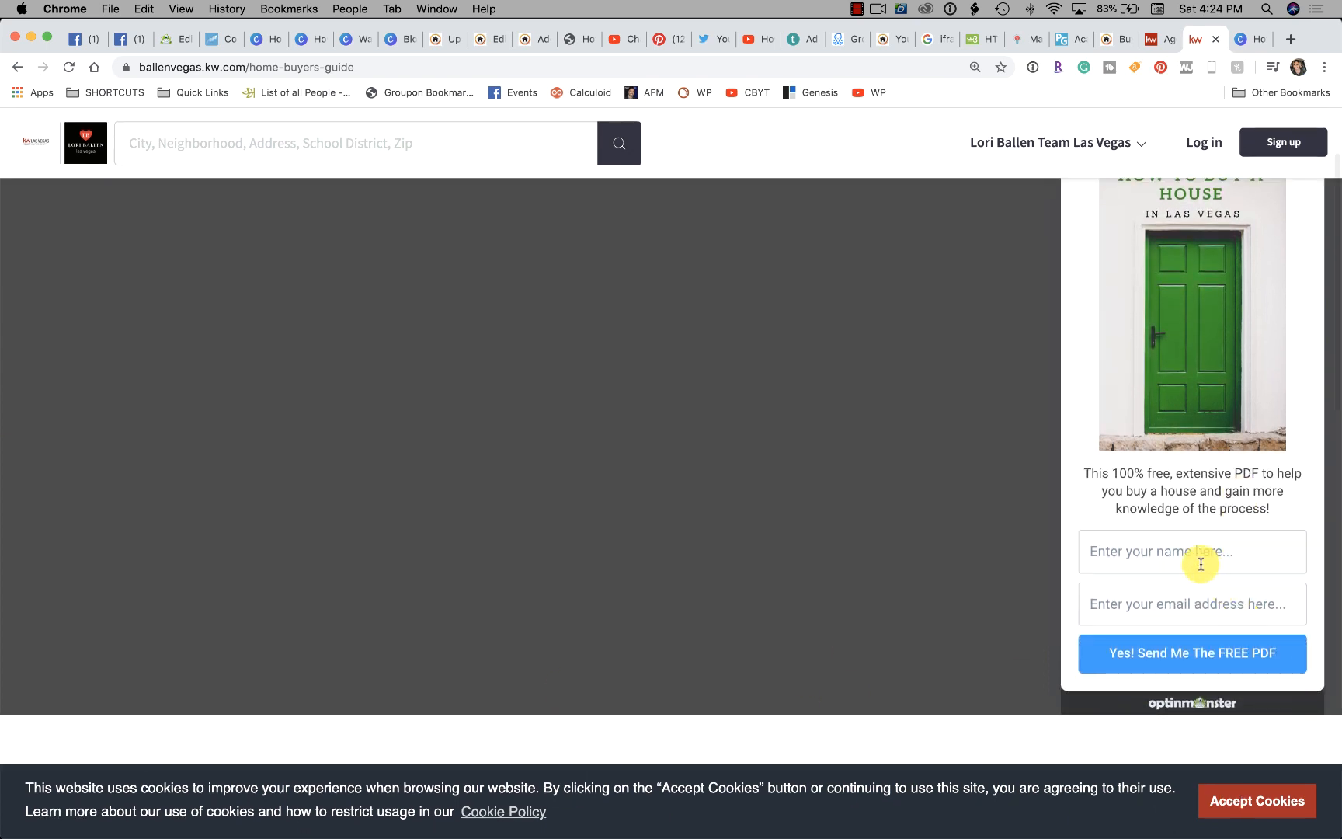
left_click(1190, 604)
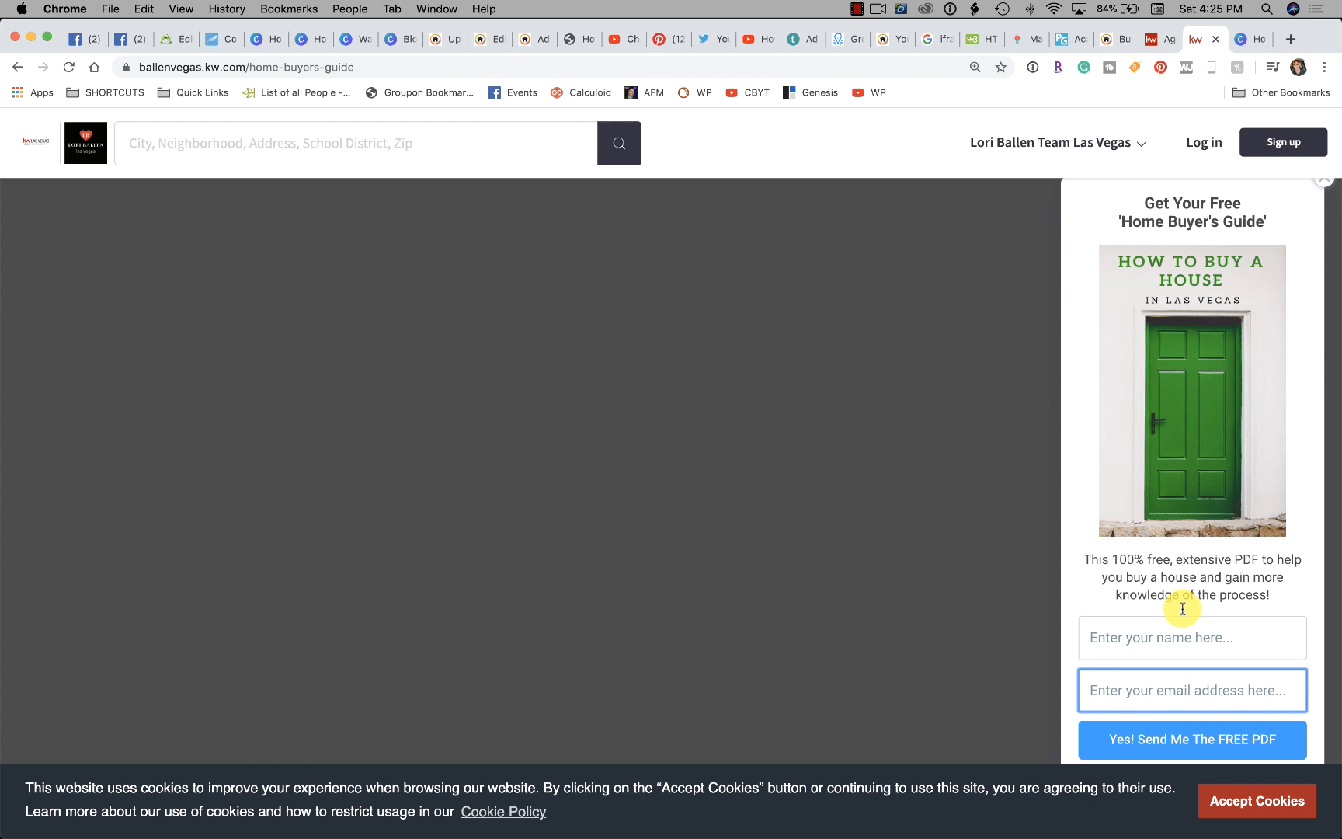
mouse_move(1034, 513)
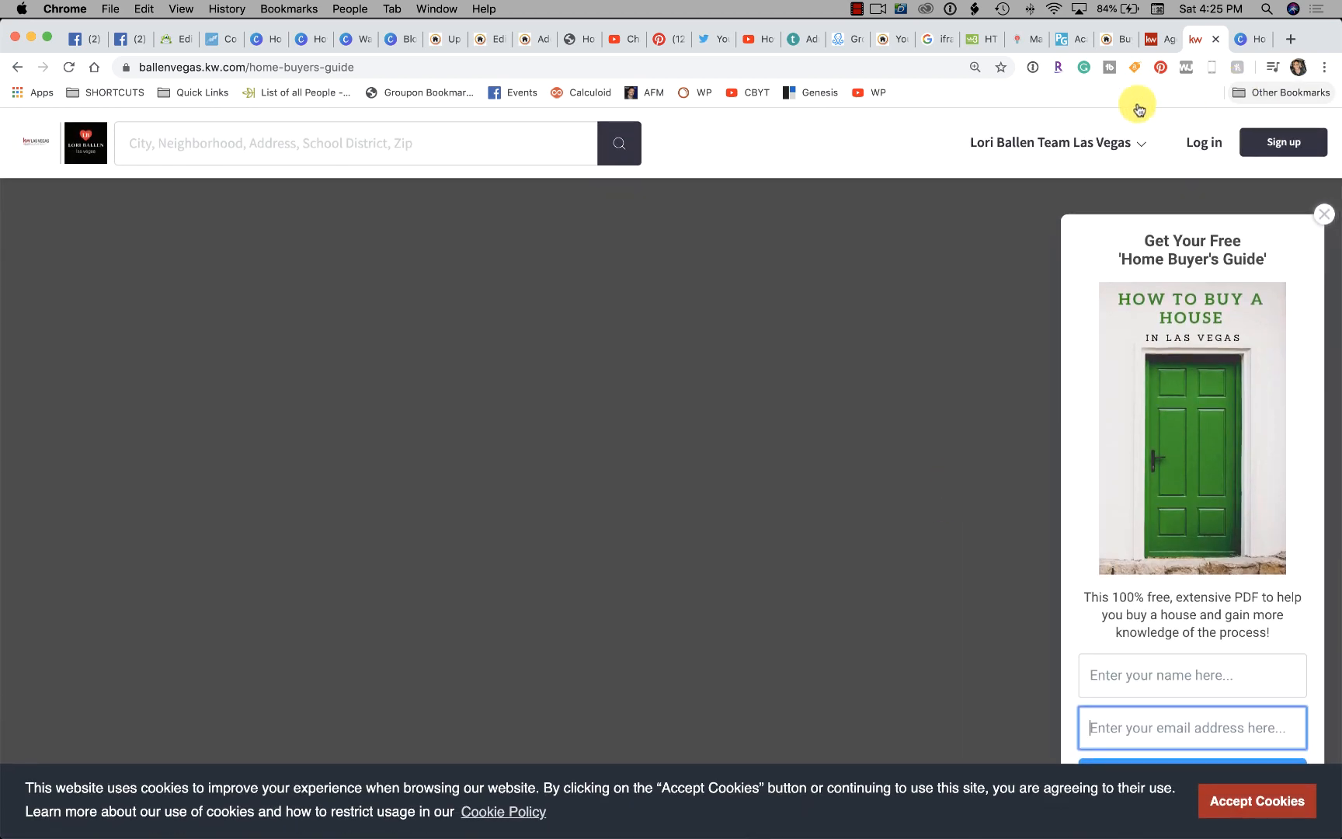
- Go to Instant Home Value Estimate from the team dropdown, then reopen the dropdown
left_click(1055, 142)
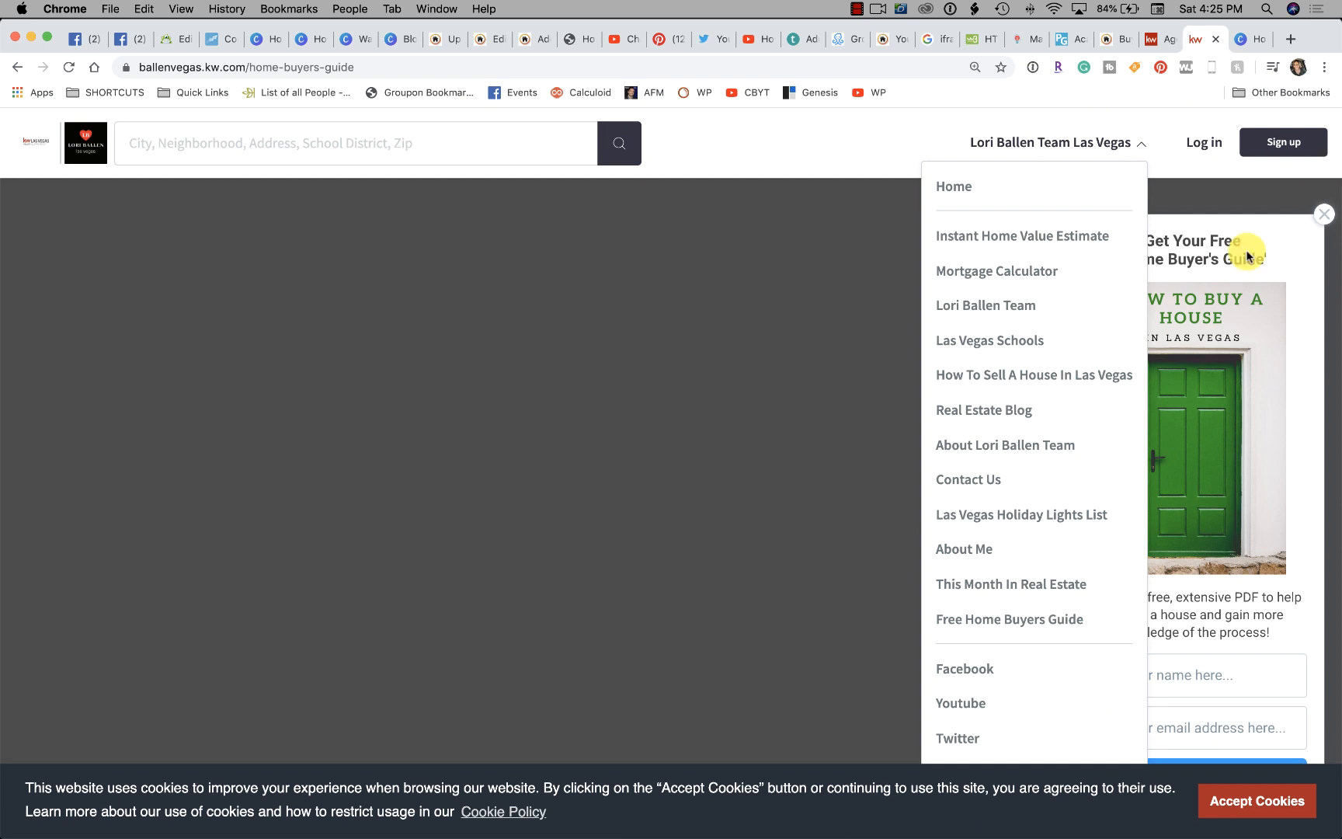
mouse_move(1034, 418)
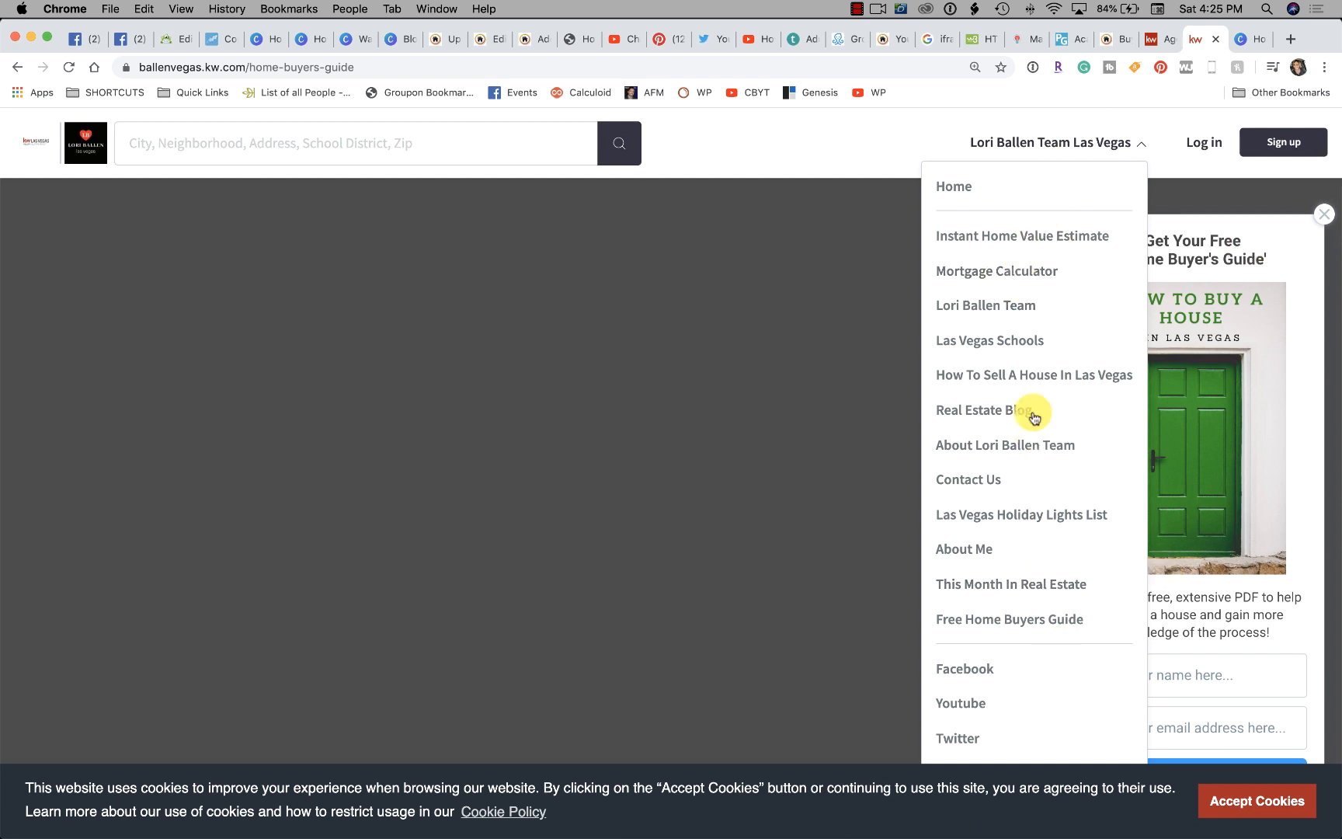
mouse_move(1007, 576)
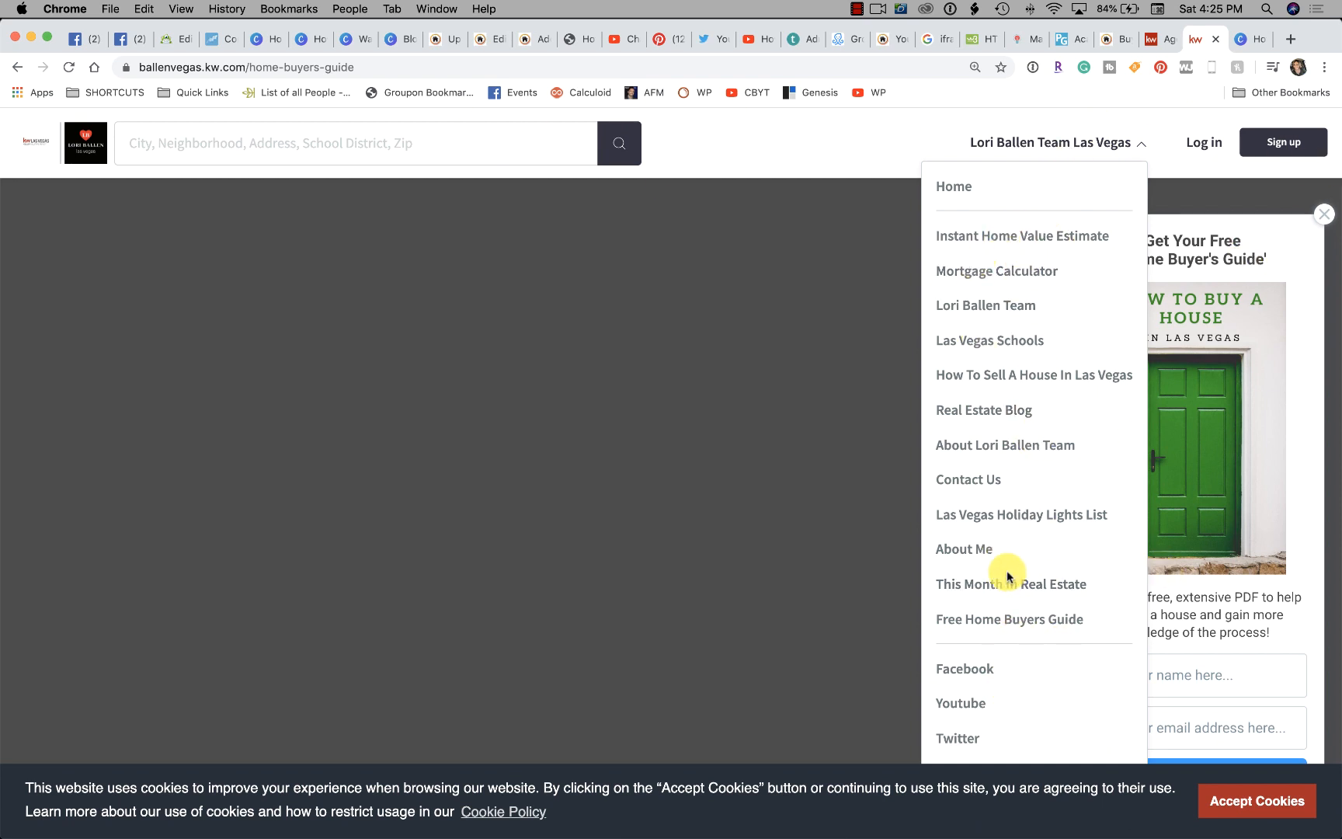
mouse_move(1047, 523)
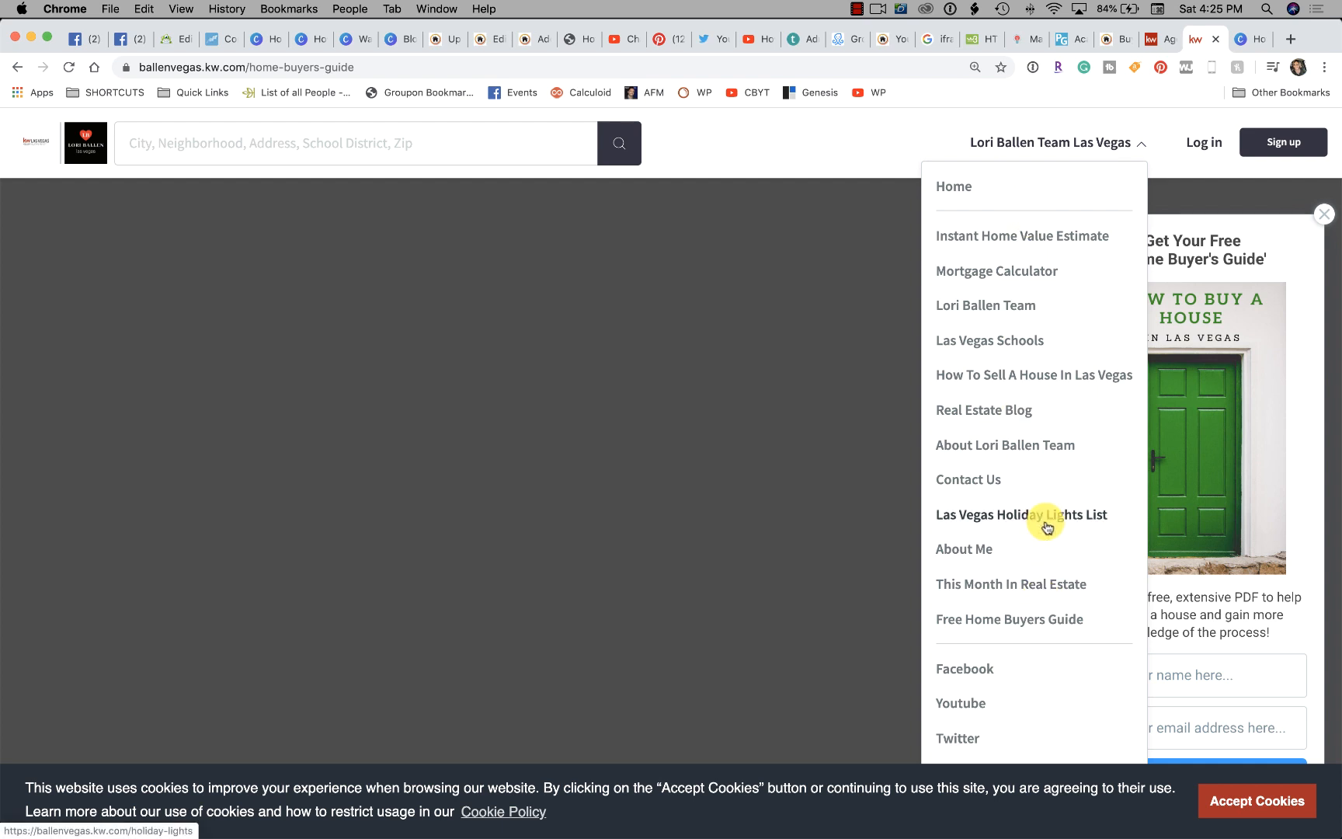
mouse_move(1035, 510)
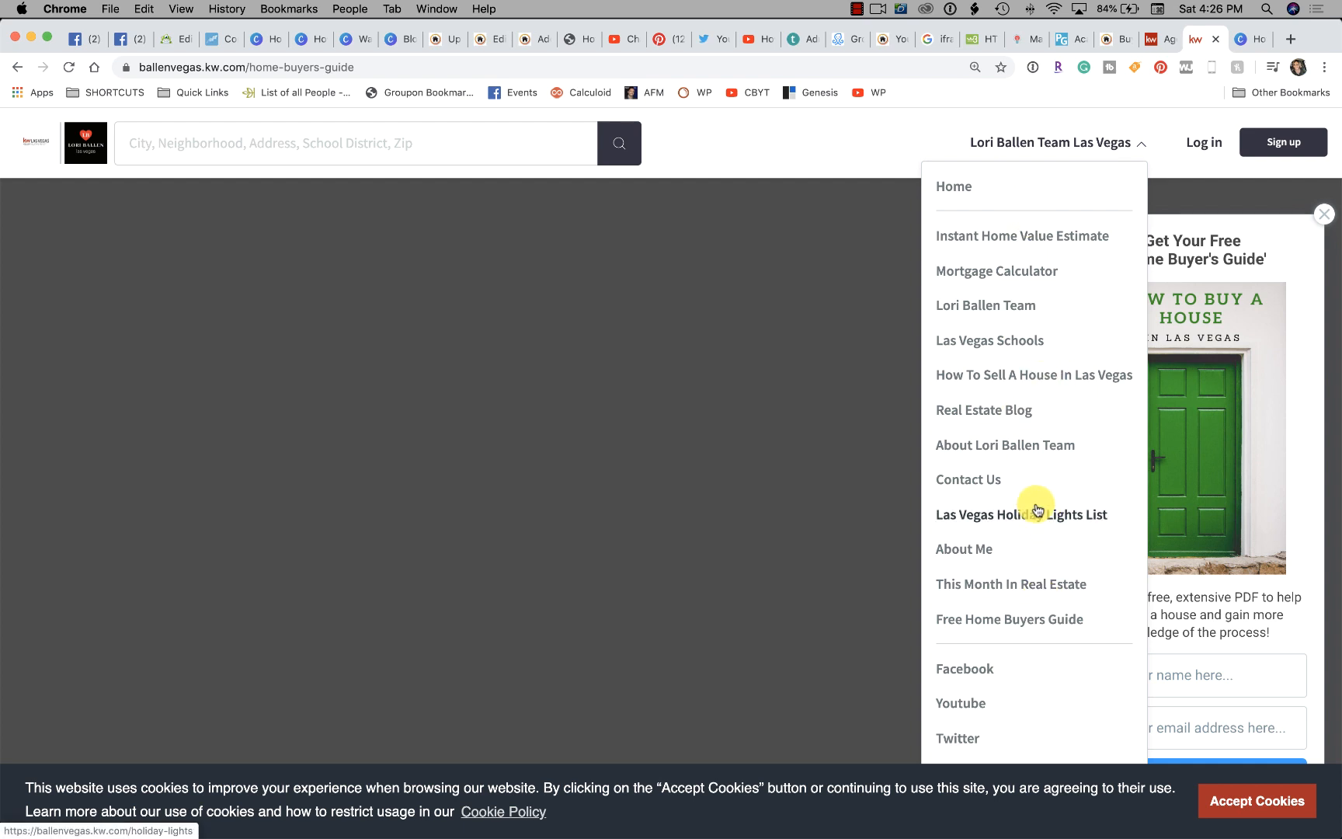
mouse_move(1008, 419)
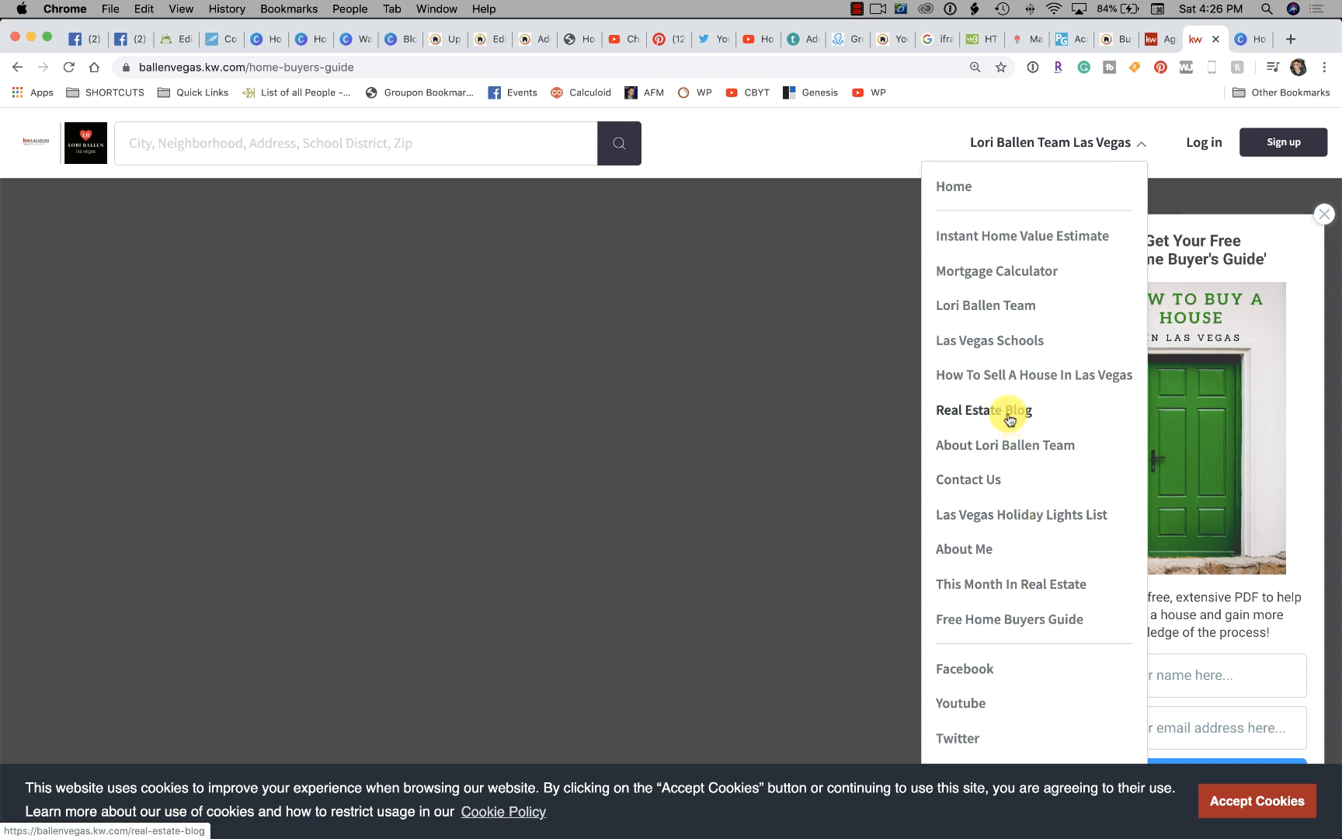
mouse_move(993, 237)
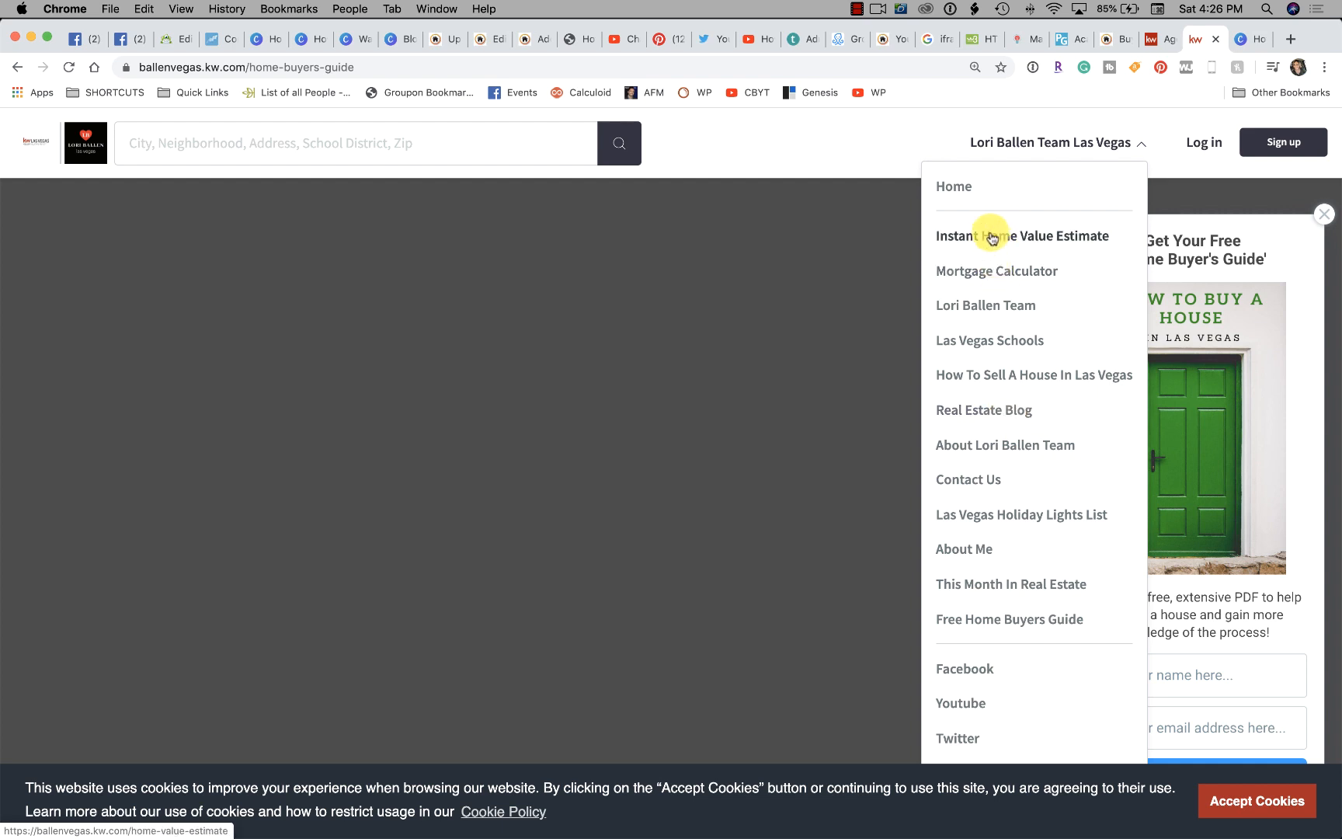
left_click(1022, 237)
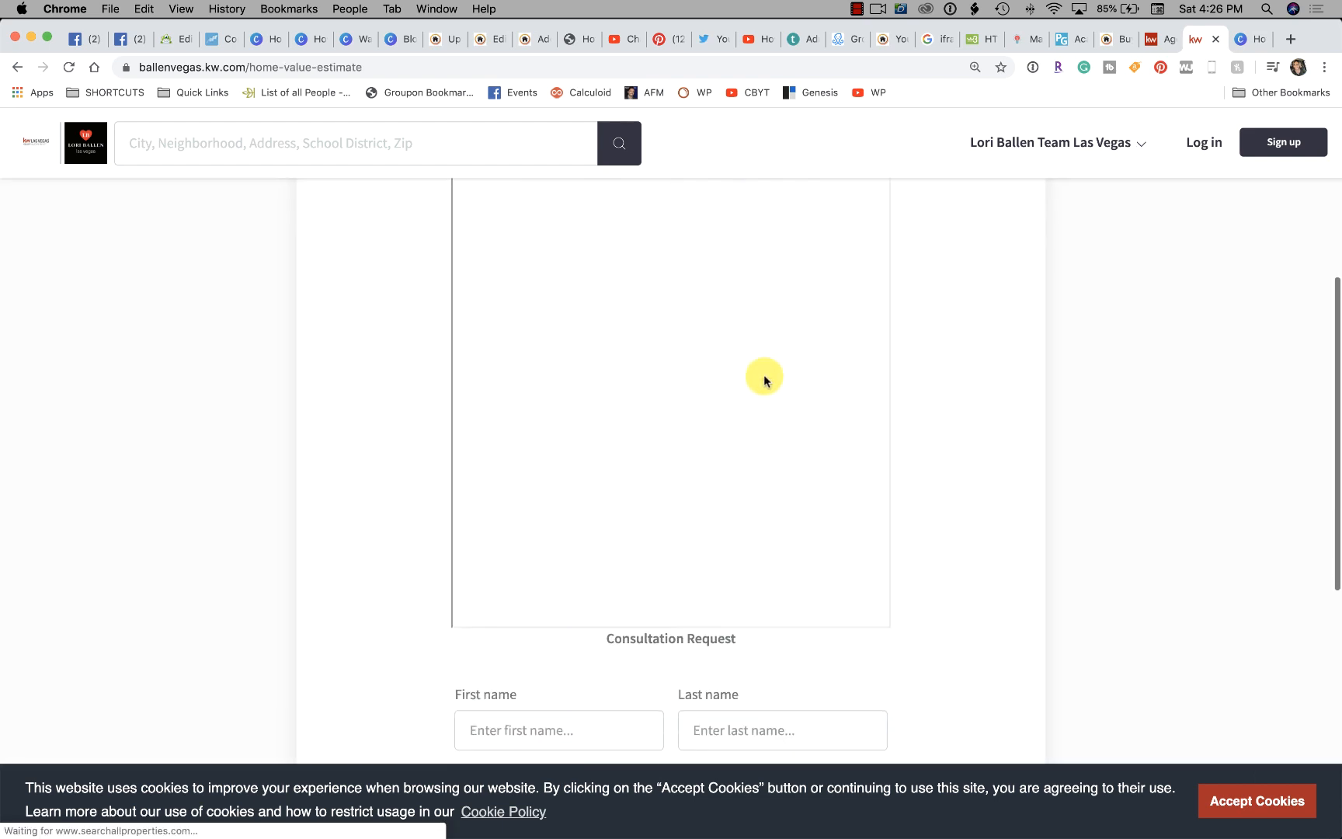
scroll("up", 3)
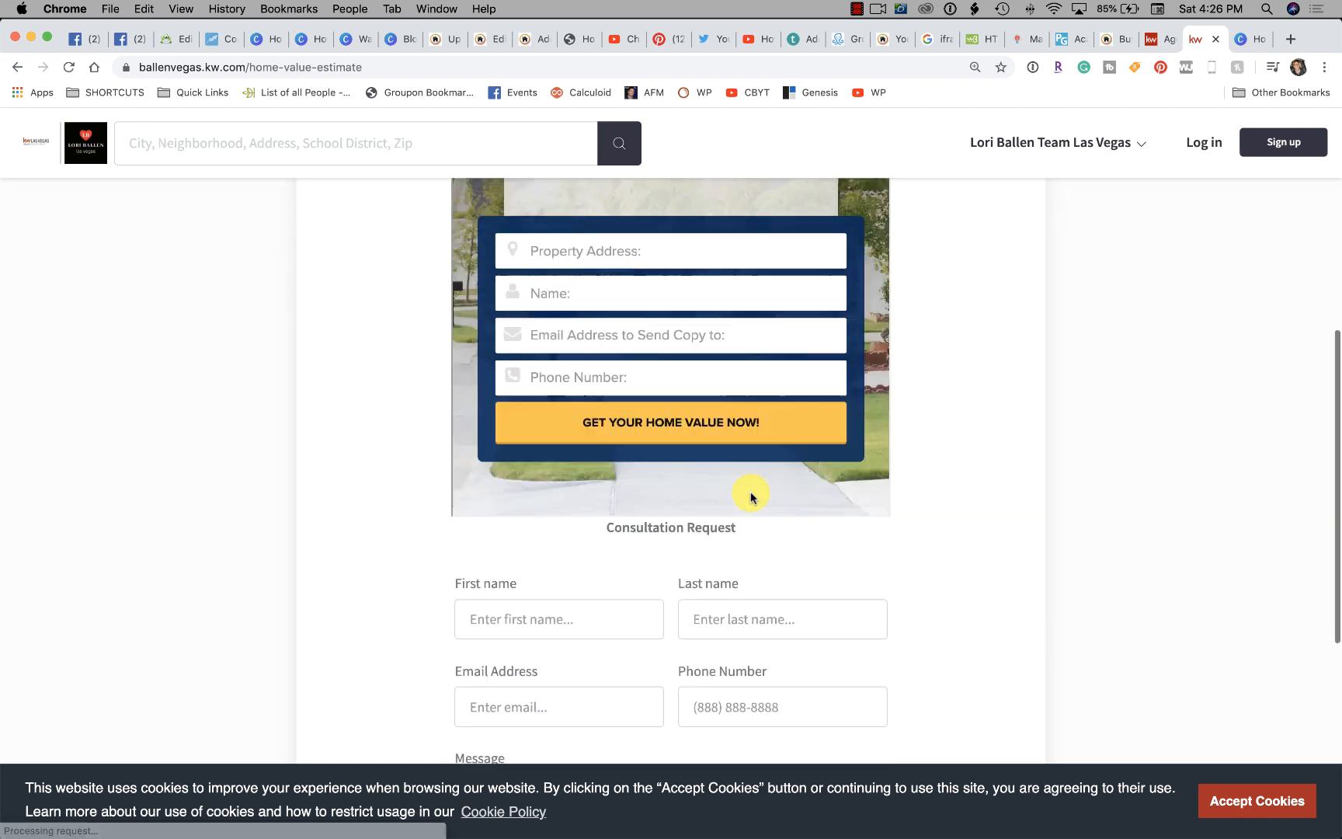
left_click(1055, 143)
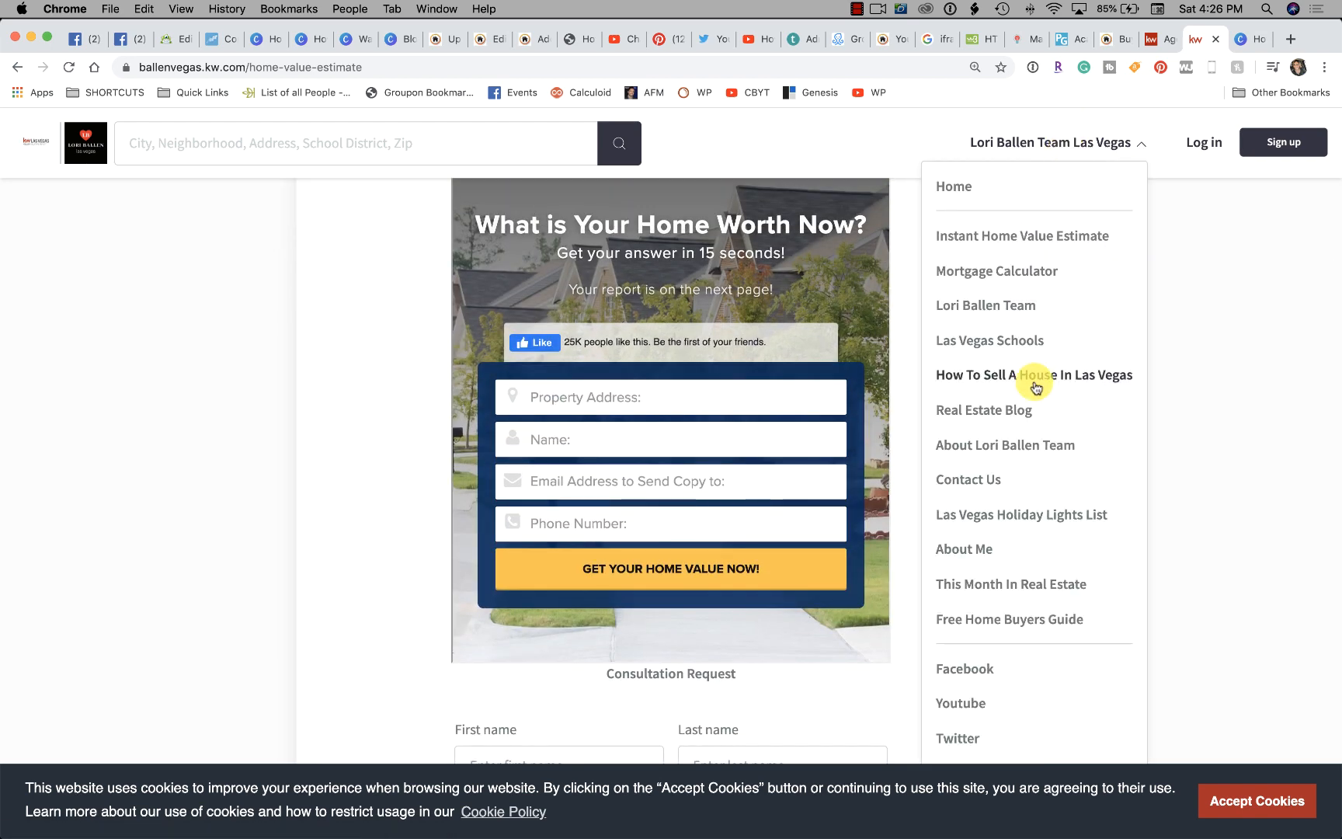
- Open the Real Estate Blog and scroll through posts like 'Are Smart Homes Here to Stay?'
left_click(983, 410)
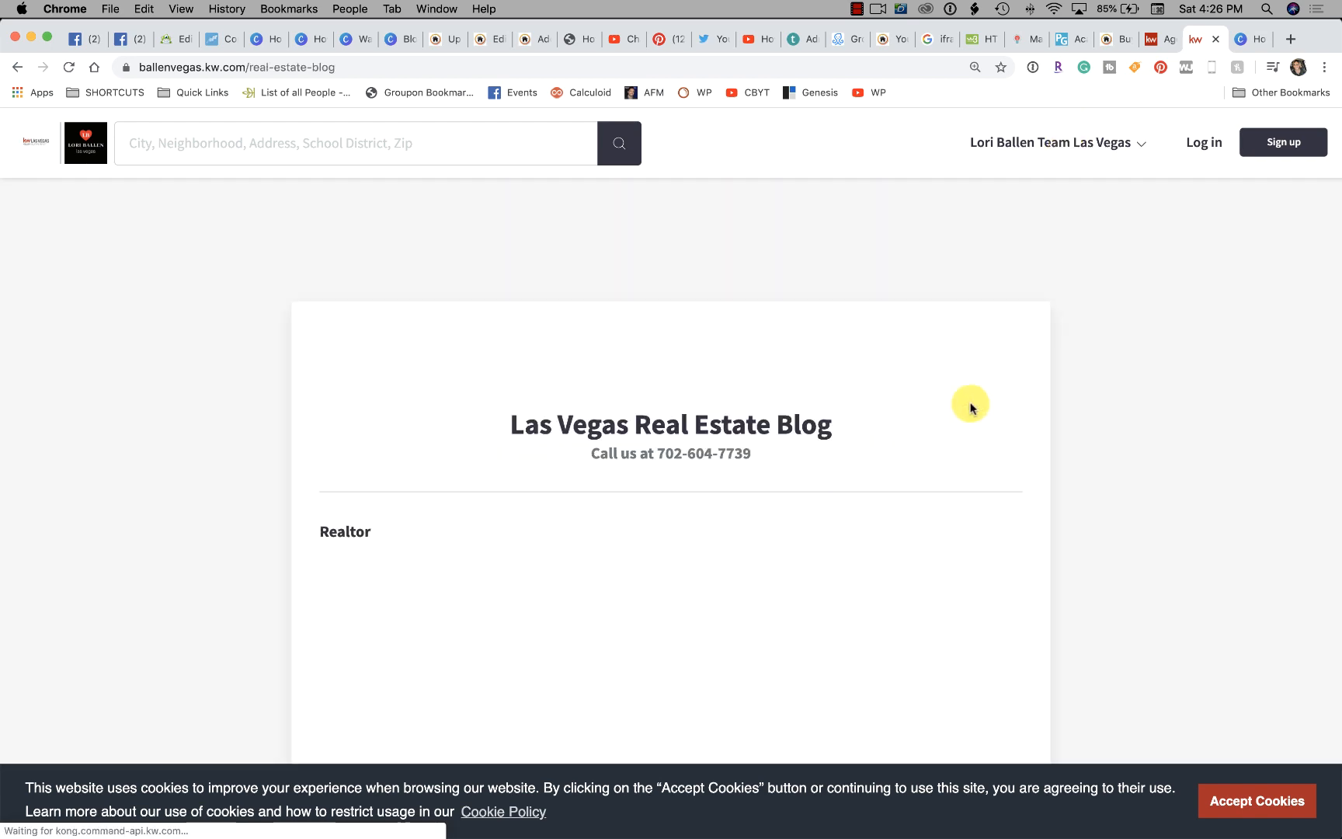
scroll("down", 3)
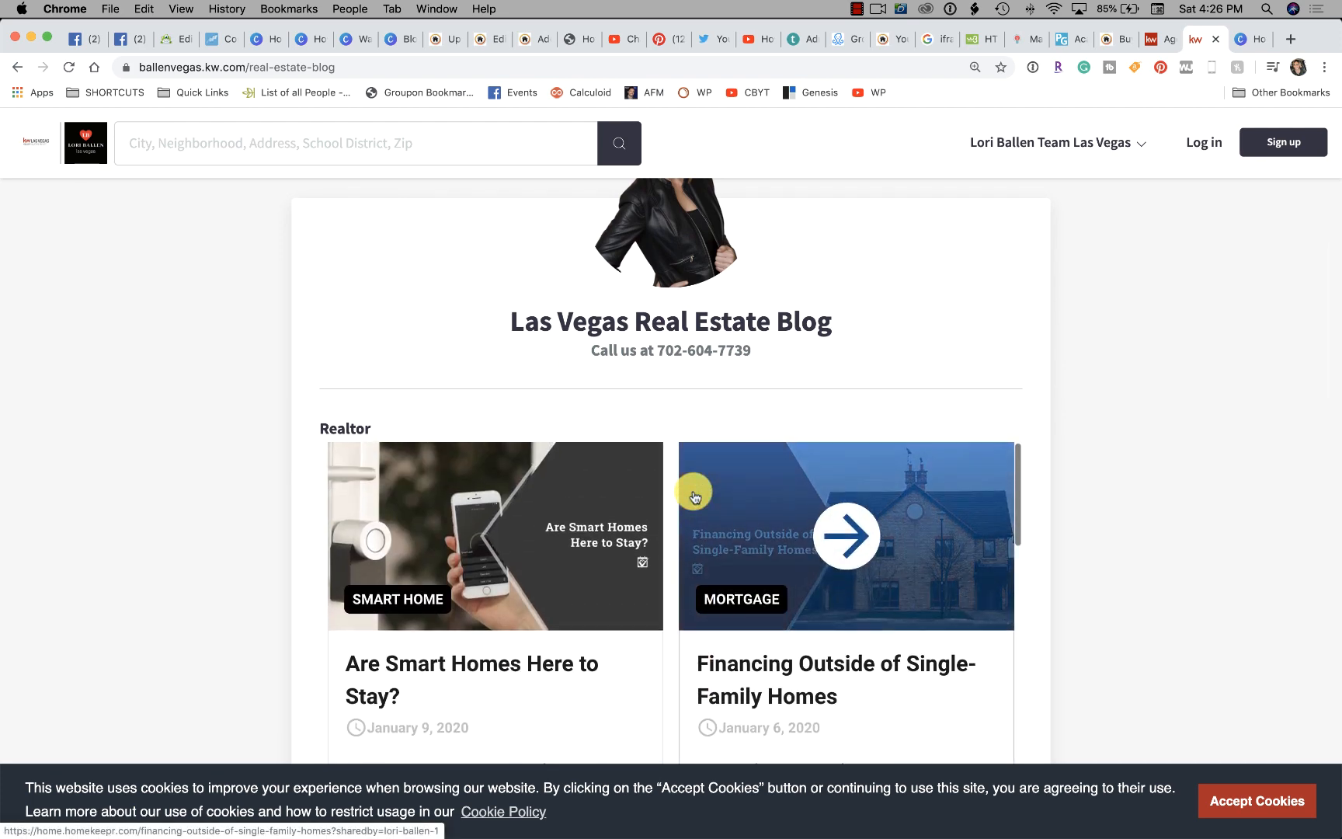
scroll("down", 3)
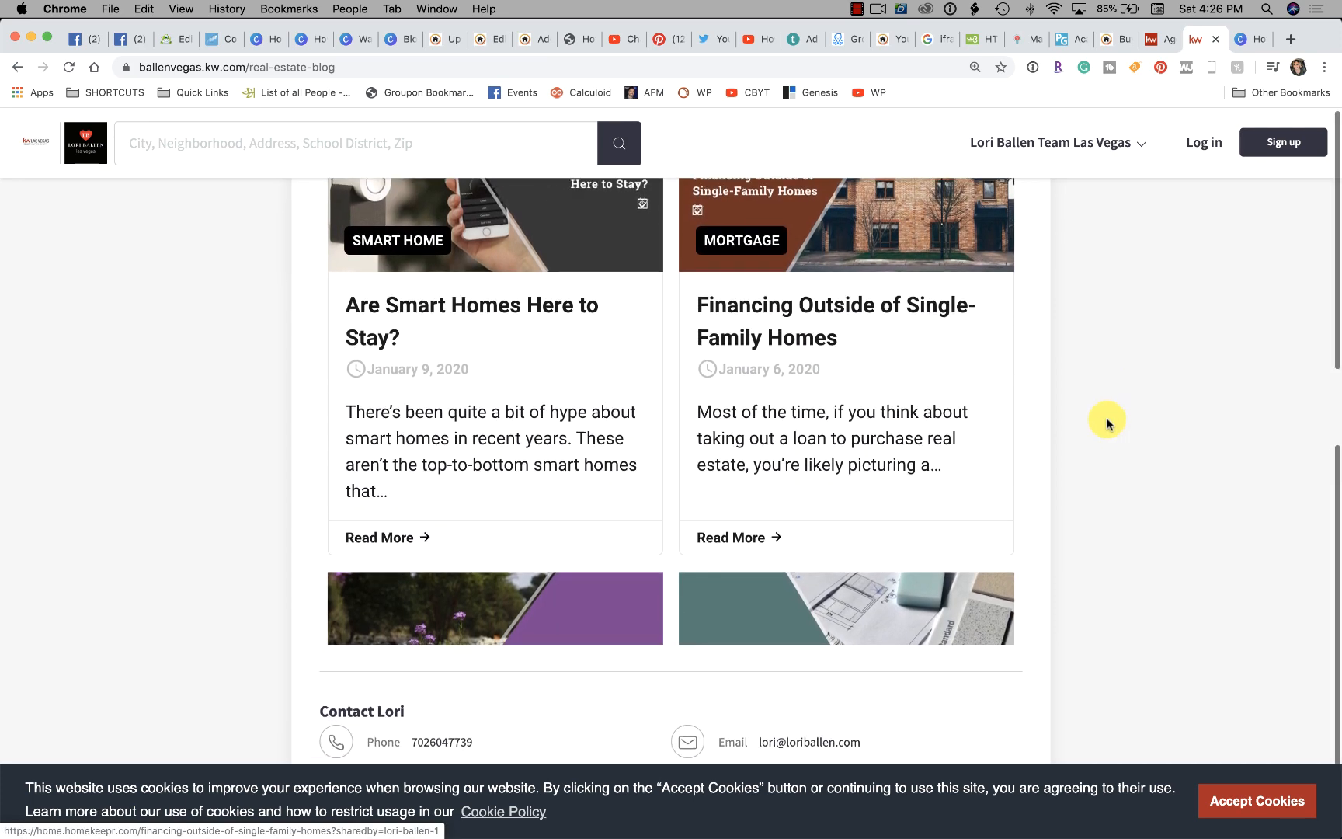
scroll("down", 3)
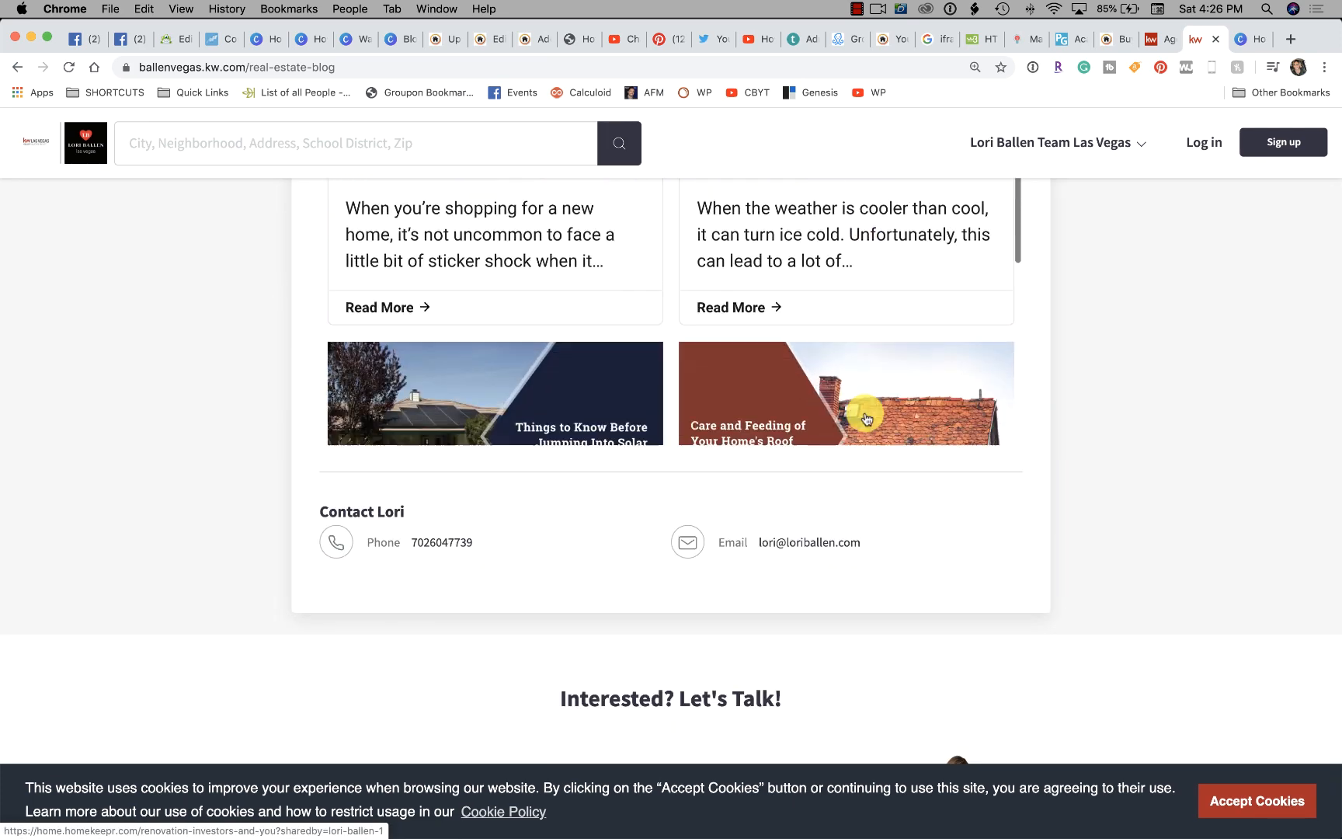
scroll("up", 3)
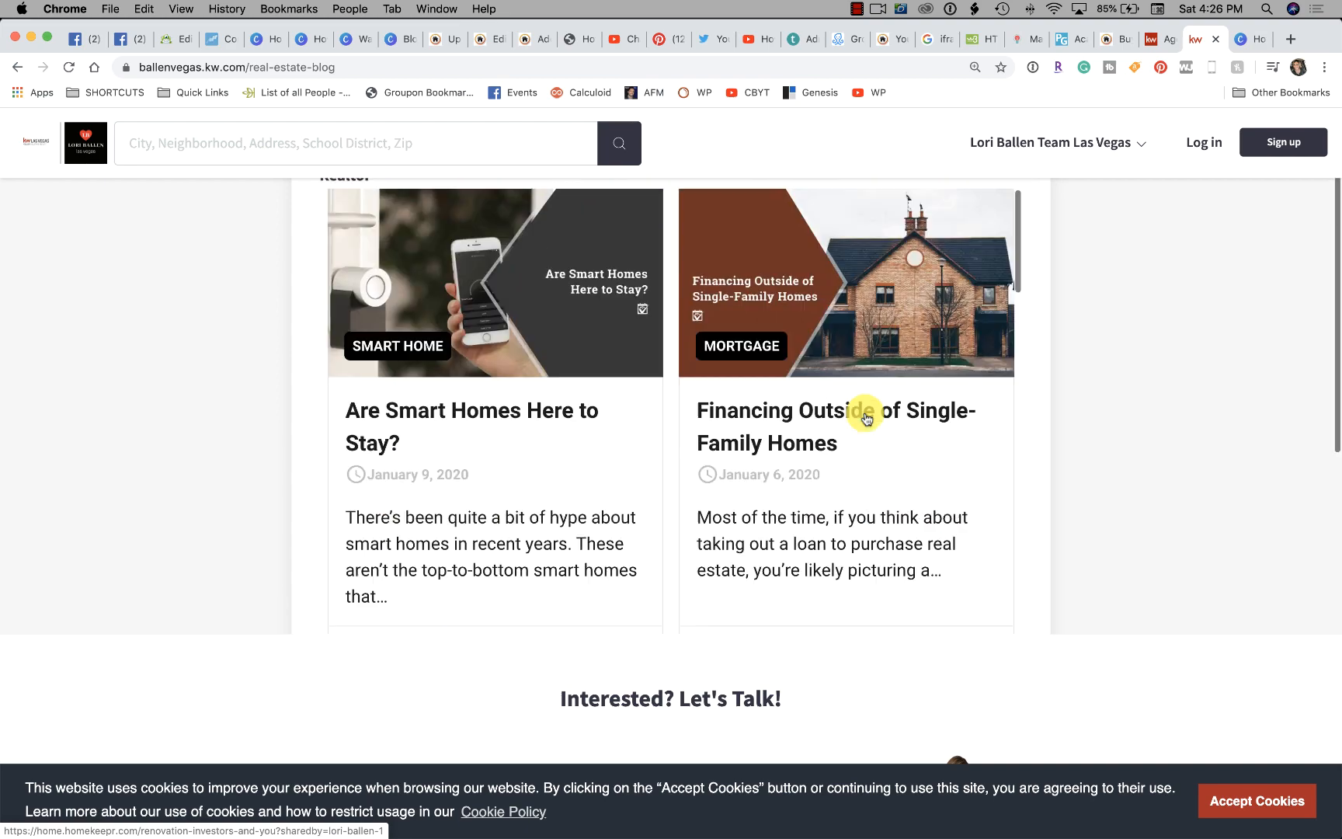
scroll("up", 3)
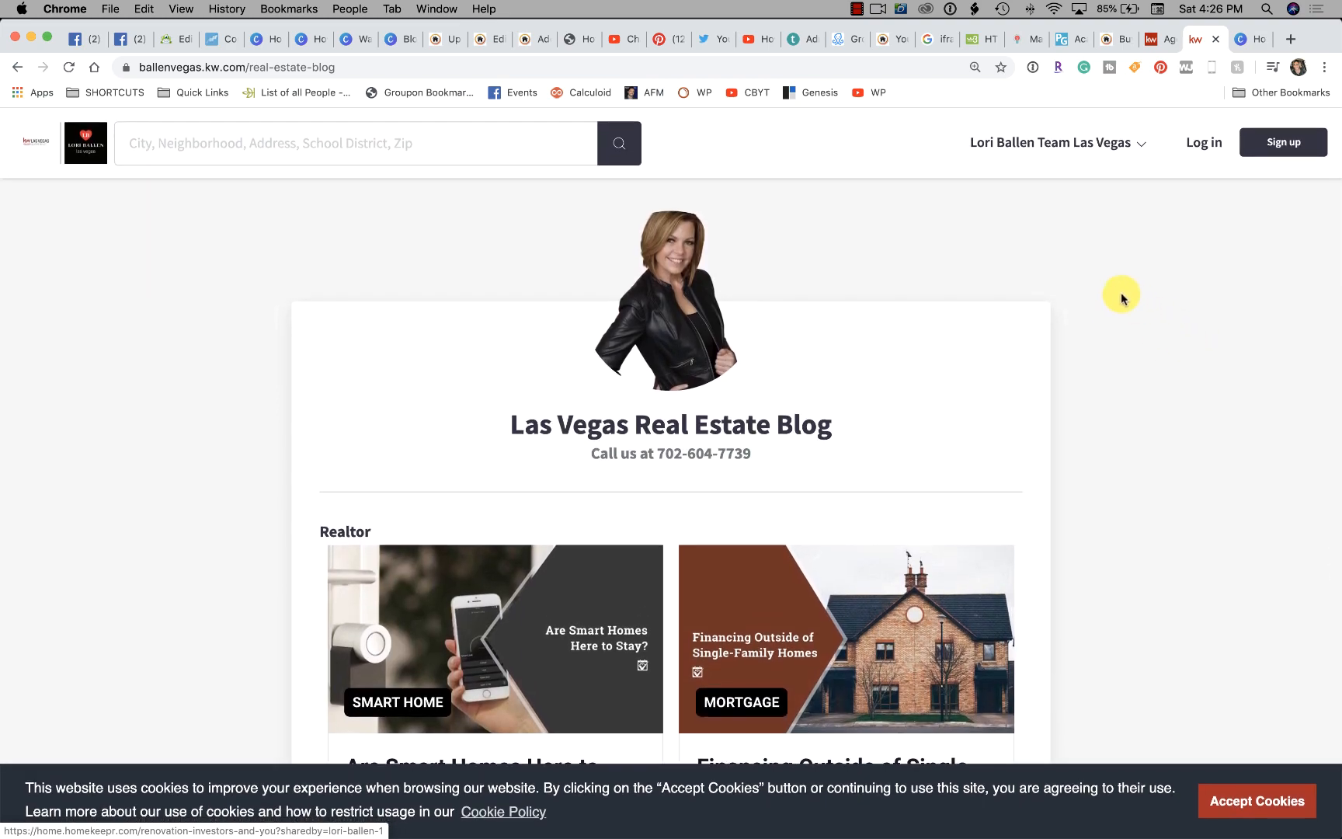
mouse_move(1163, 227)
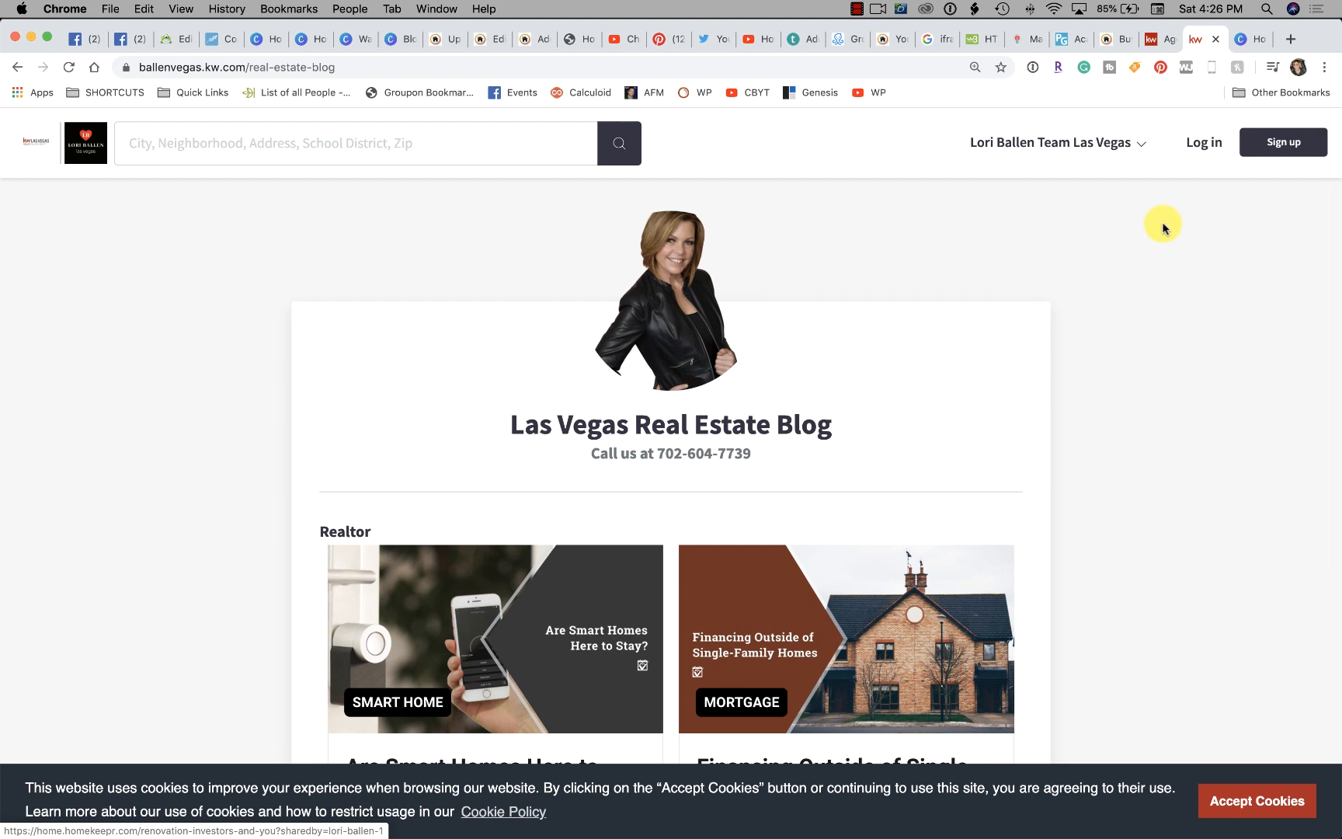
mouse_move(1117, 186)
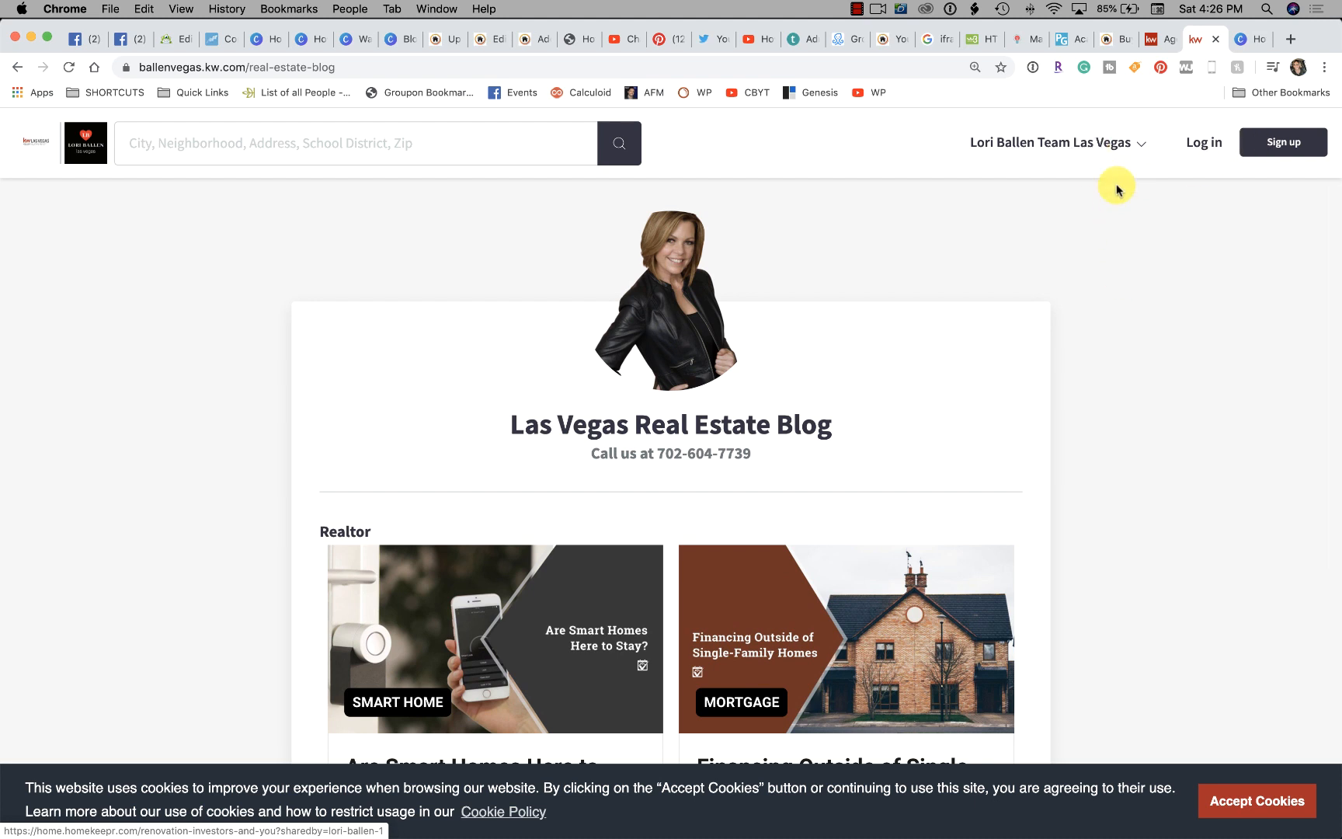
mouse_move(864, 99)
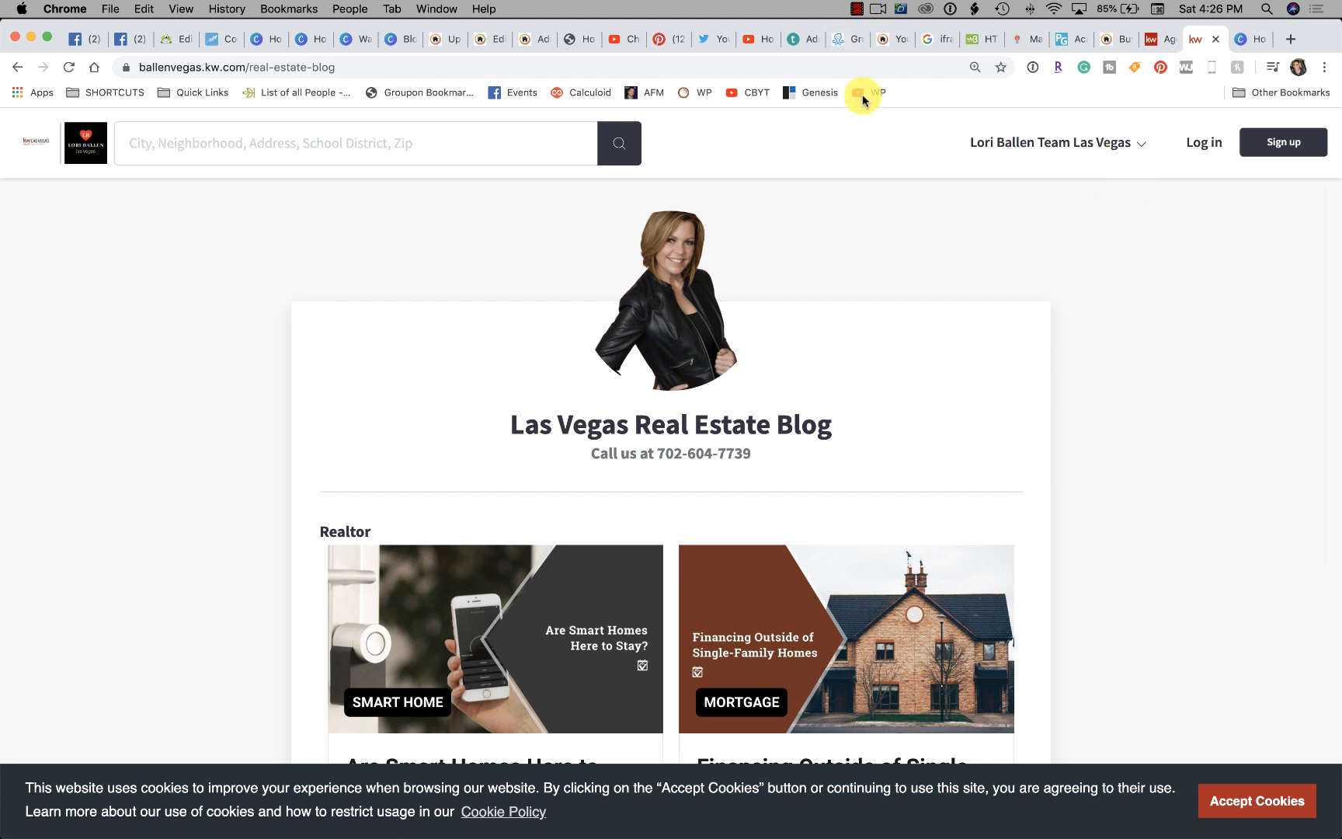